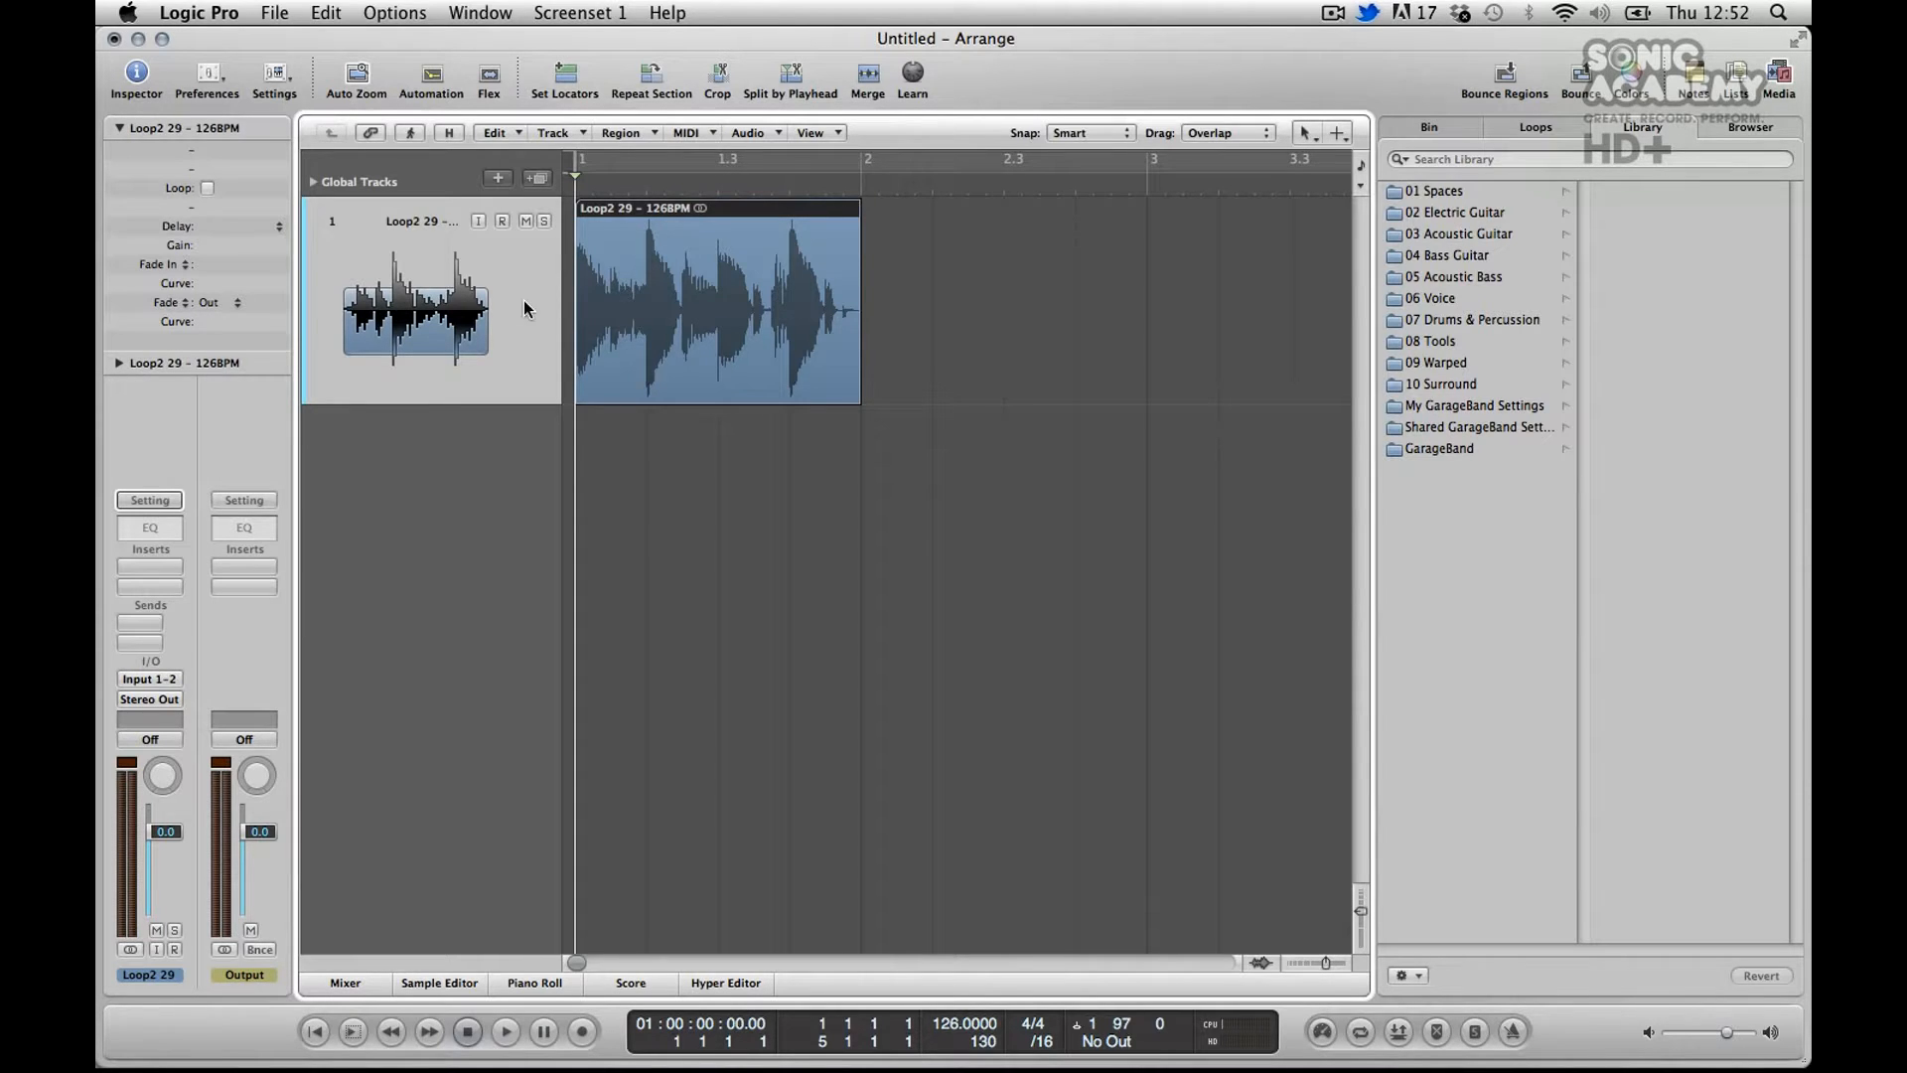
mouse_move(554, 284)
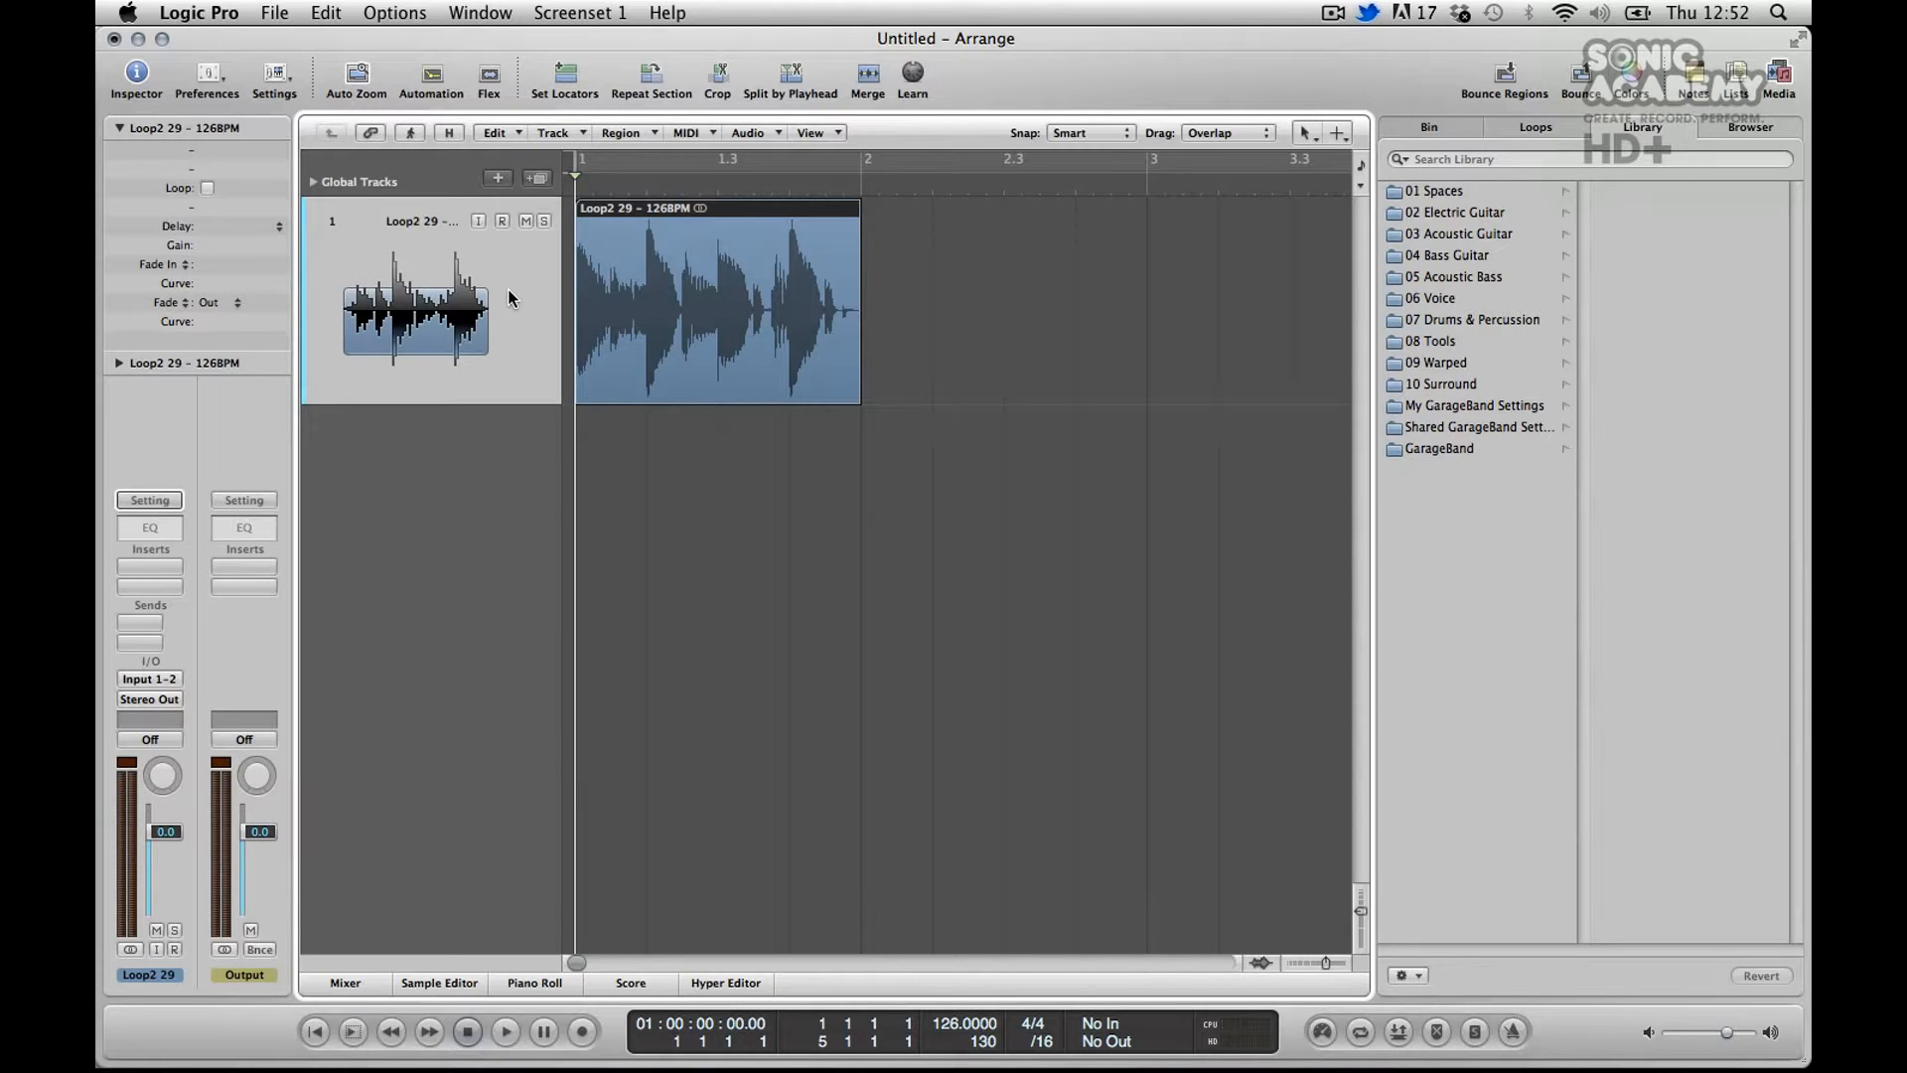
mouse_move(562, 269)
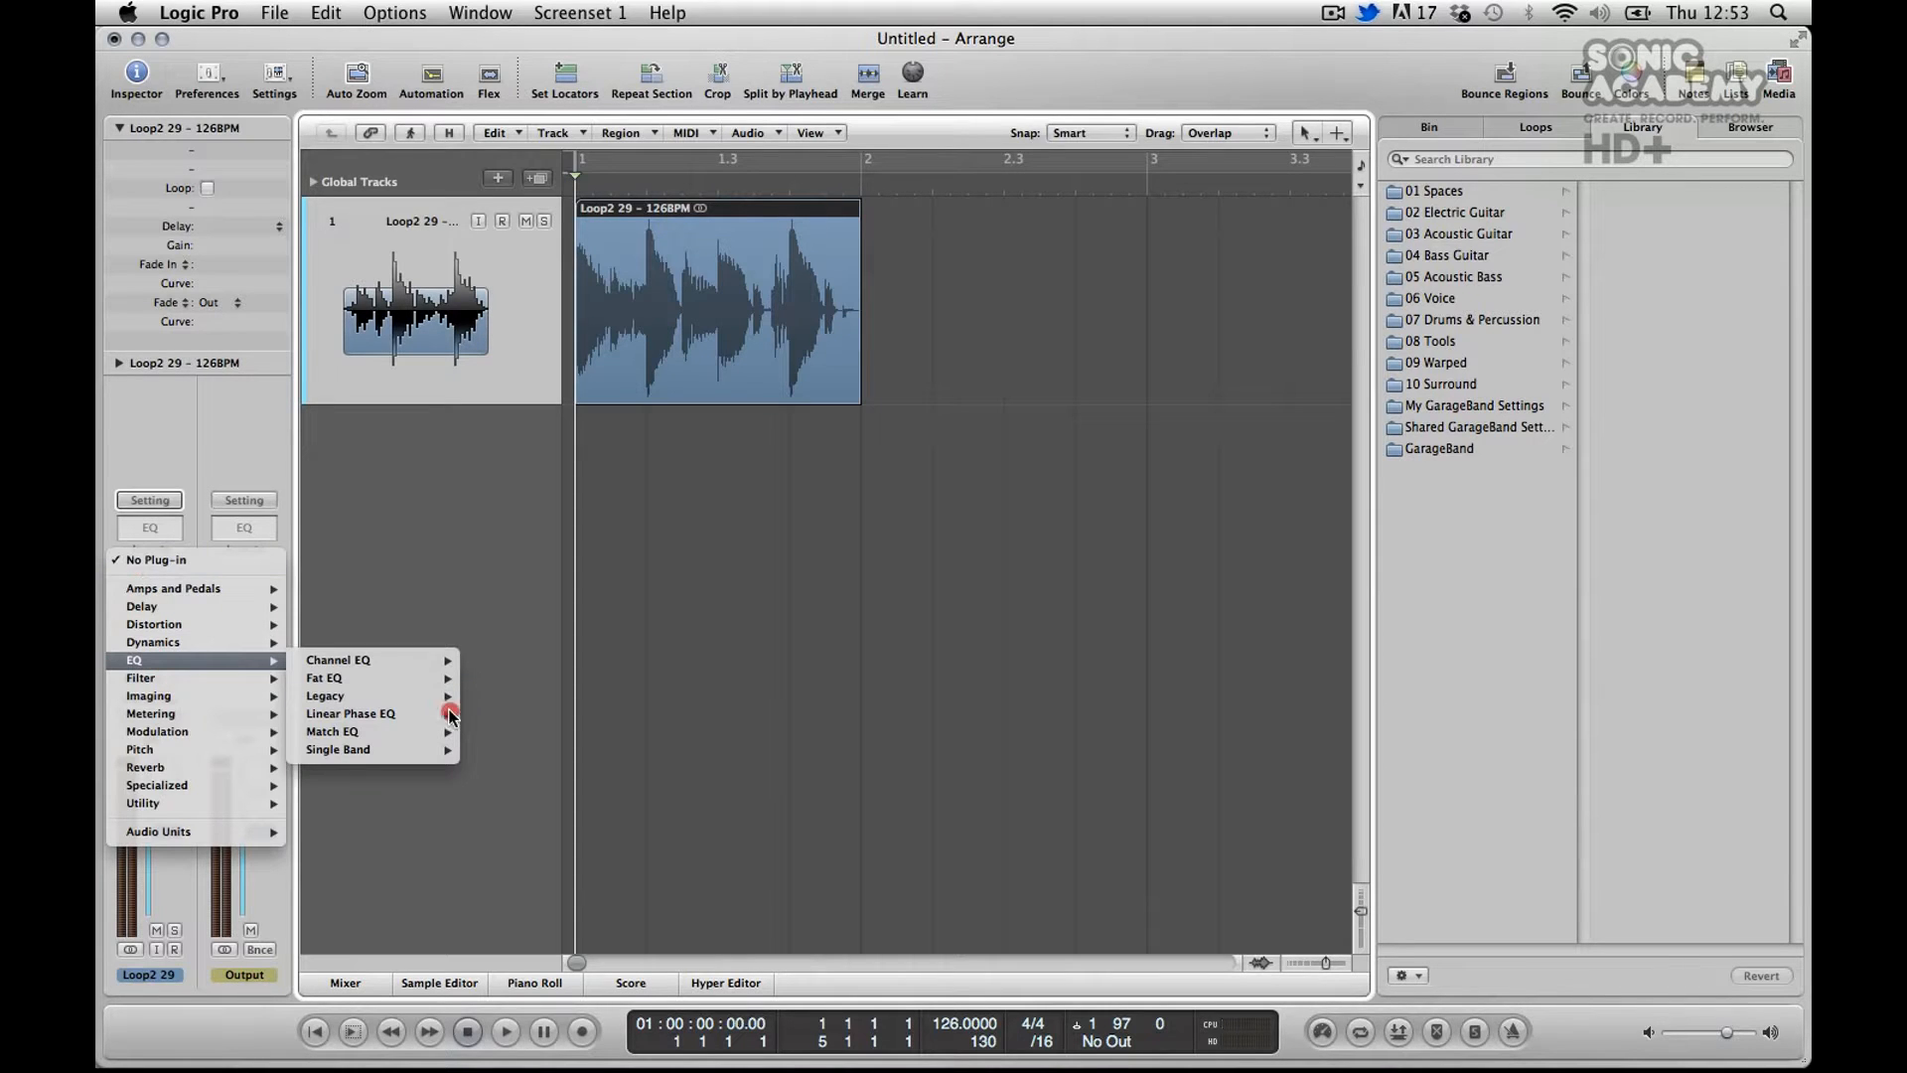
mouse_move(338, 749)
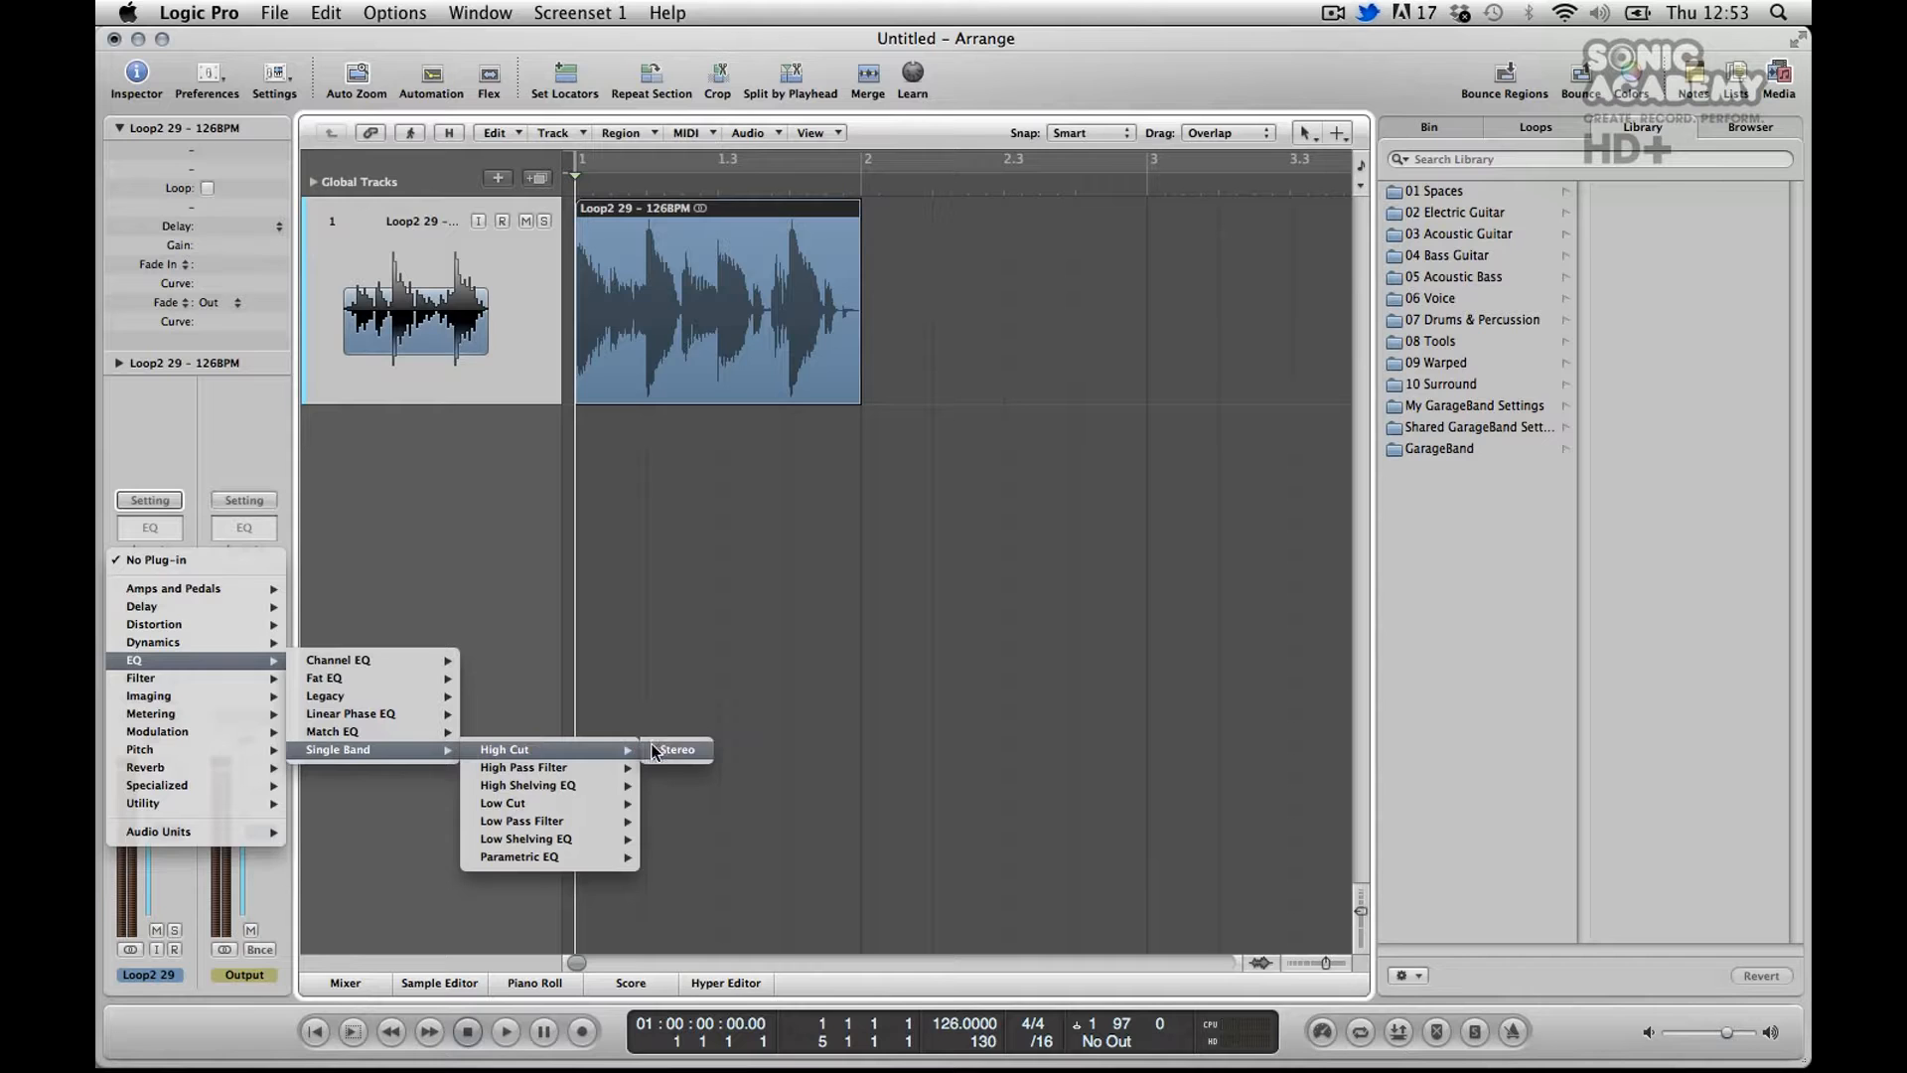
Insert a stereo Single Band High Cut EQ on the loop's track, showing 3900 Hz.
click(678, 749)
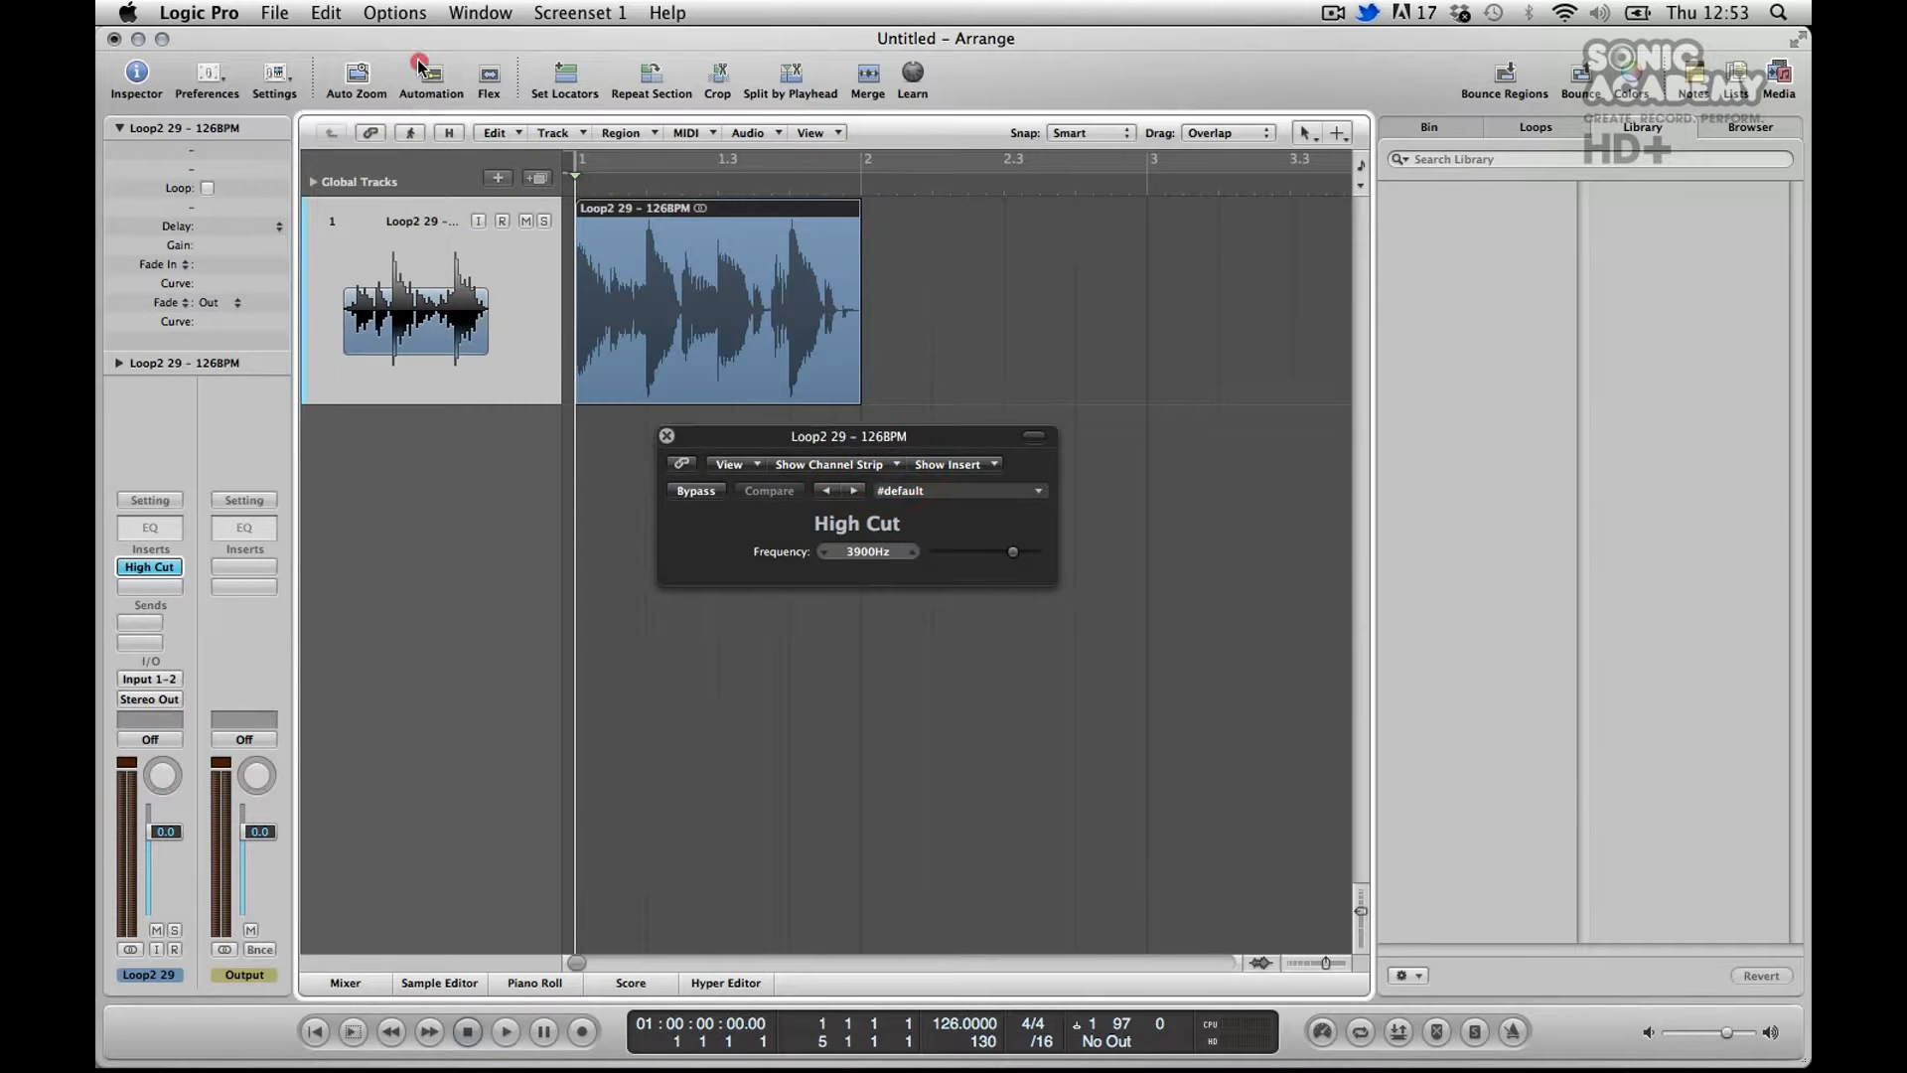
Show automation, select 1 High Cut > Frequency and draw a V-shaped dip from 20000 Hz.
click(431, 73)
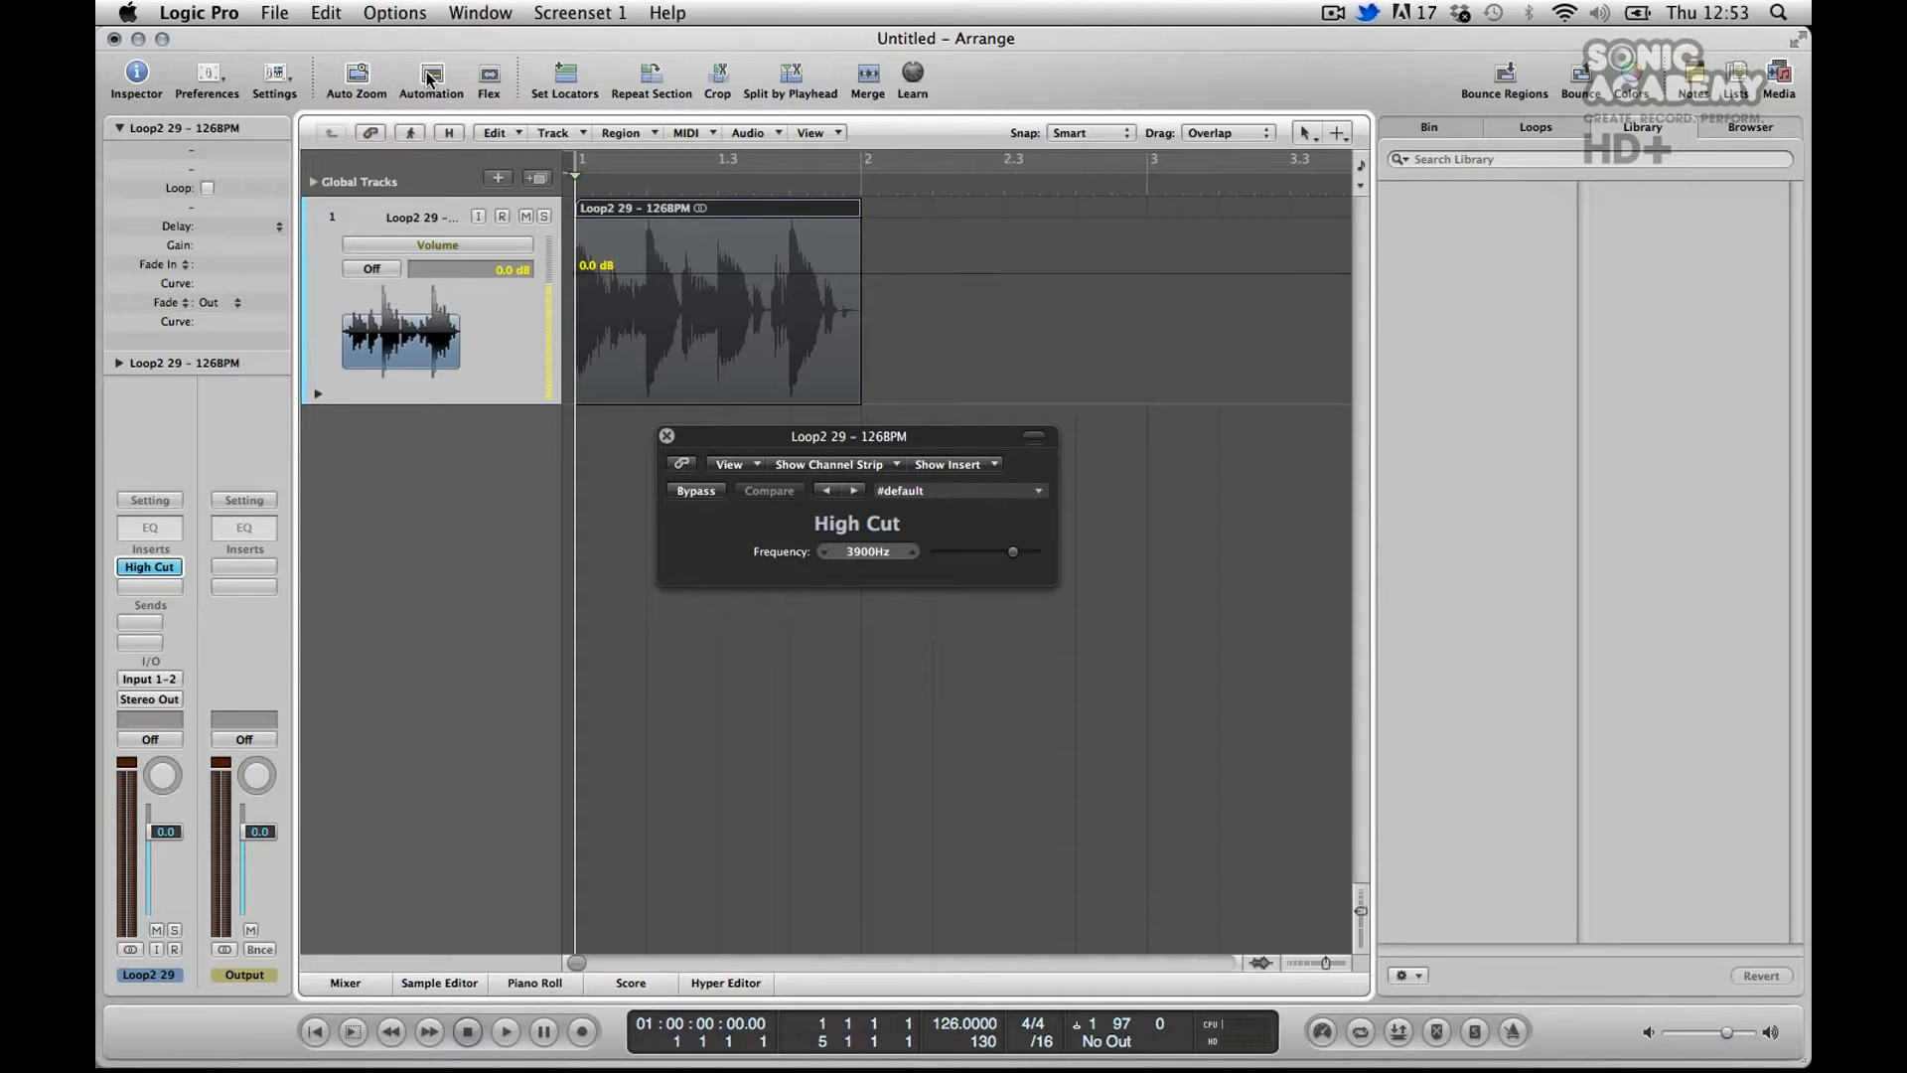
click(437, 244)
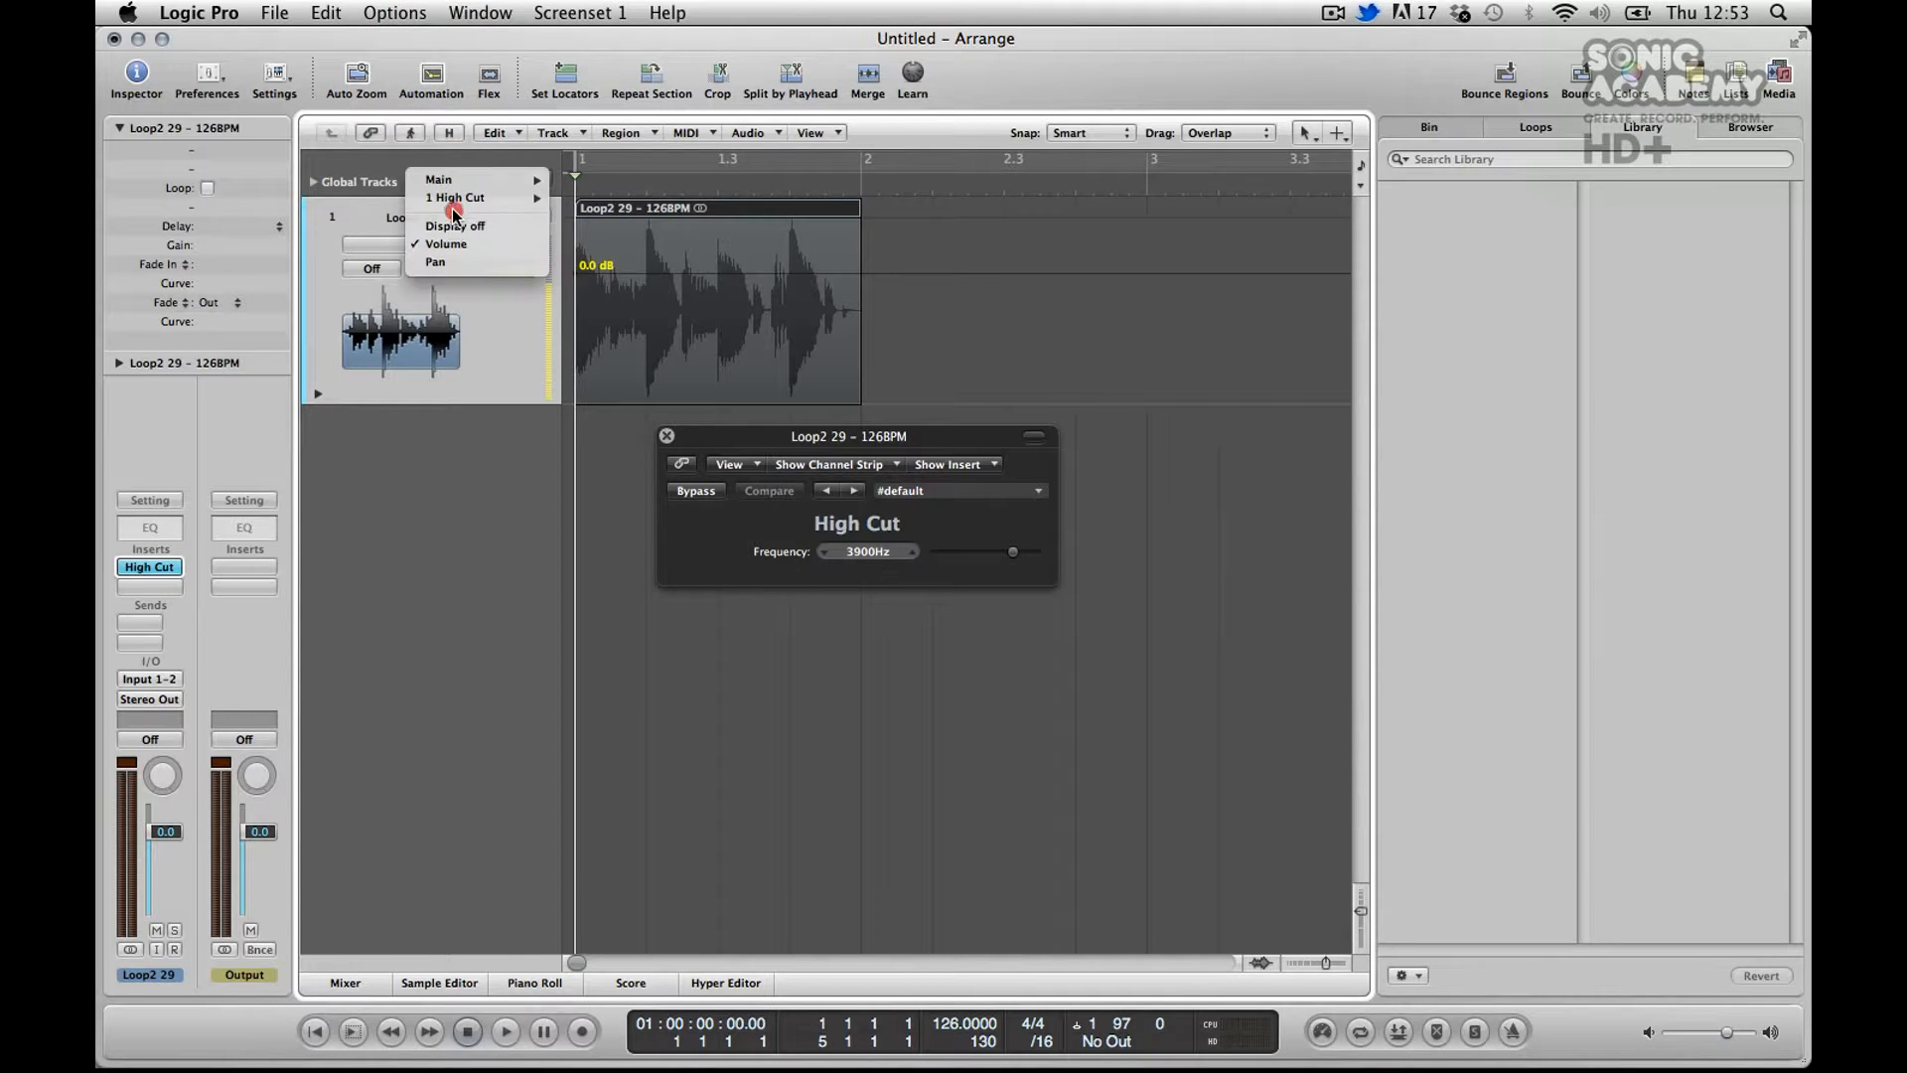
click(497, 197)
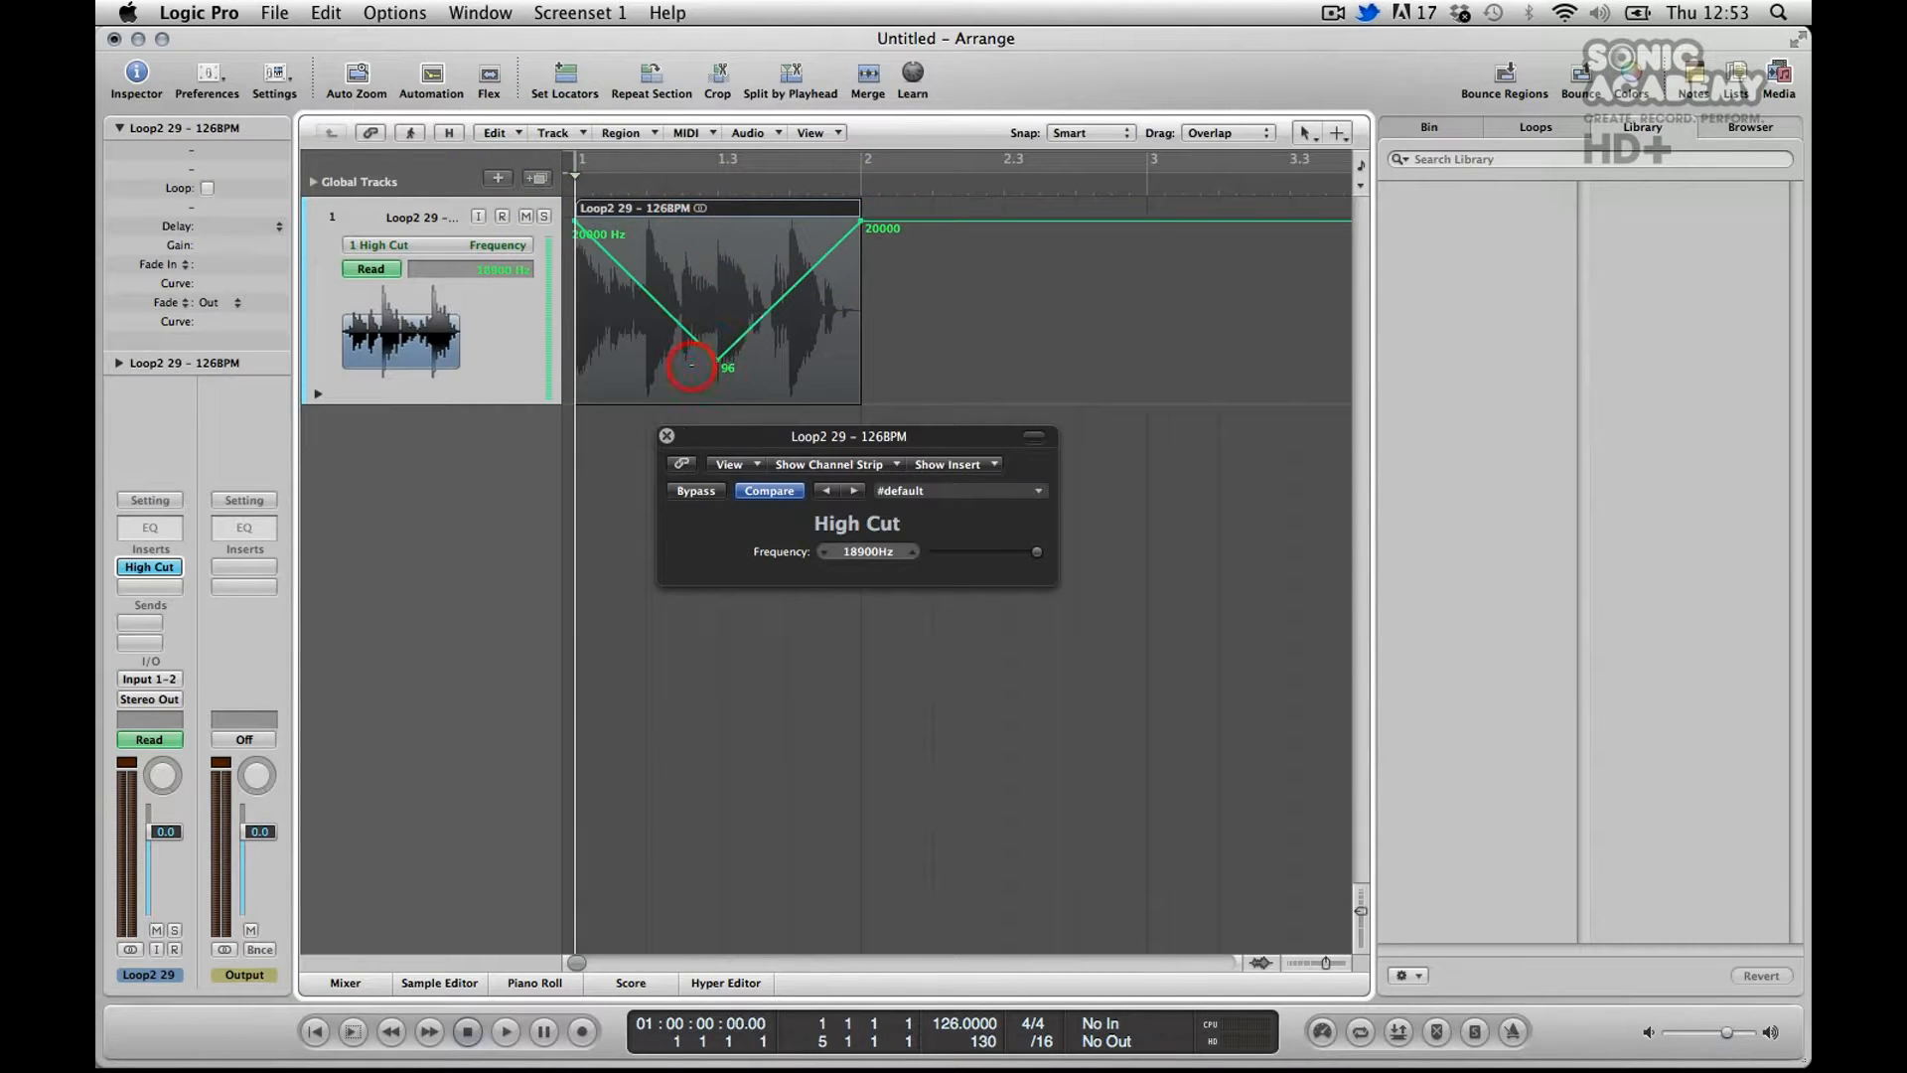
click(502, 1031)
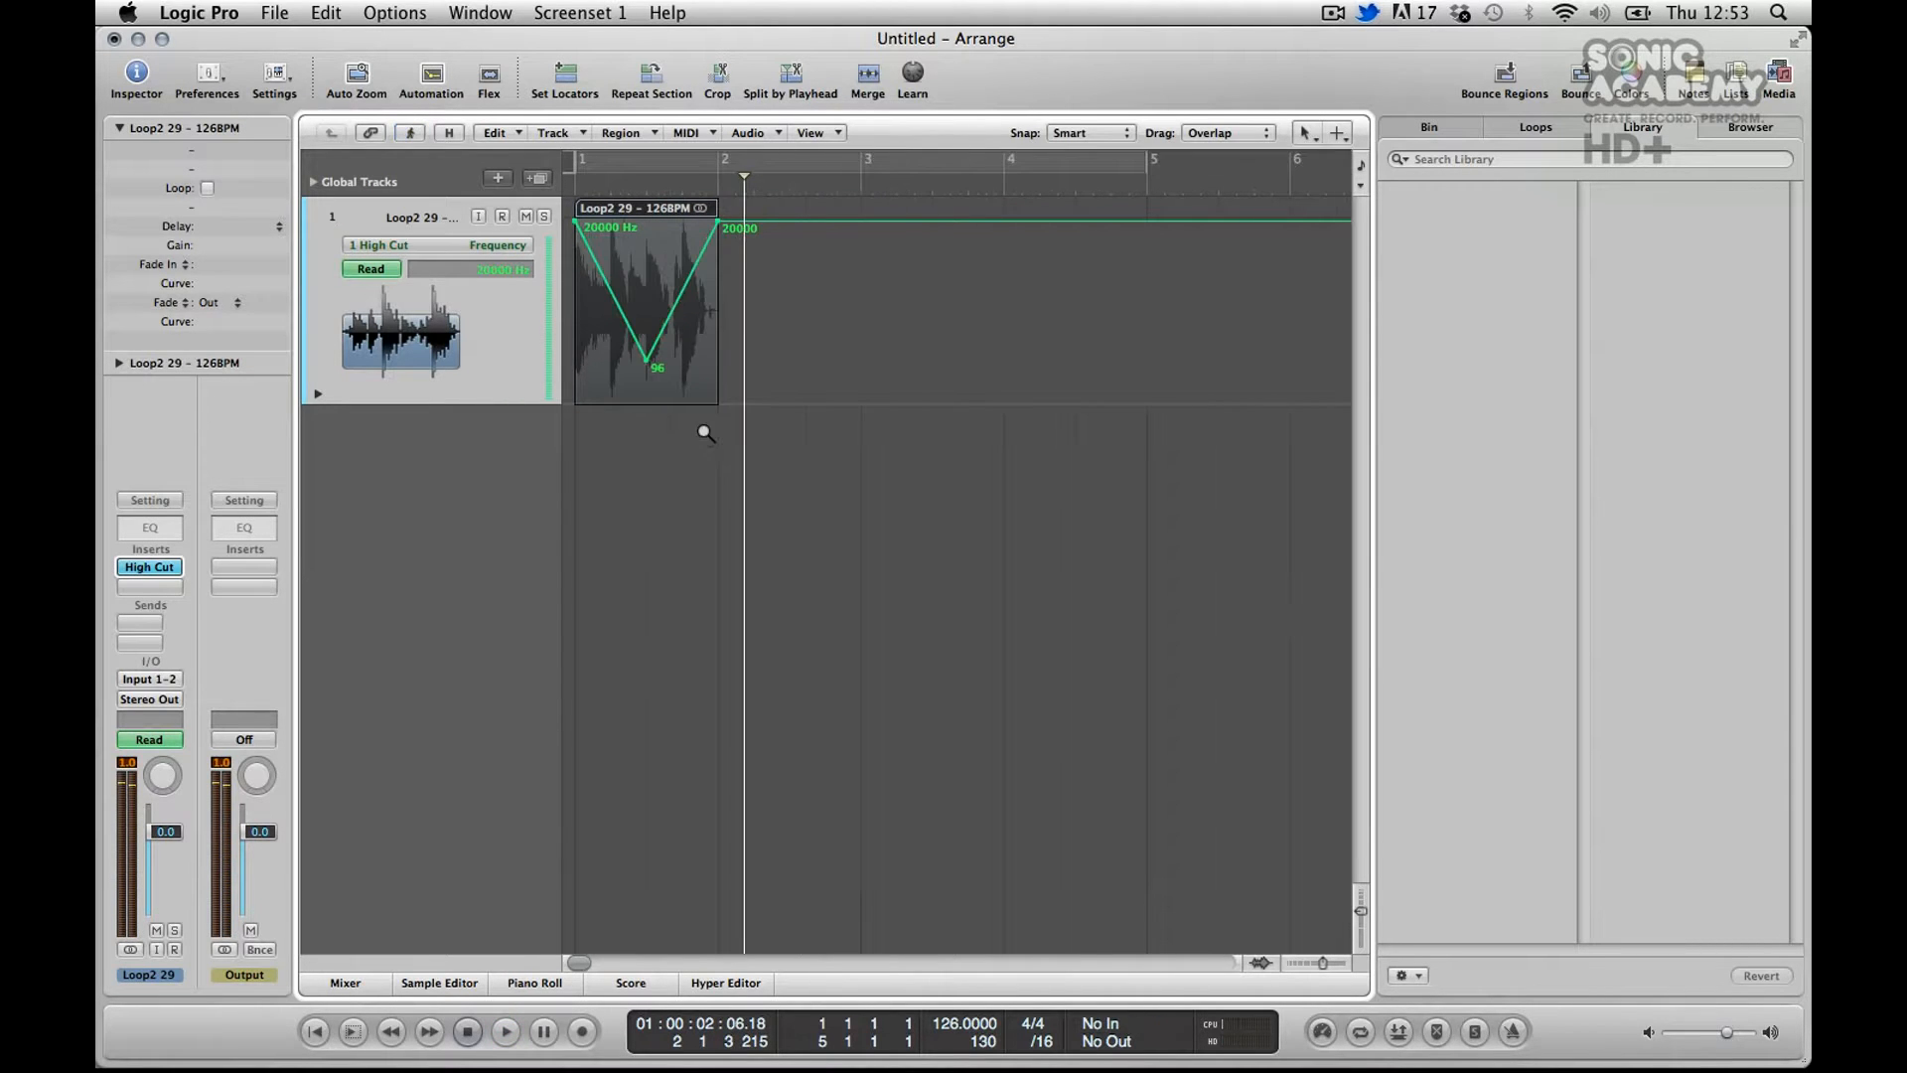
click(207, 186)
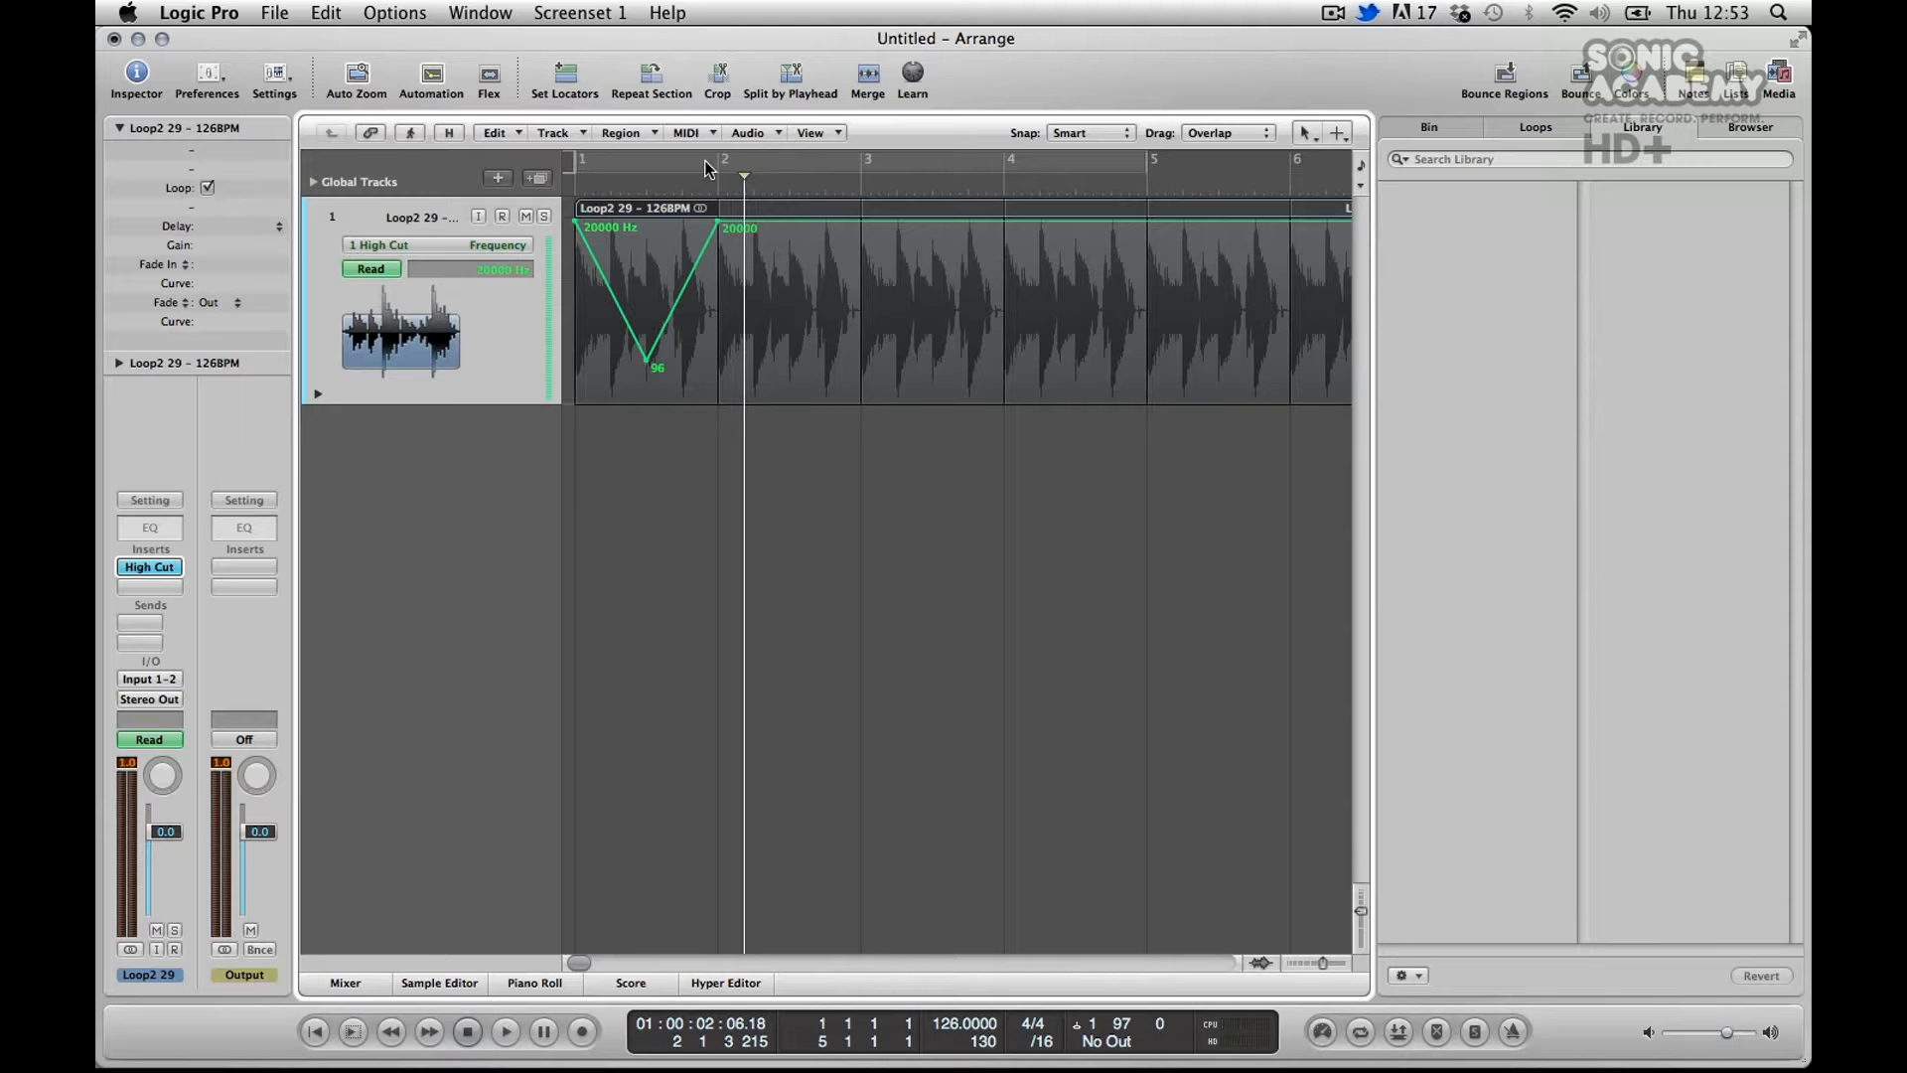
mouse_move(612, 250)
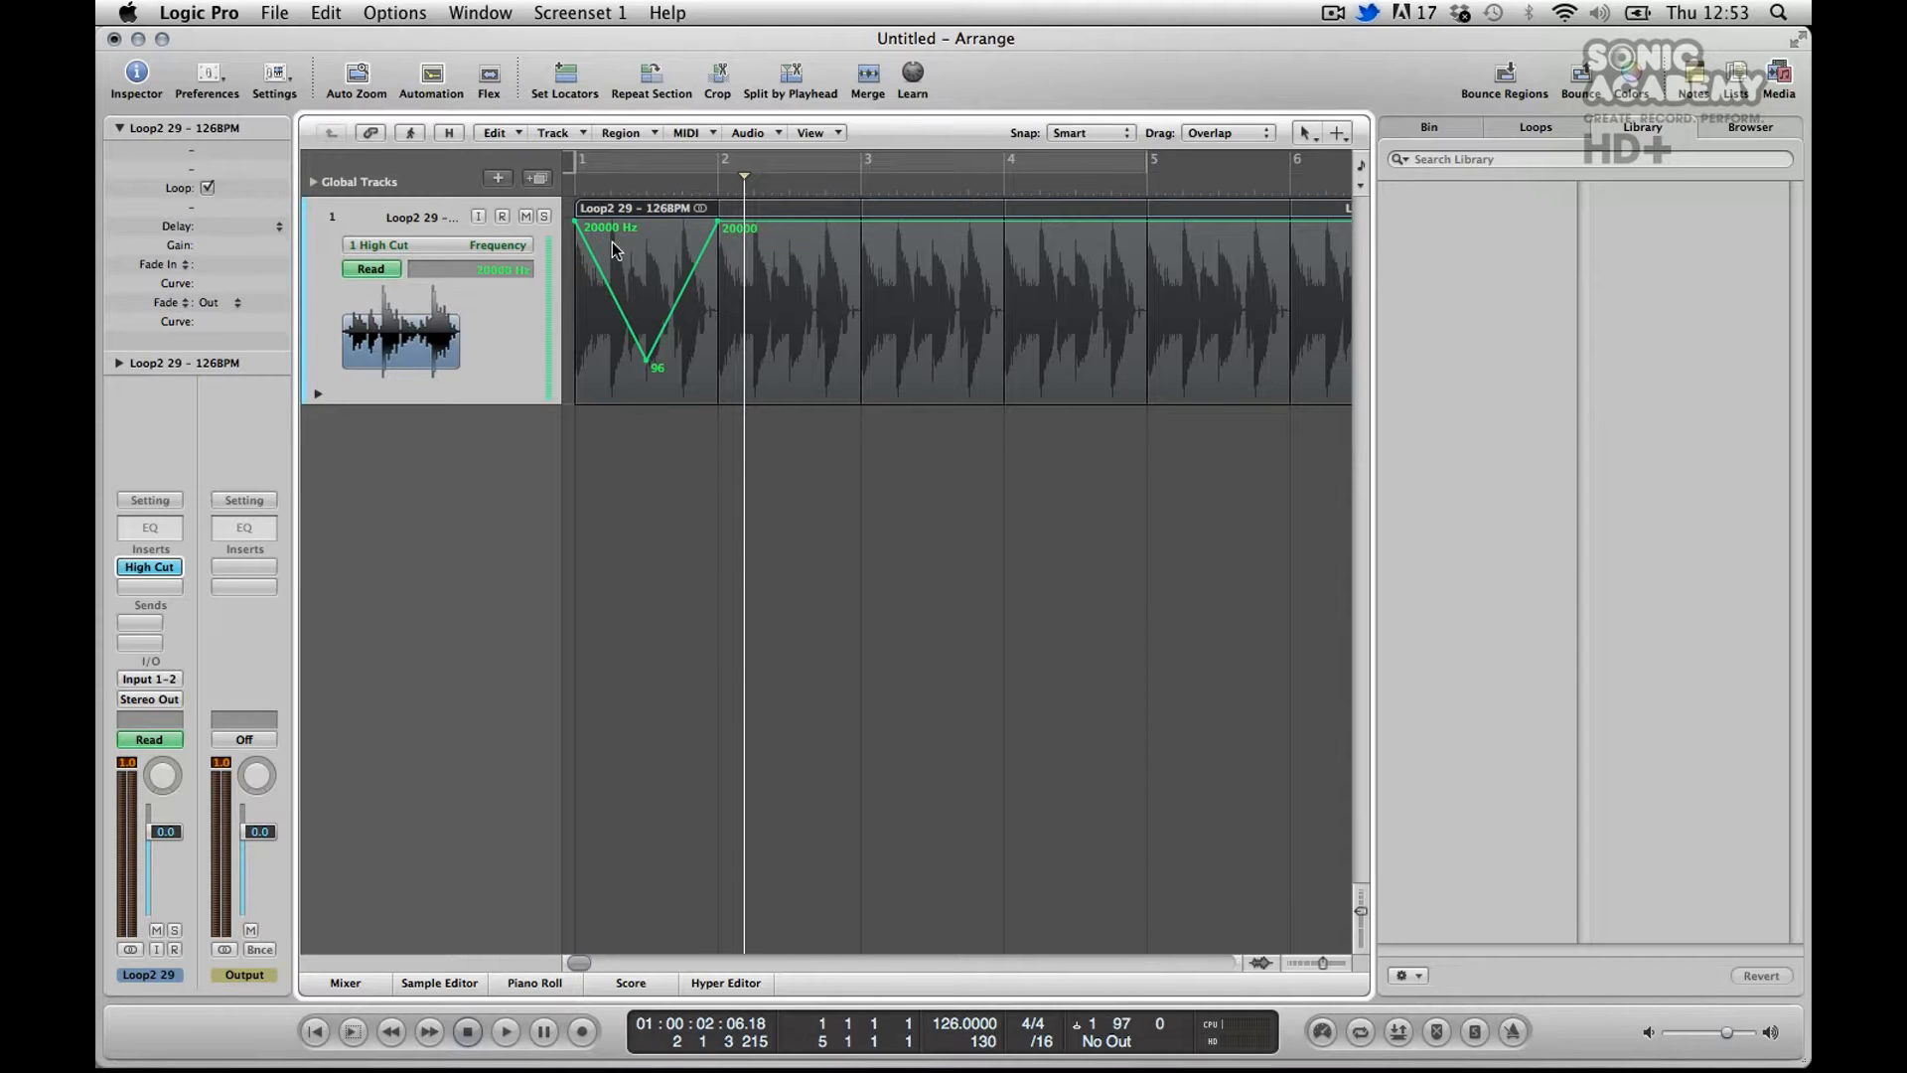
mouse_move(676, 246)
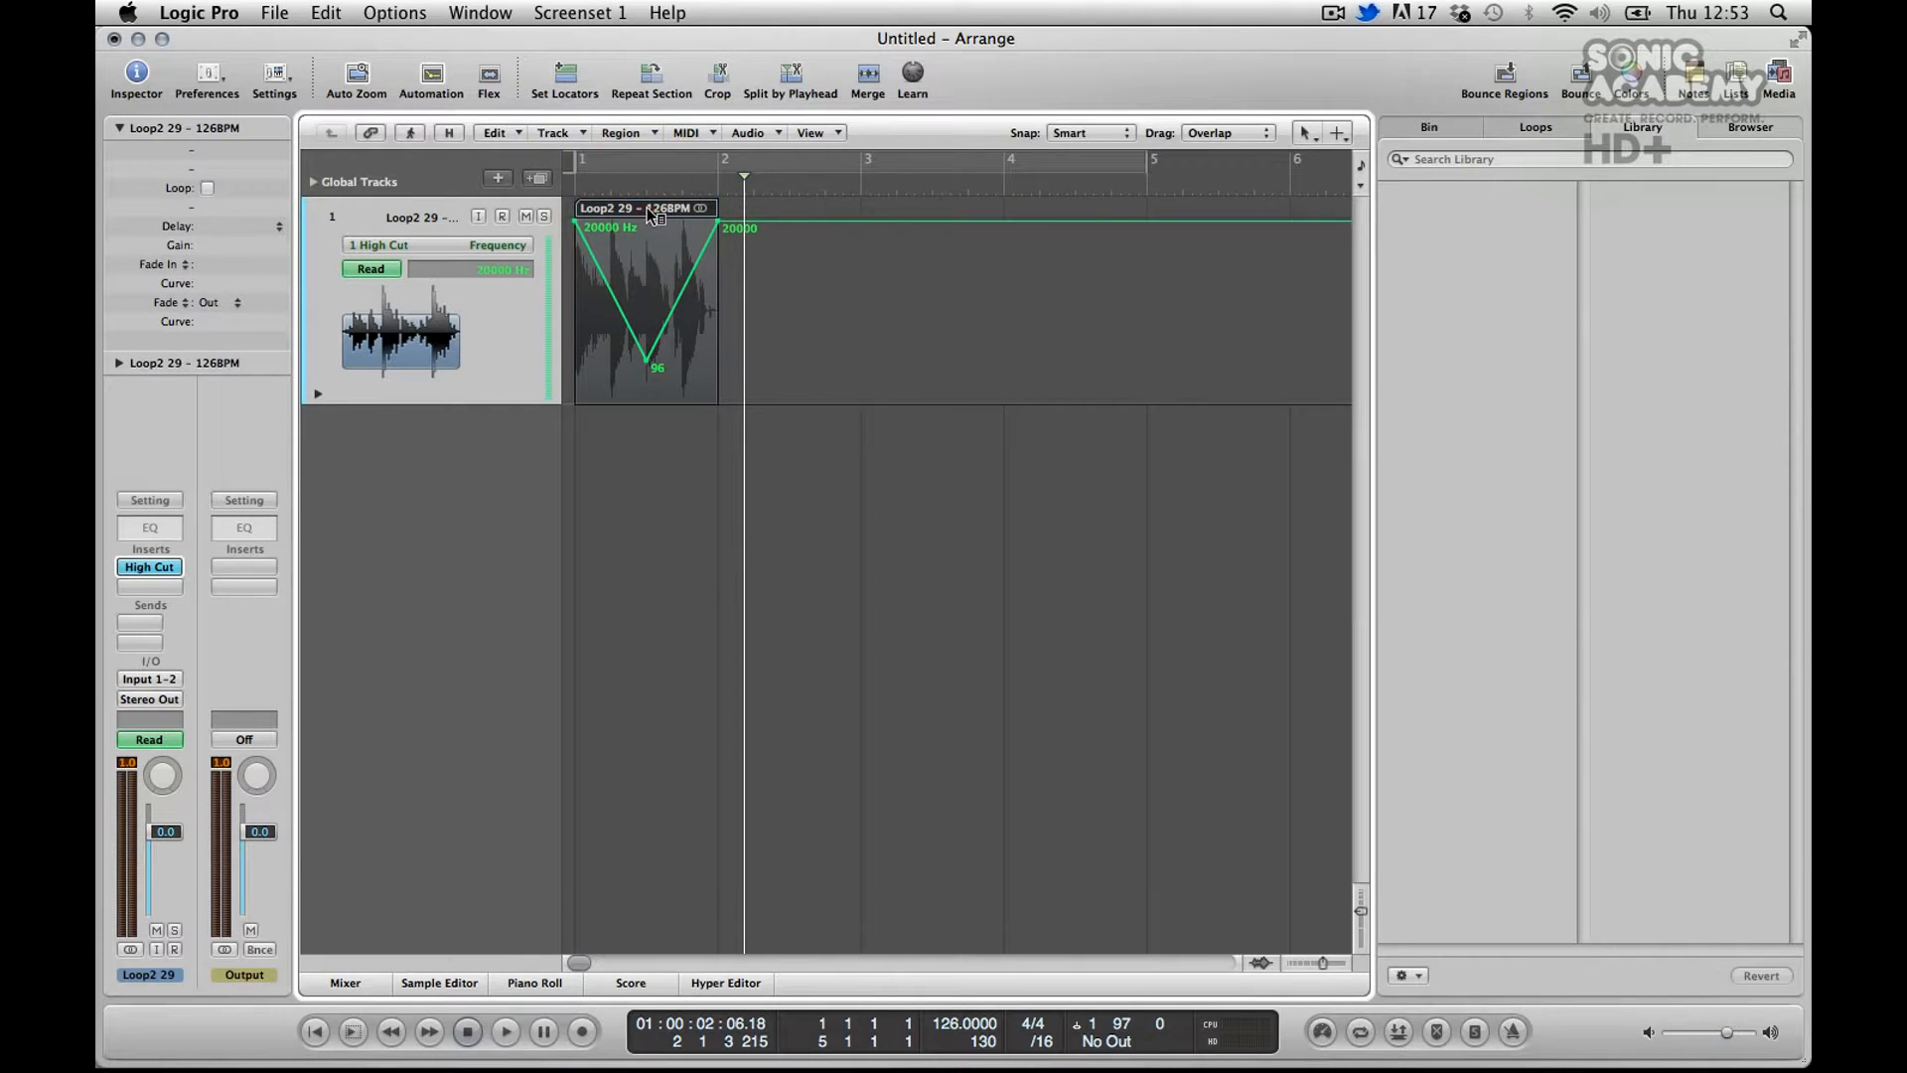
right_click(644, 303)
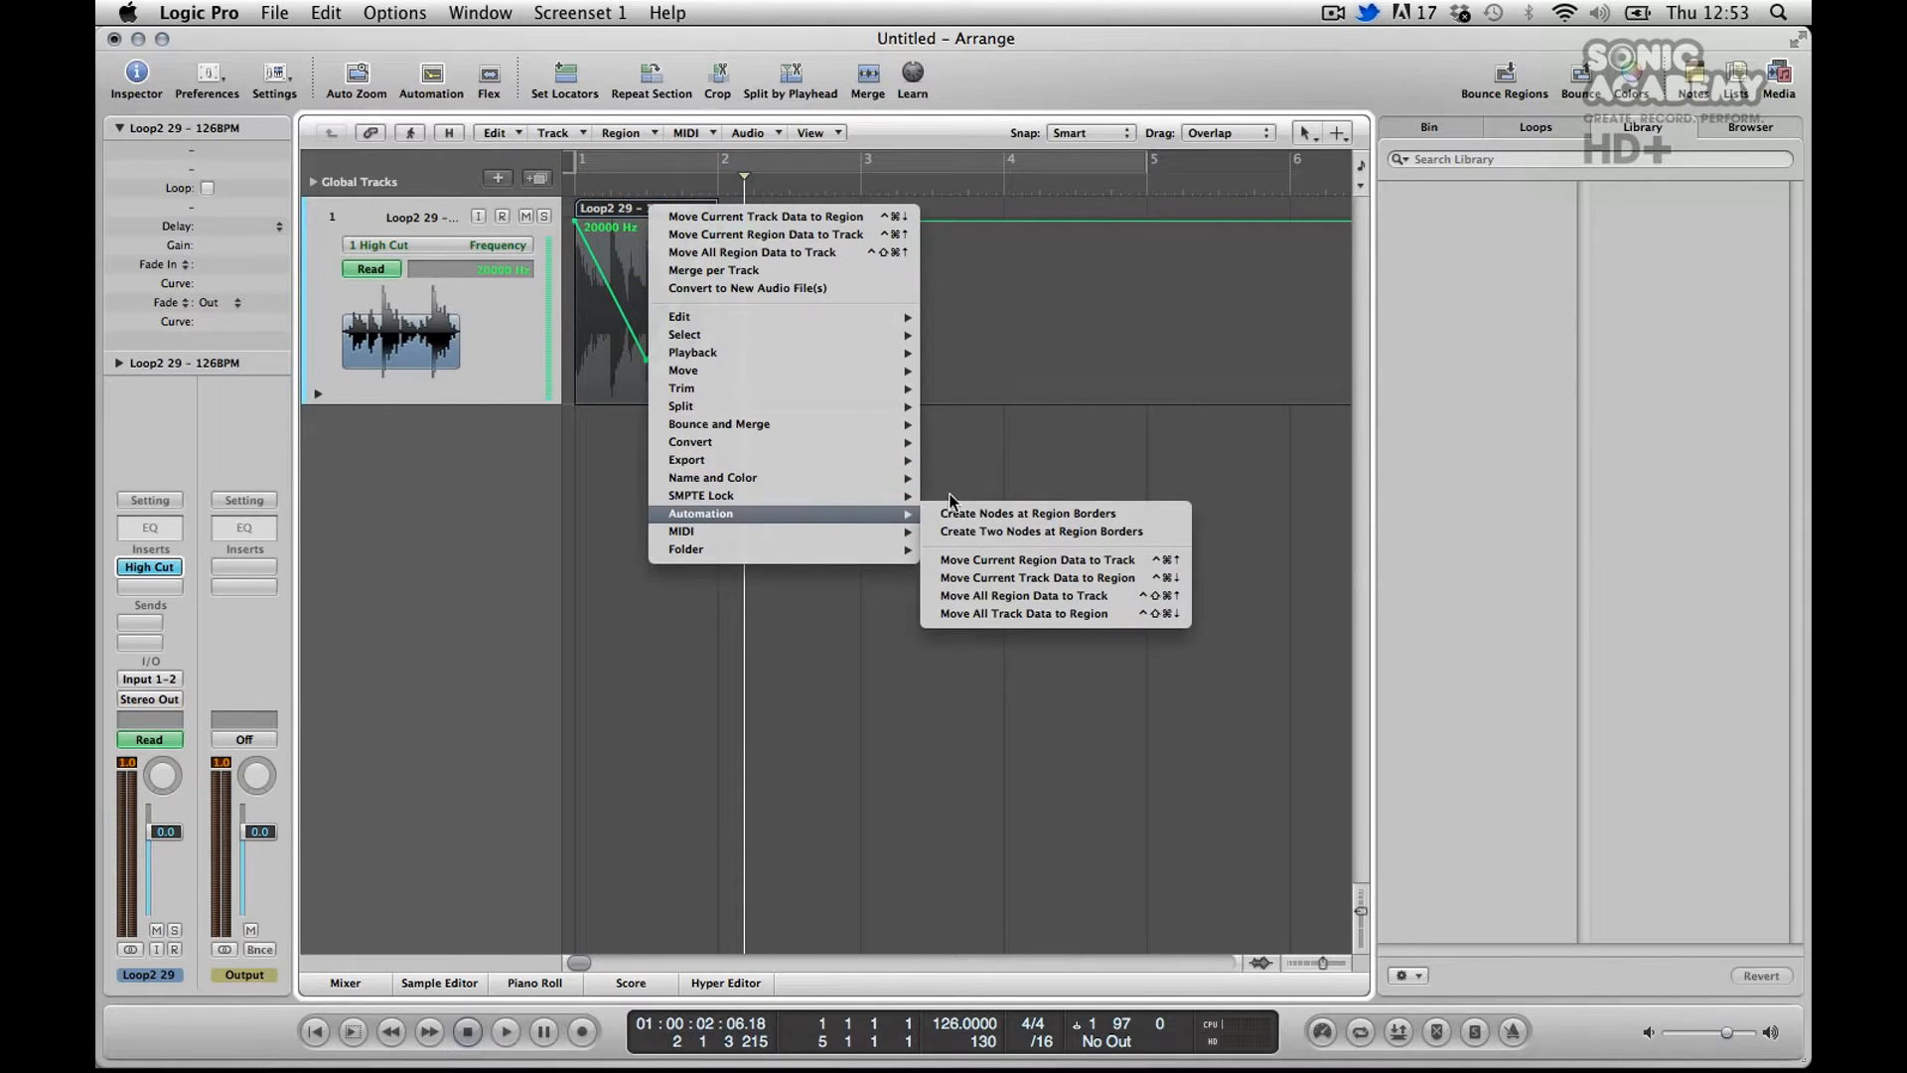
mouse_move(748, 521)
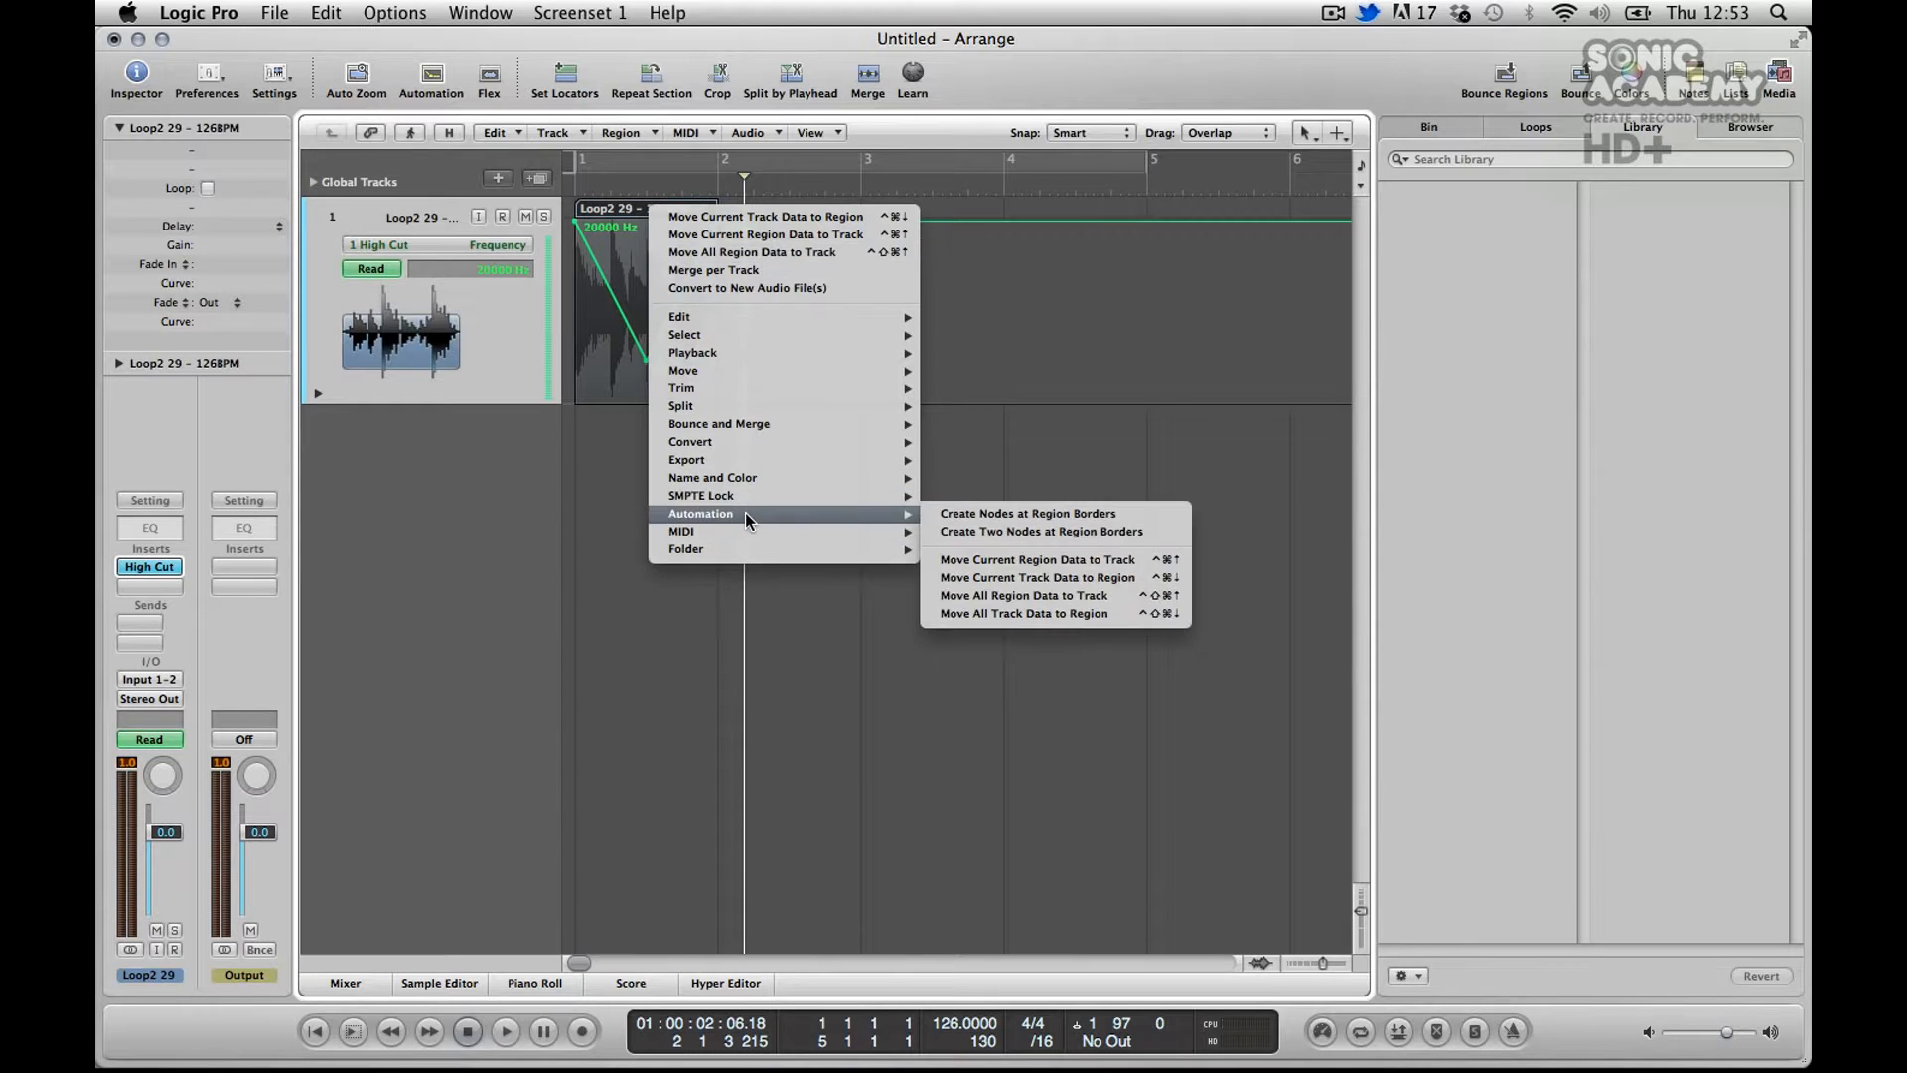
mouse_move(870, 526)
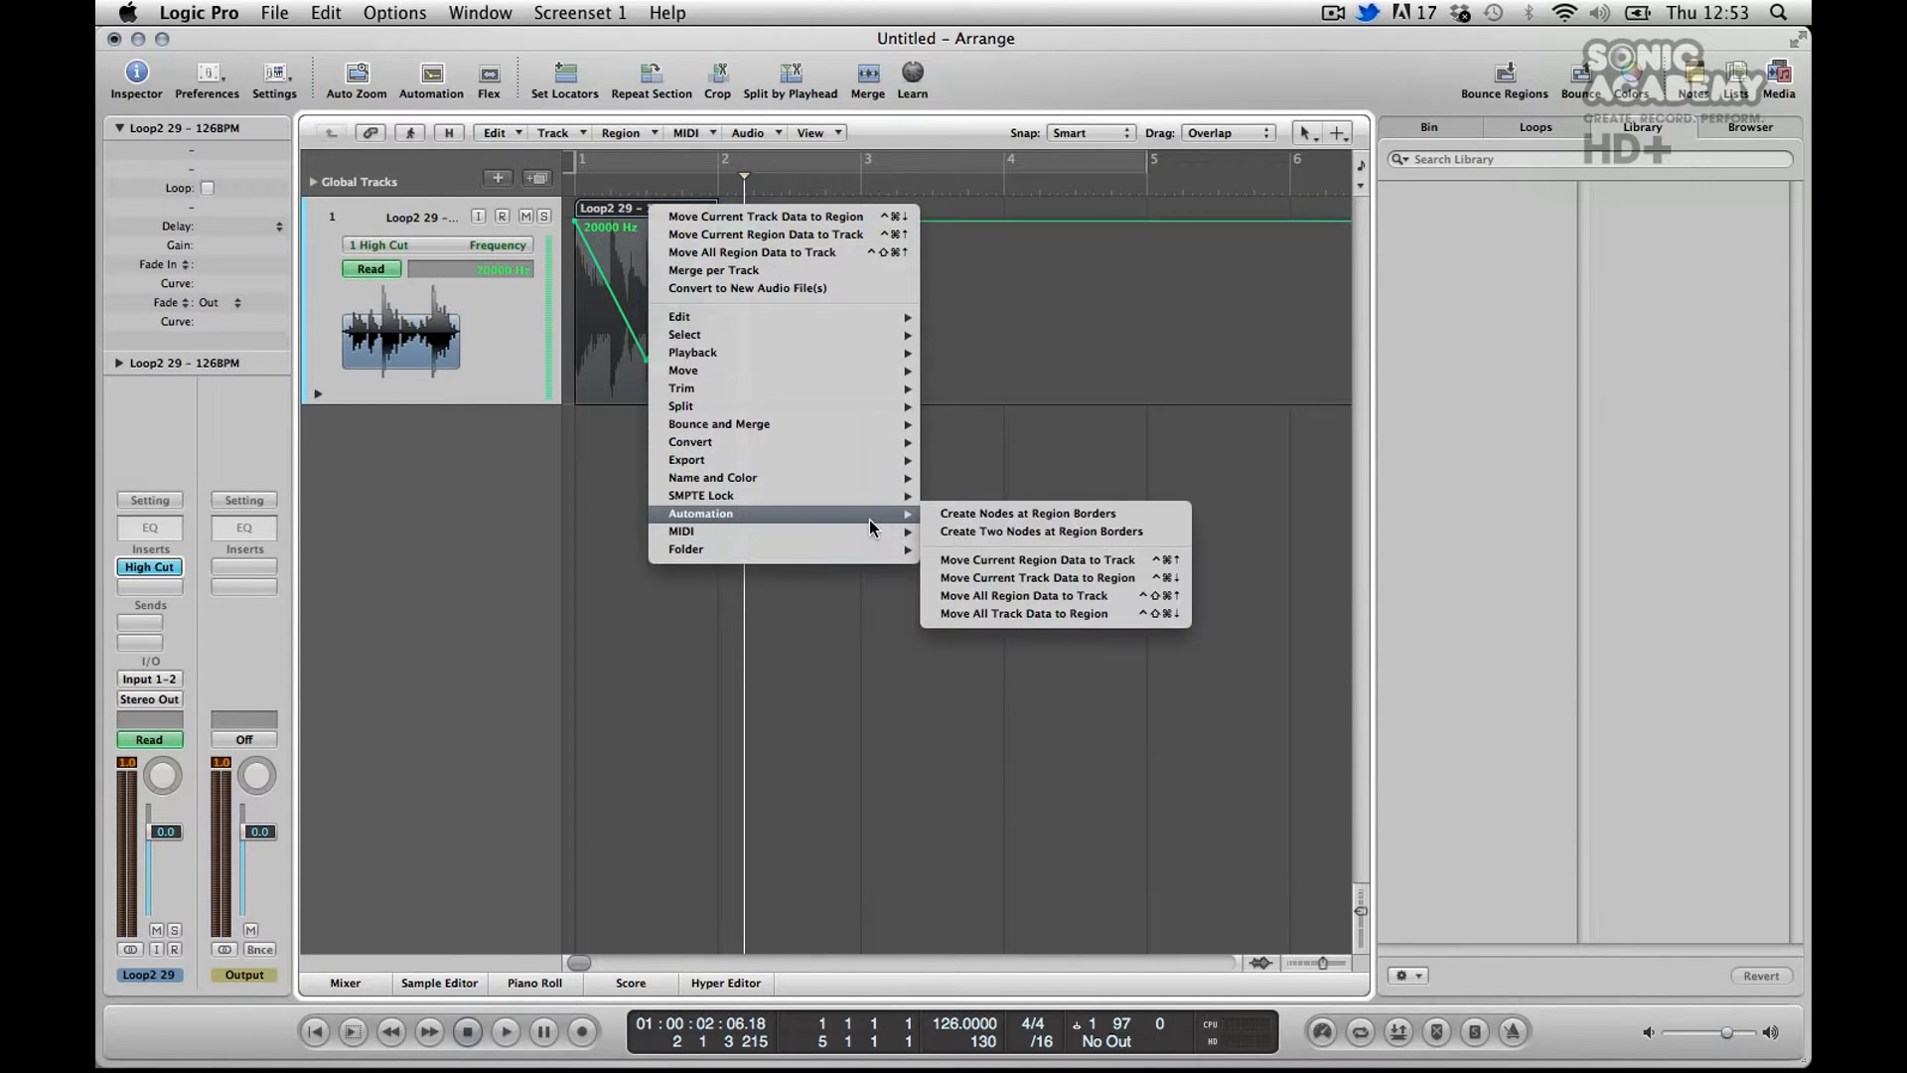
mouse_move(1015, 560)
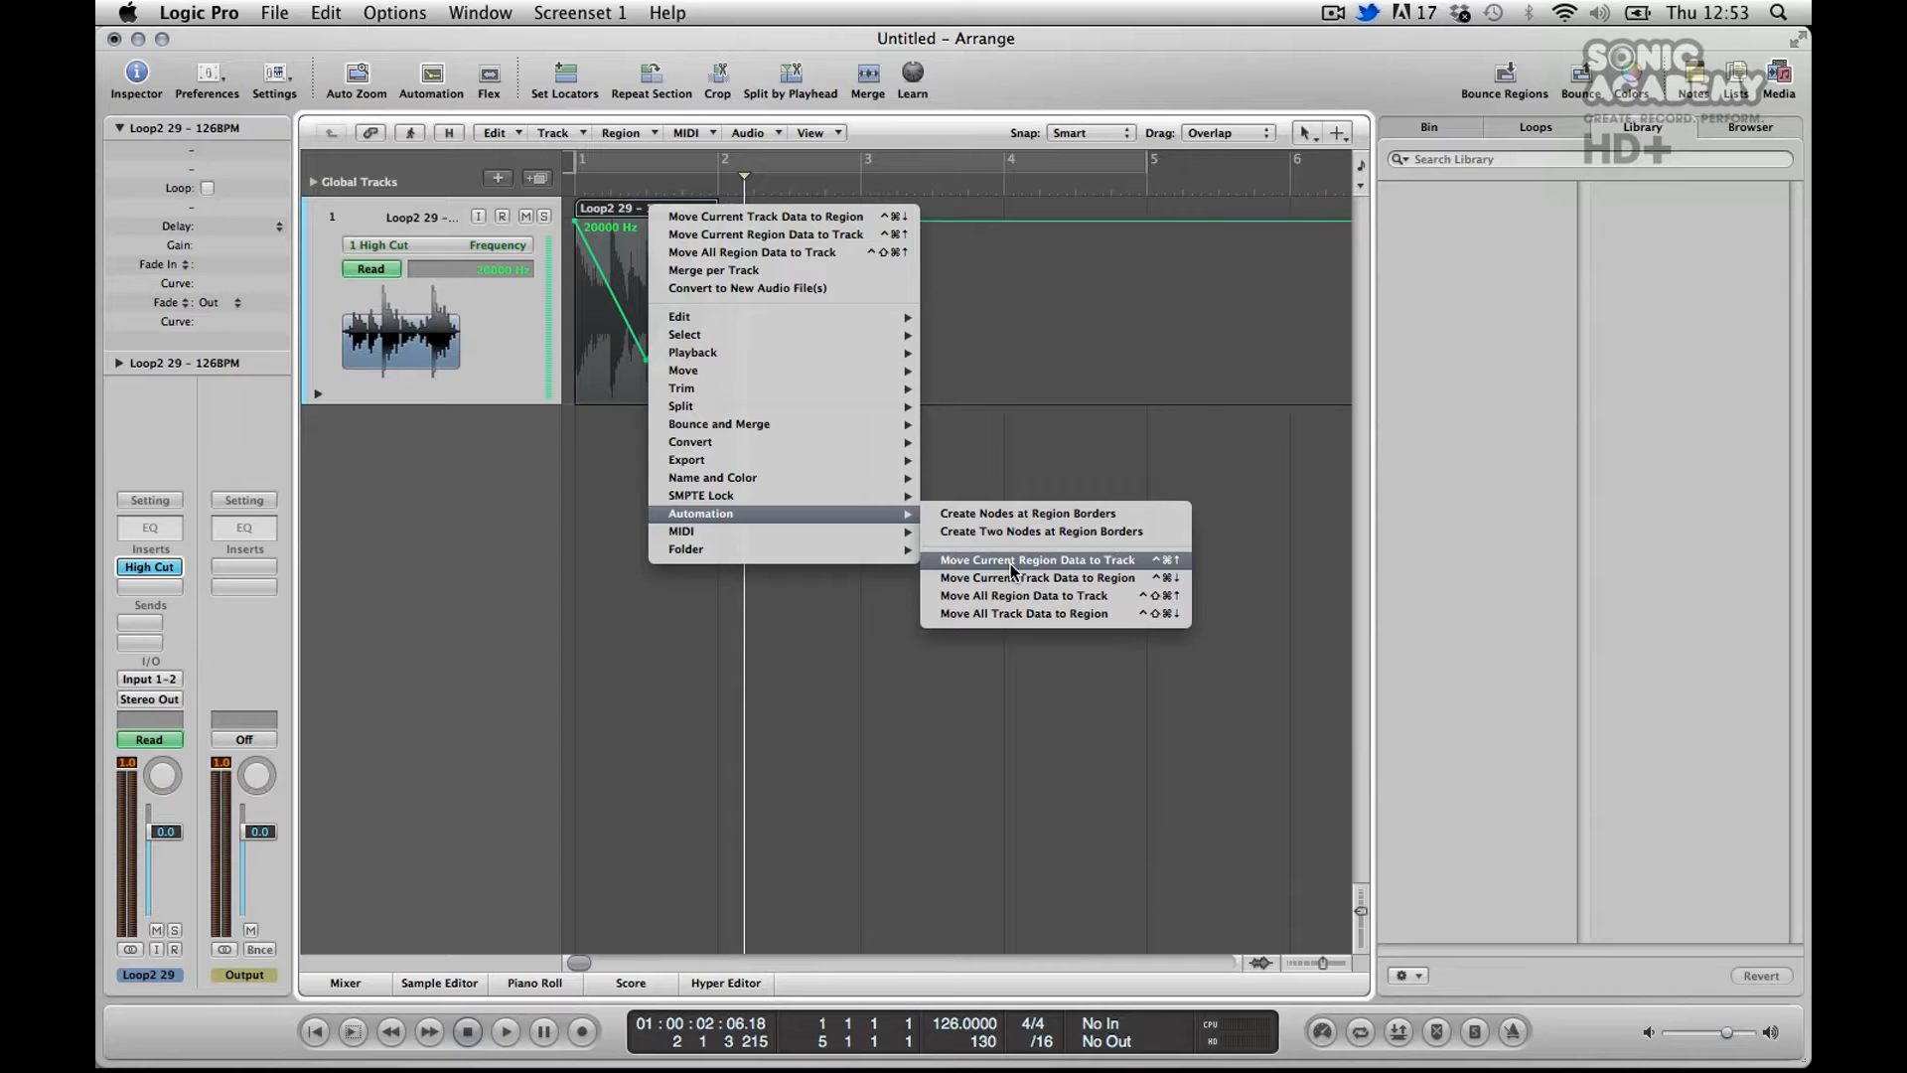
mouse_move(1033, 576)
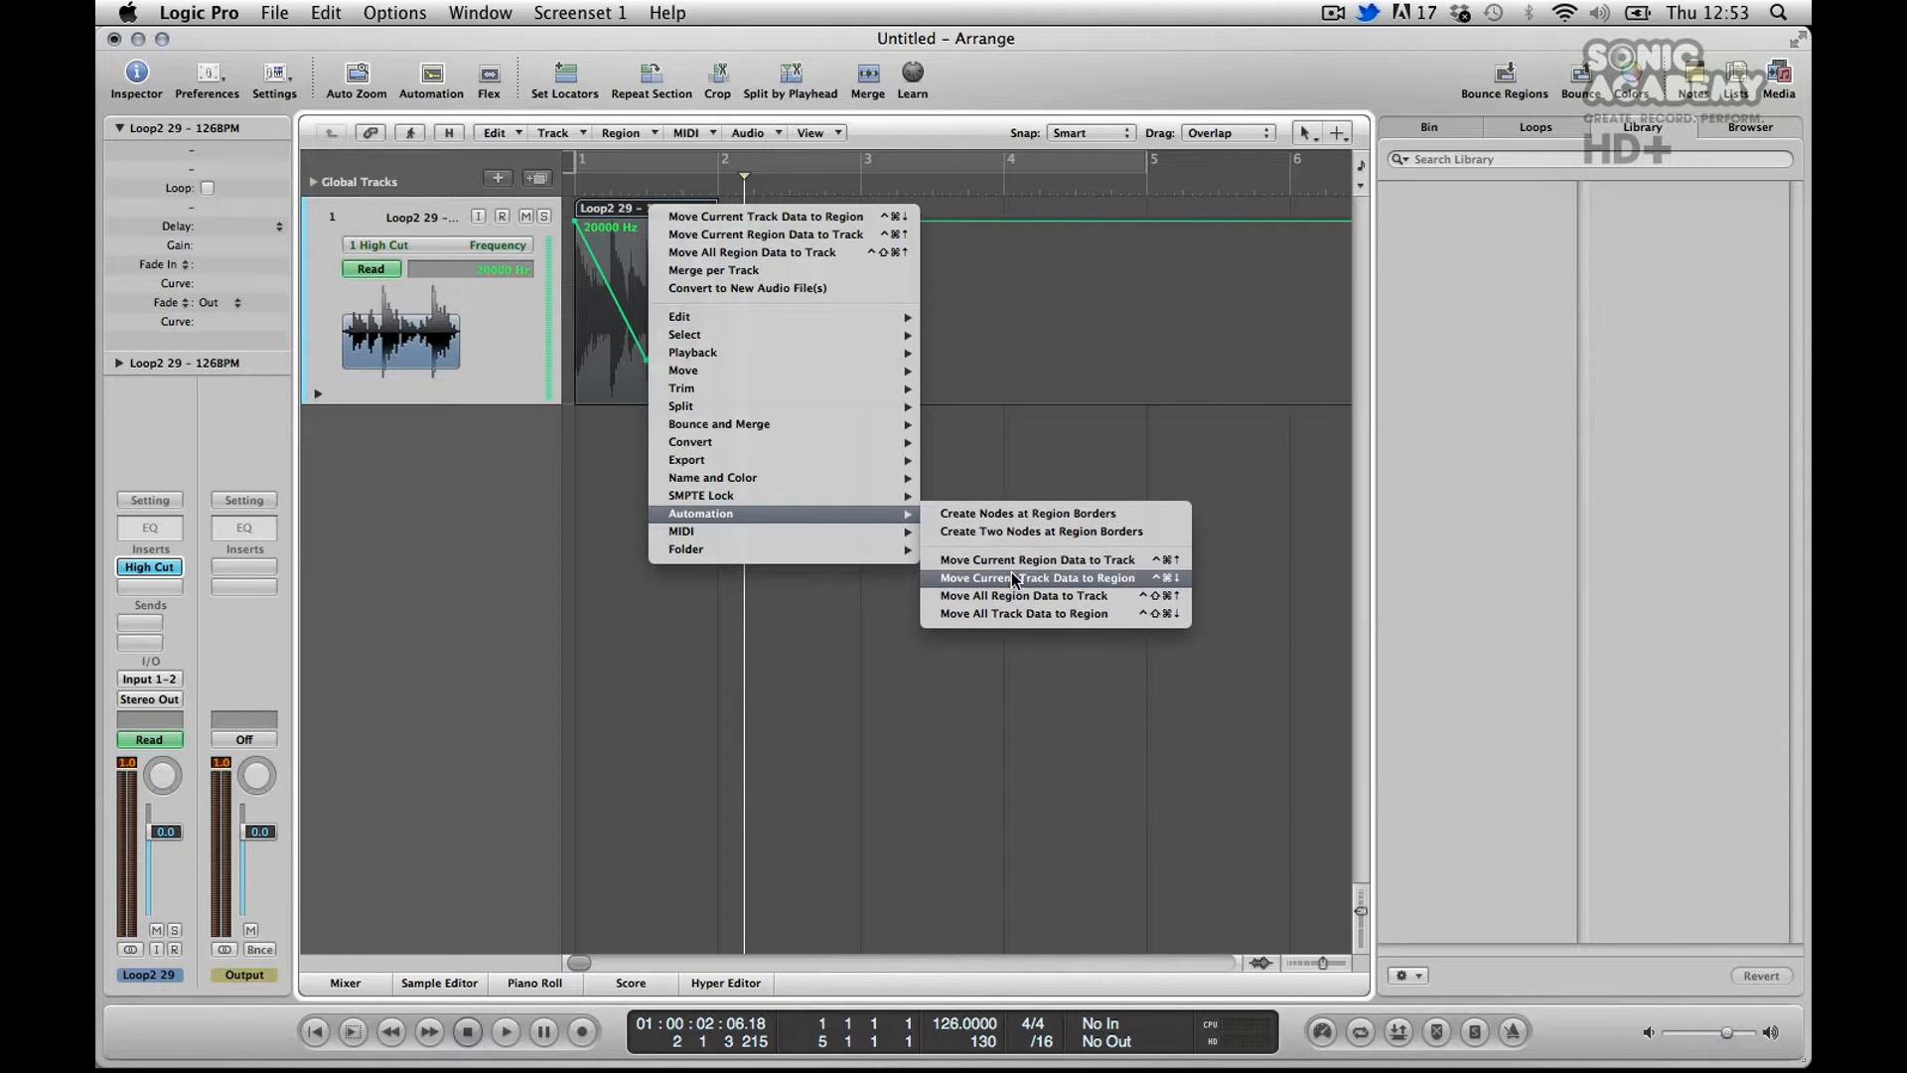
mouse_move(1059, 588)
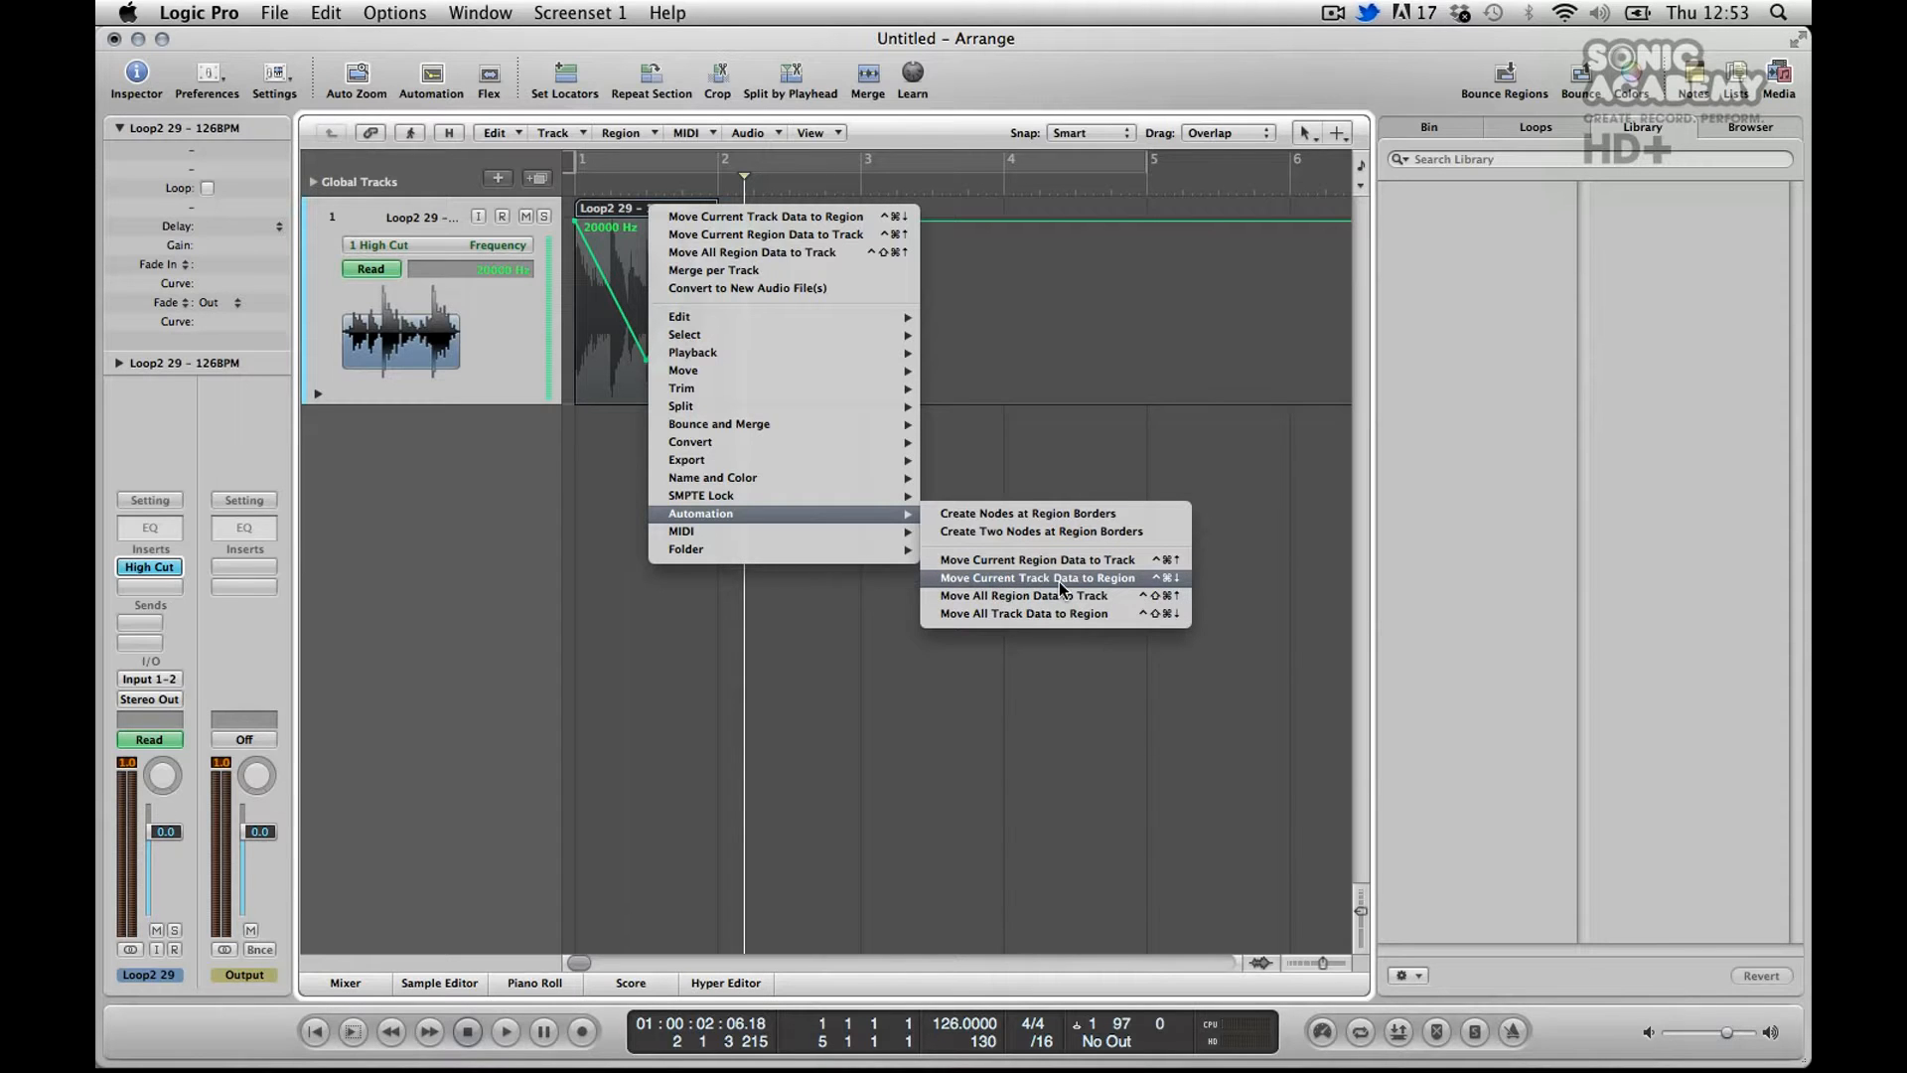
click(1037, 576)
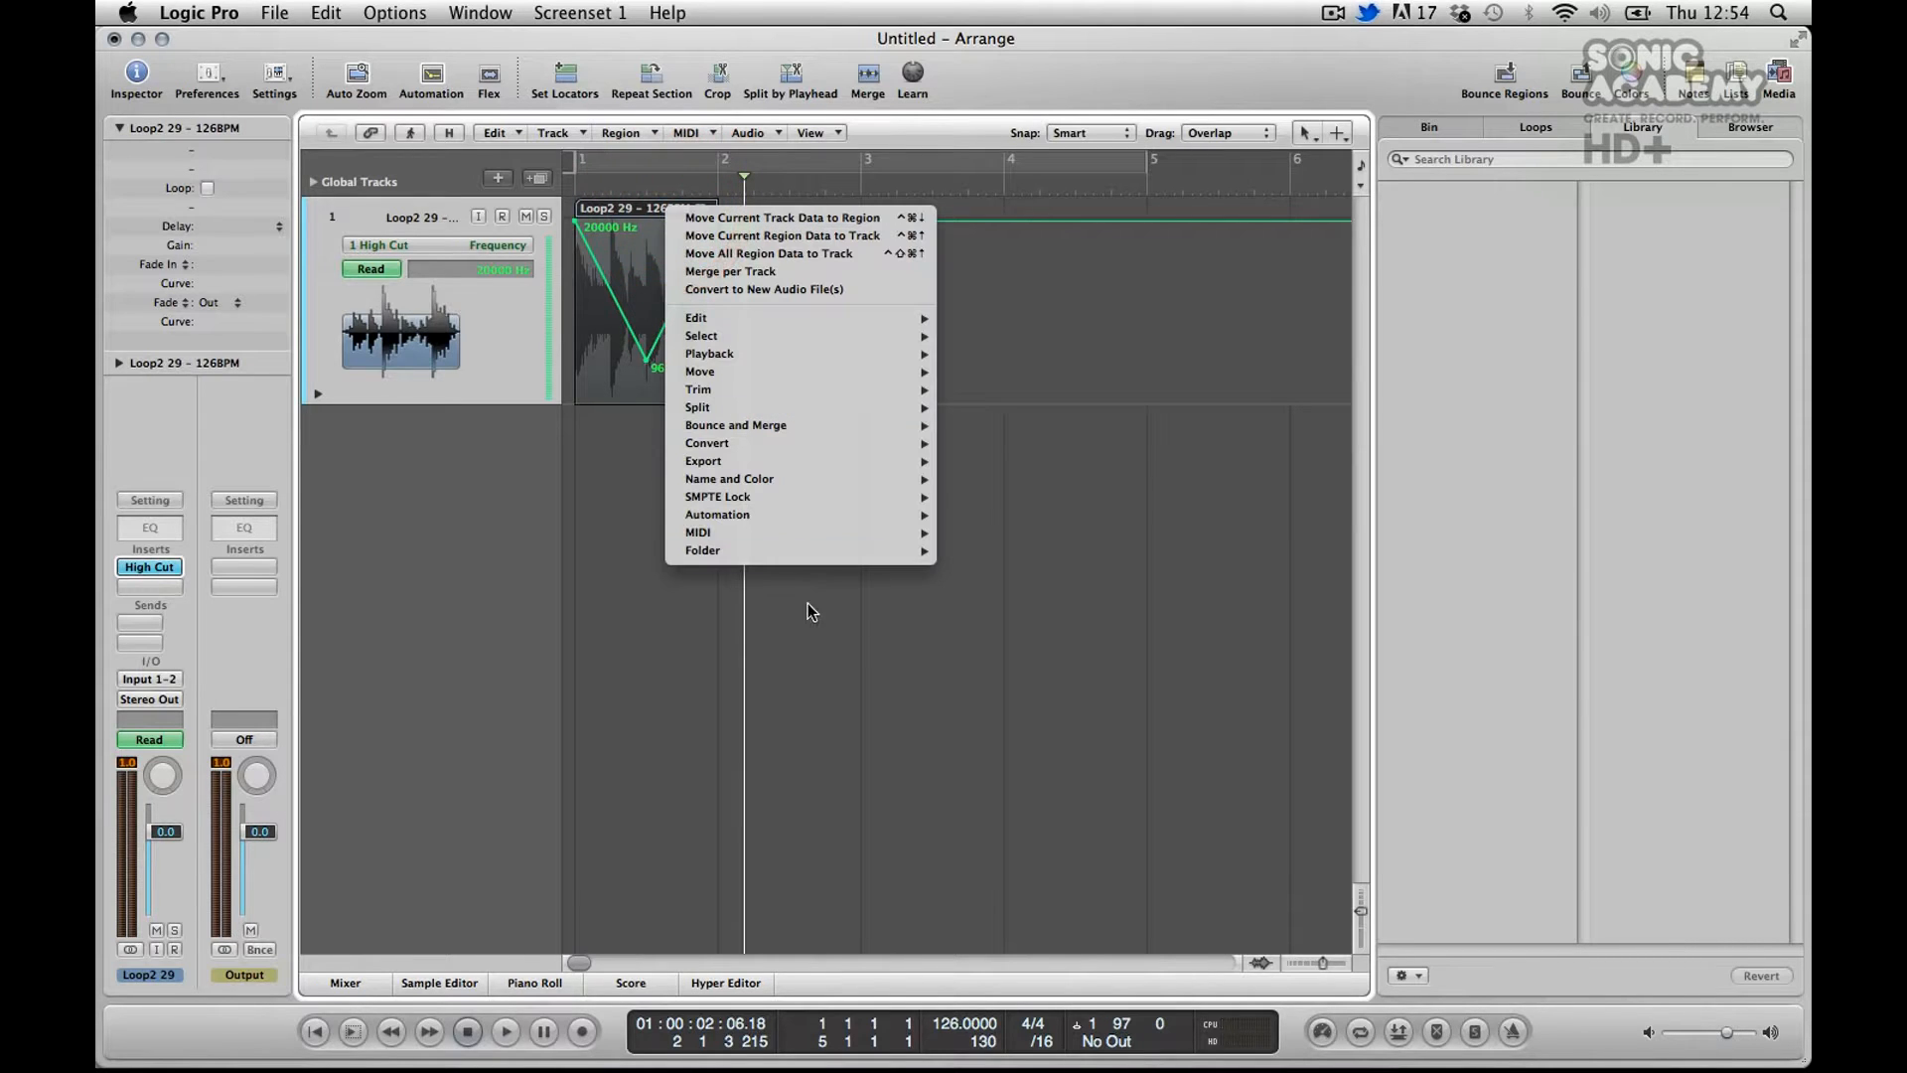
mouse_move(717, 512)
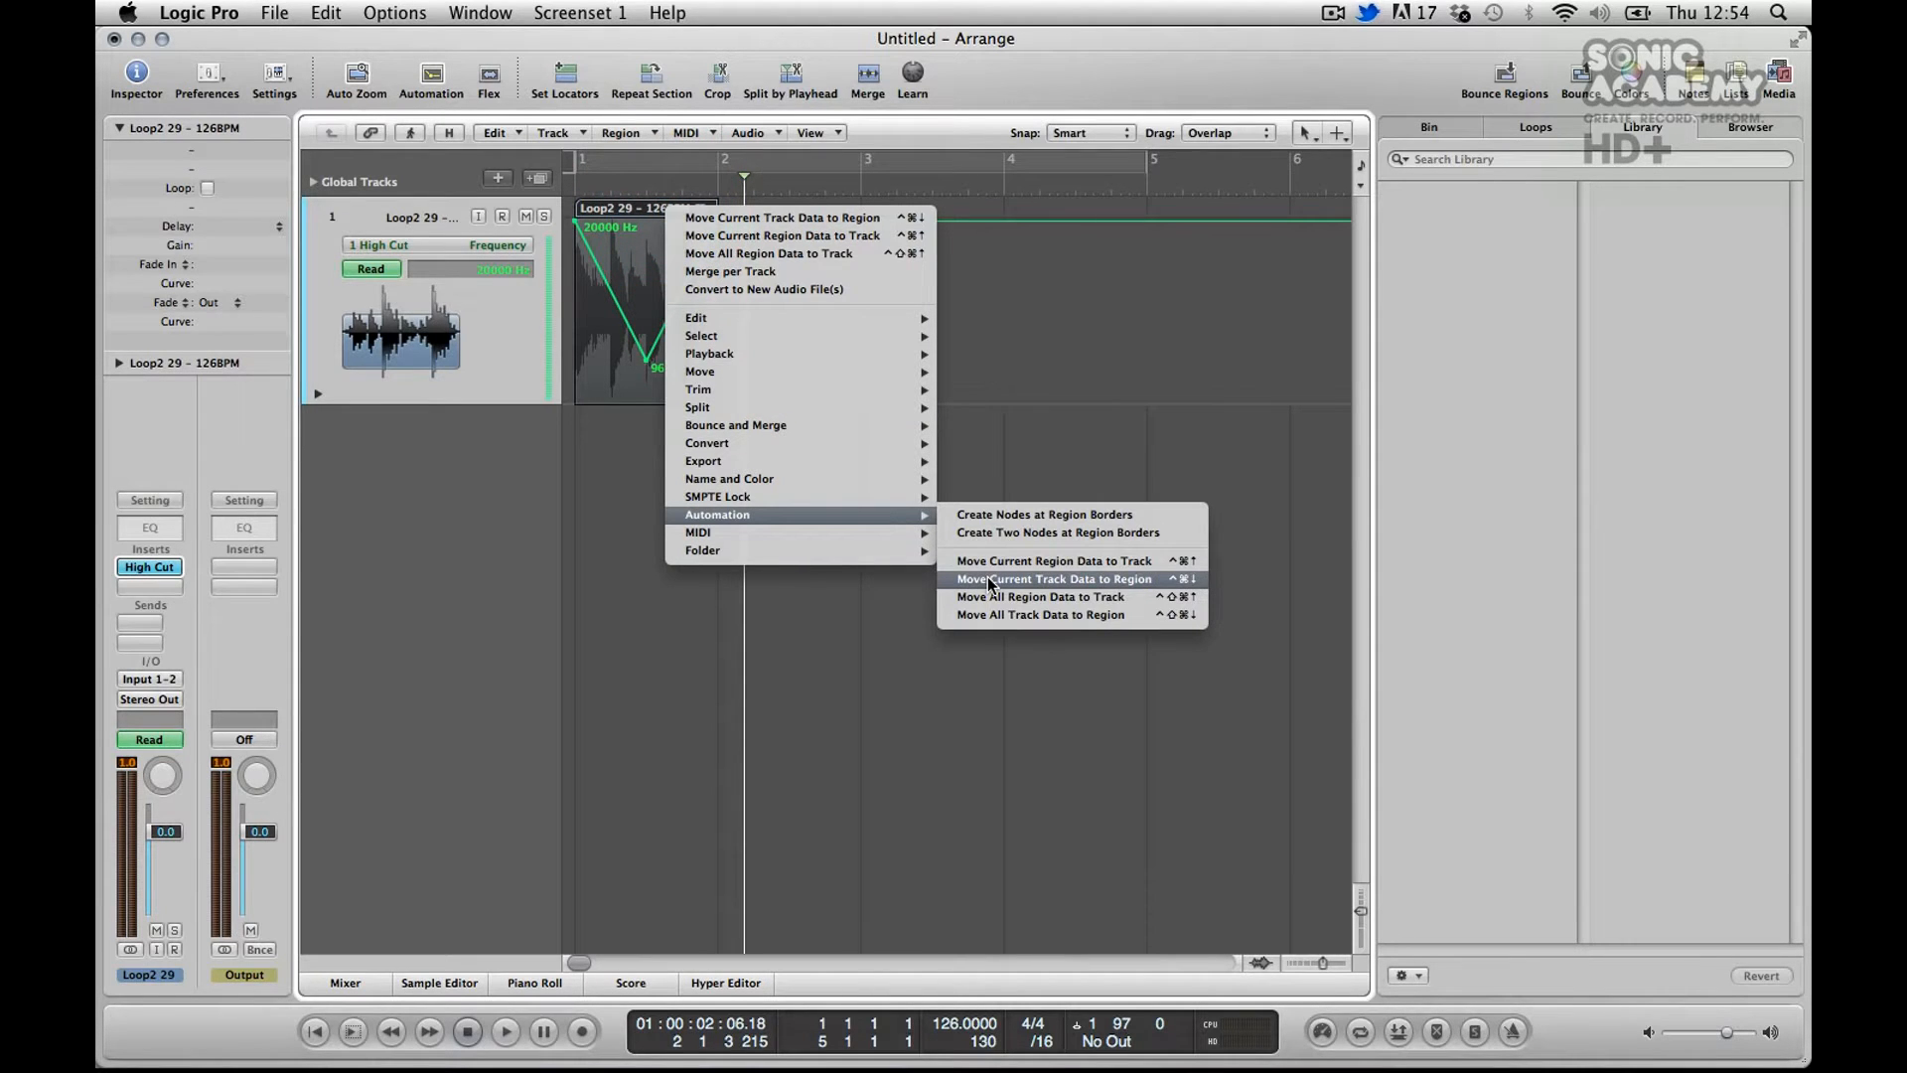
Move the track's frequency automation into the region and set the region to Loop.
click(1053, 578)
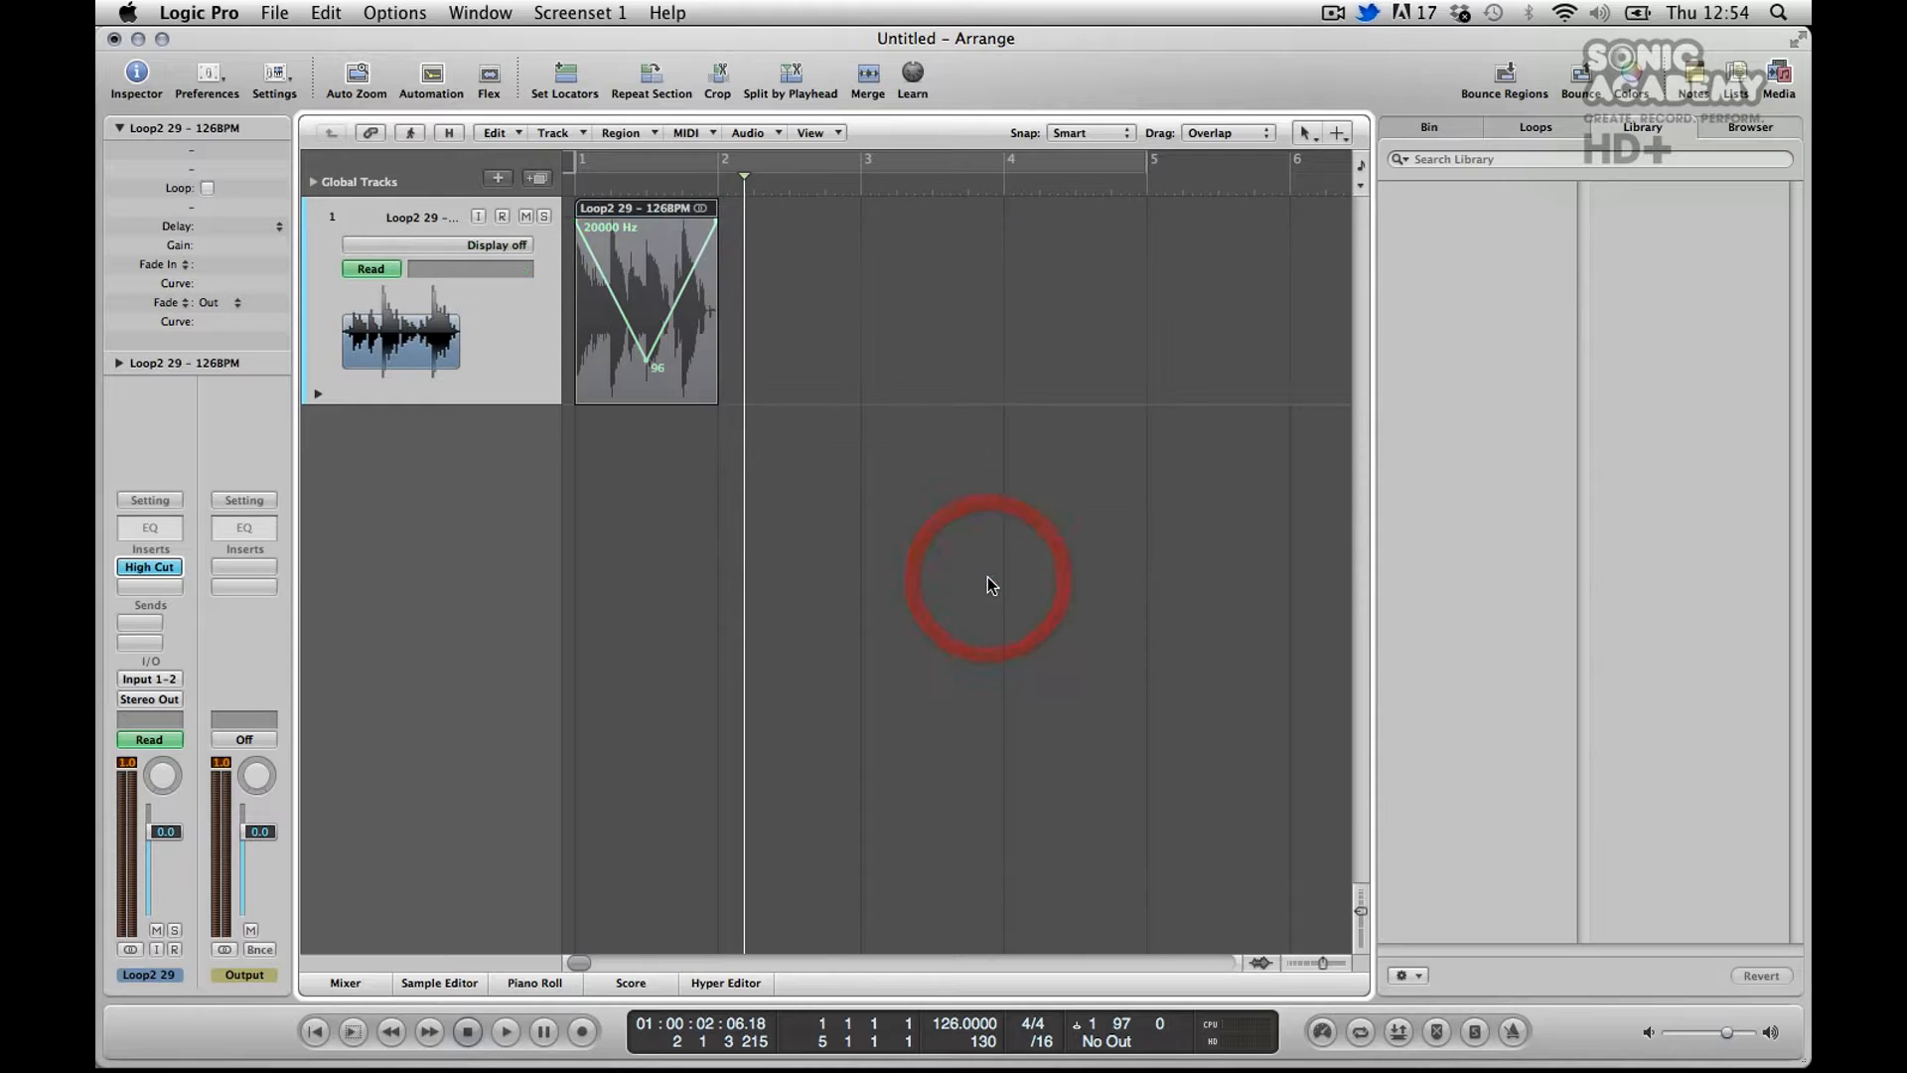
click(207, 187)
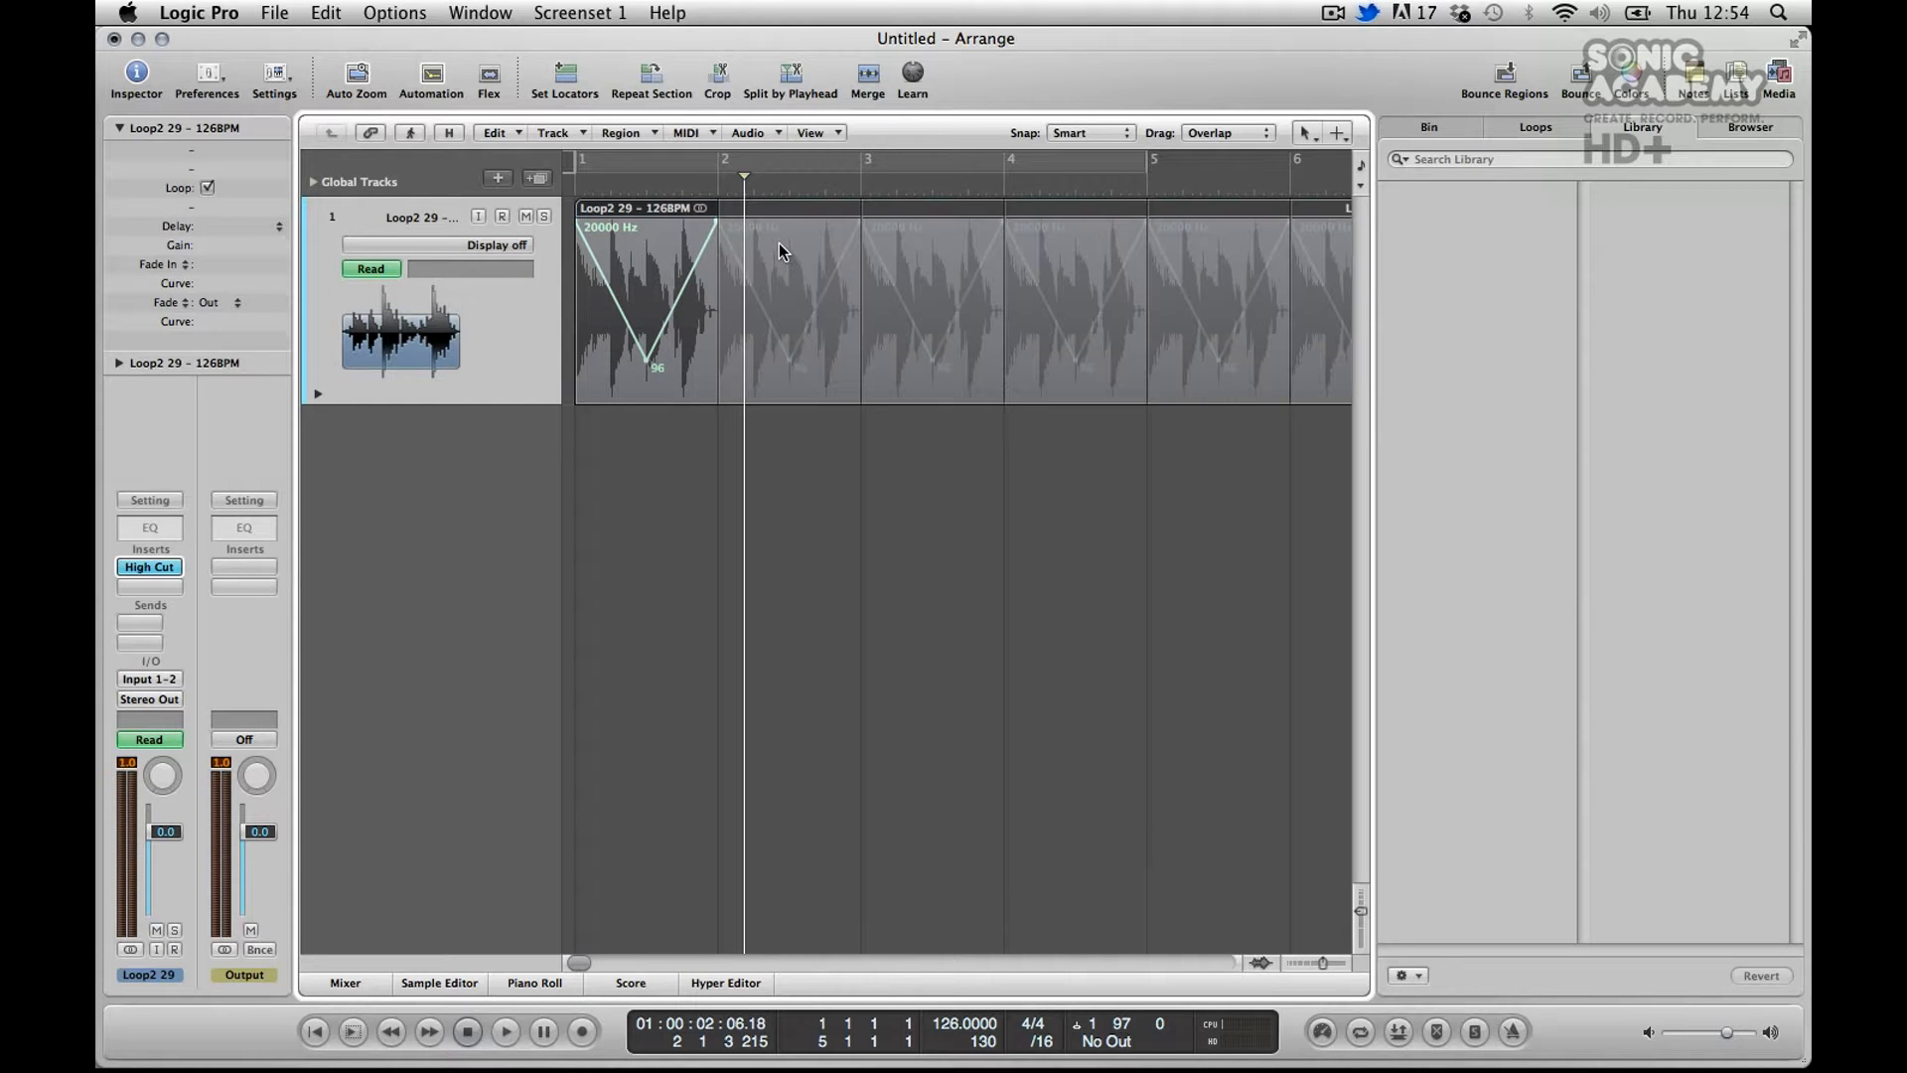
click(505, 1031)
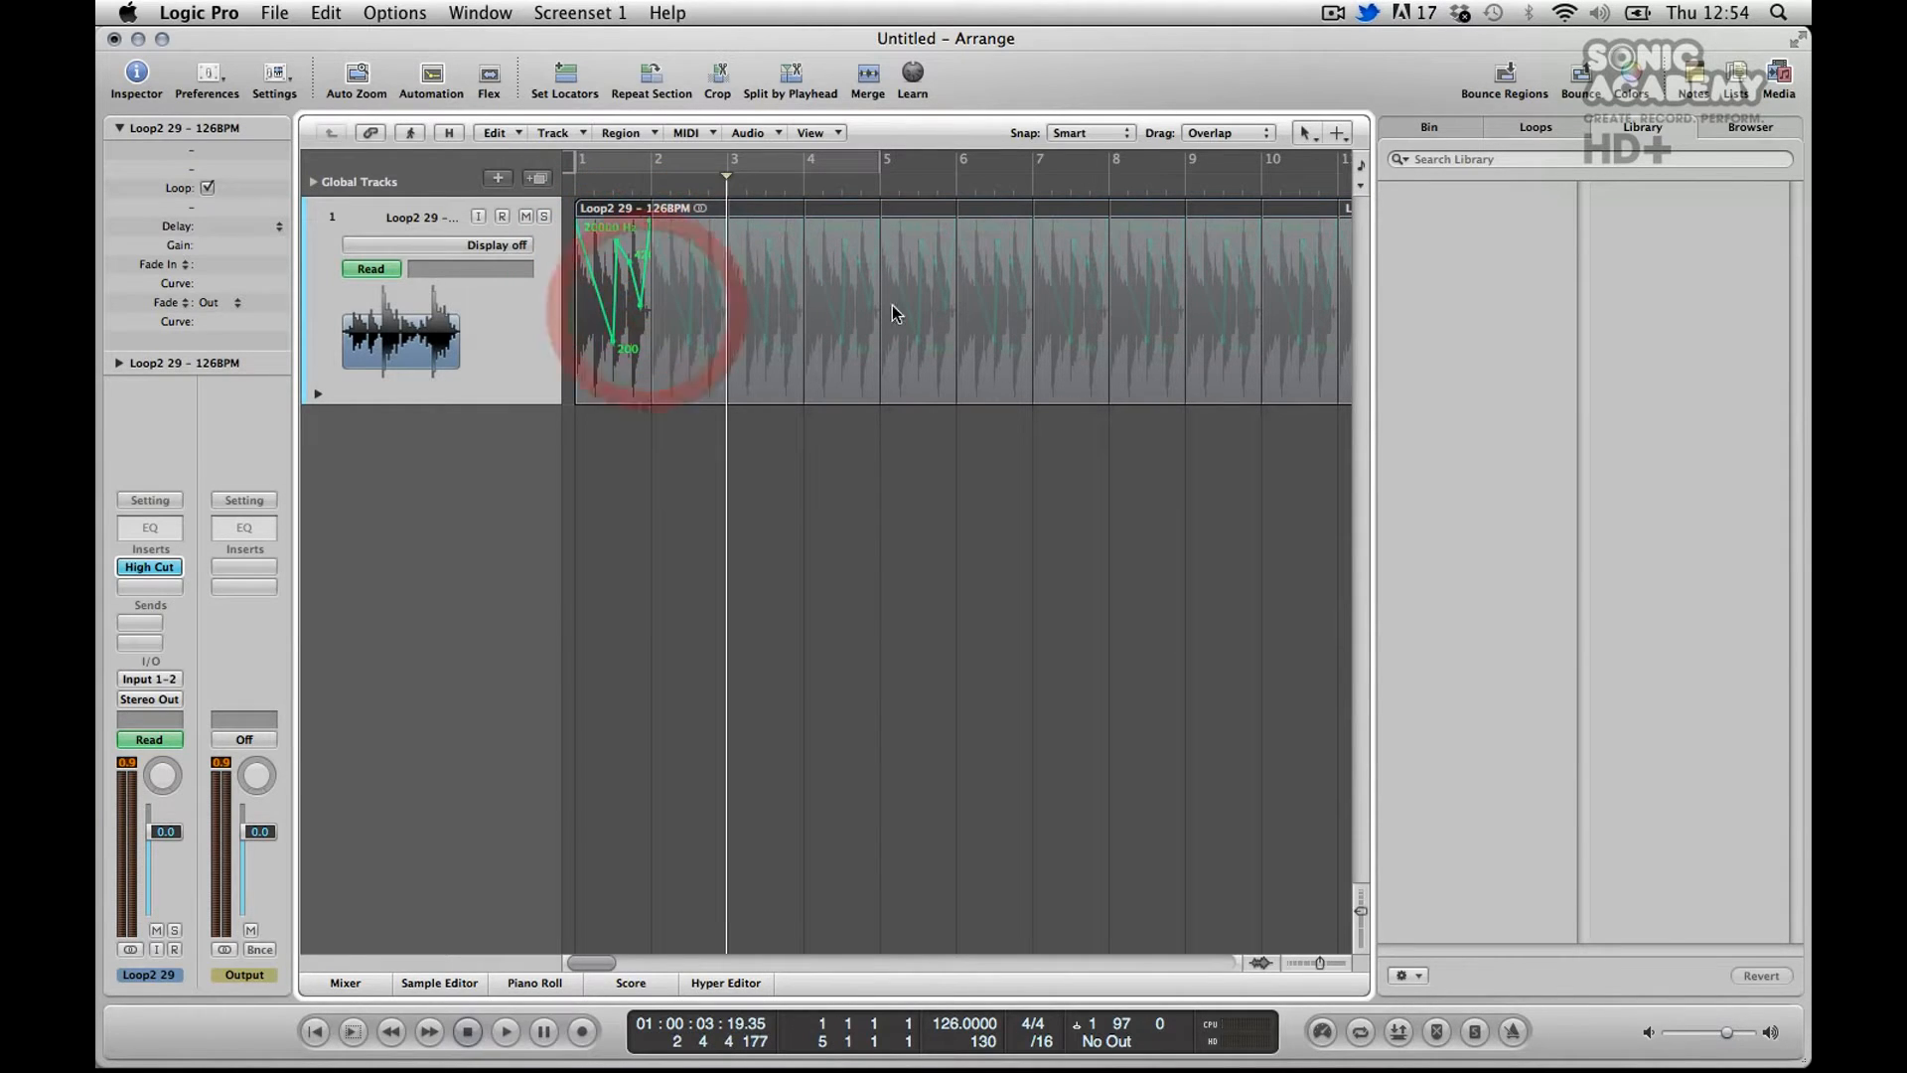
Untick Loop on the region and switch the automation lane to Volume at 0.0 dB.
click(504, 1031)
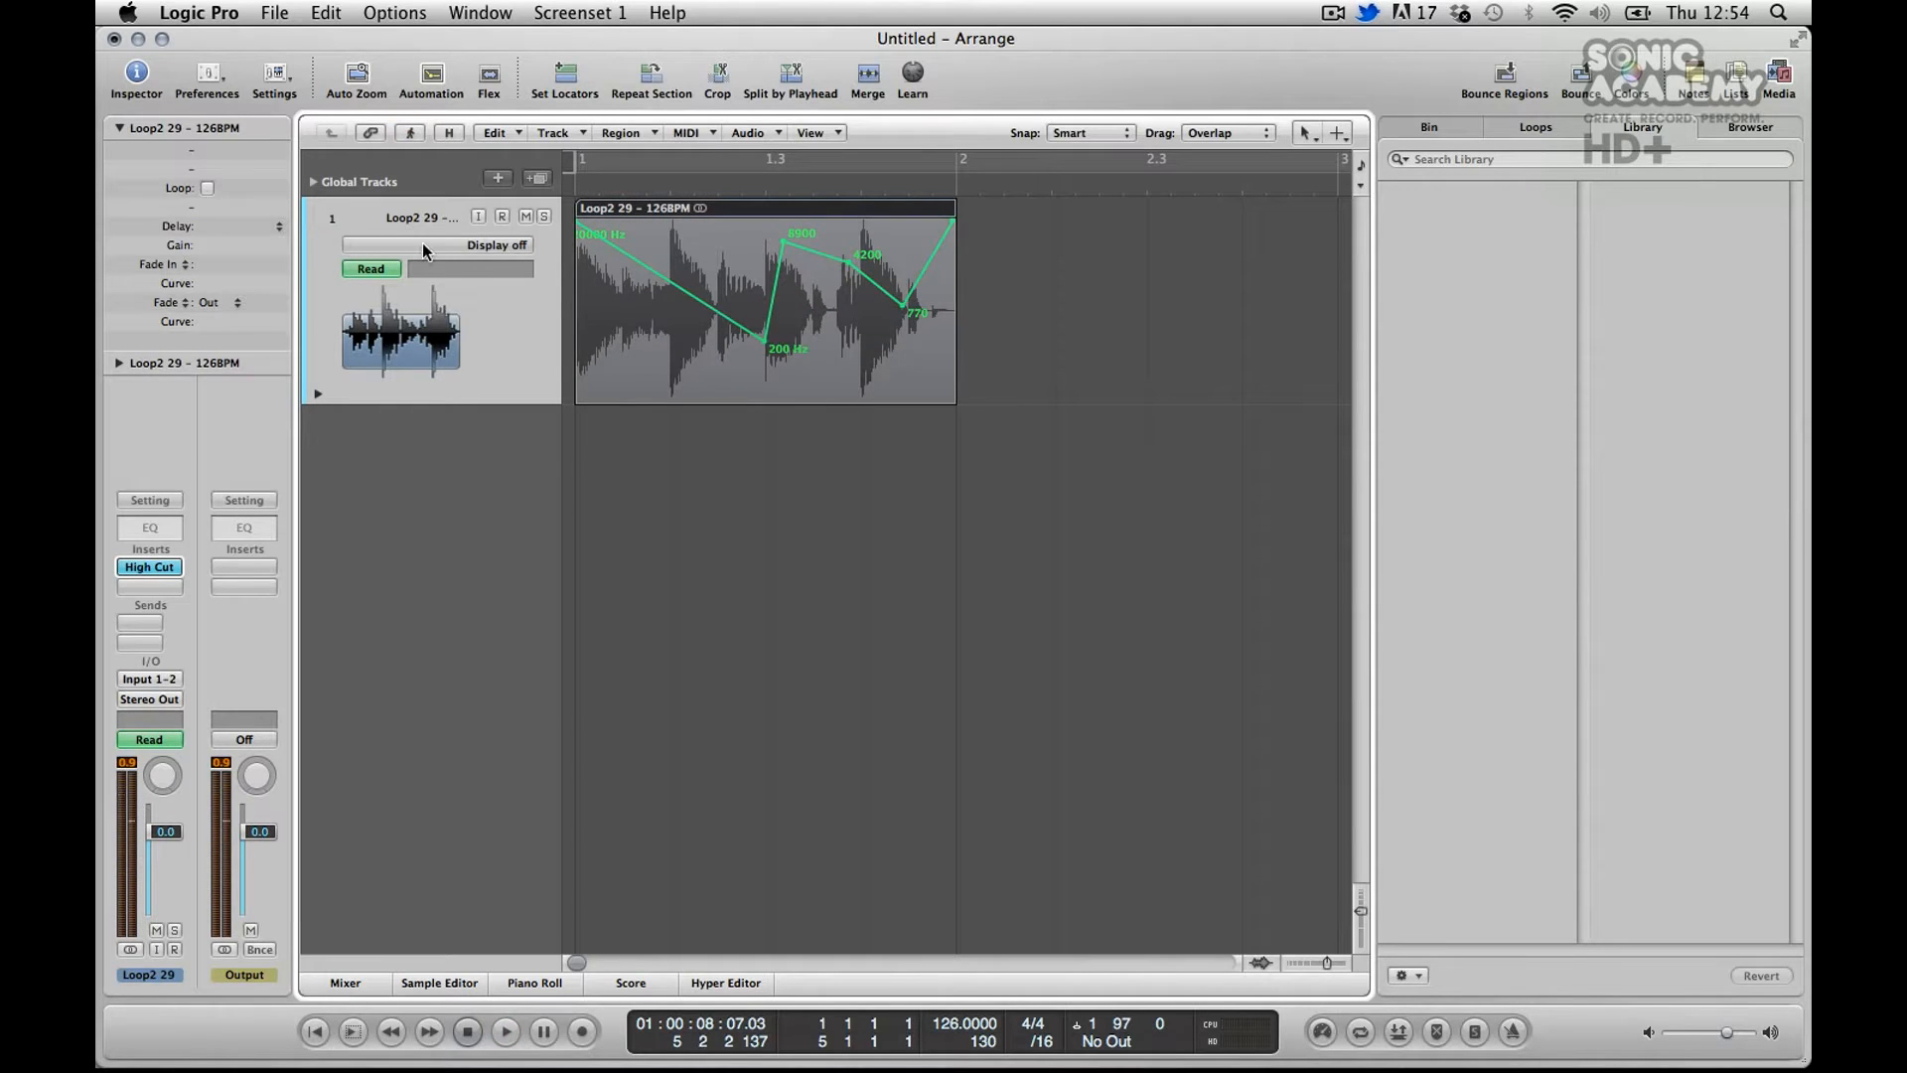
click(437, 245)
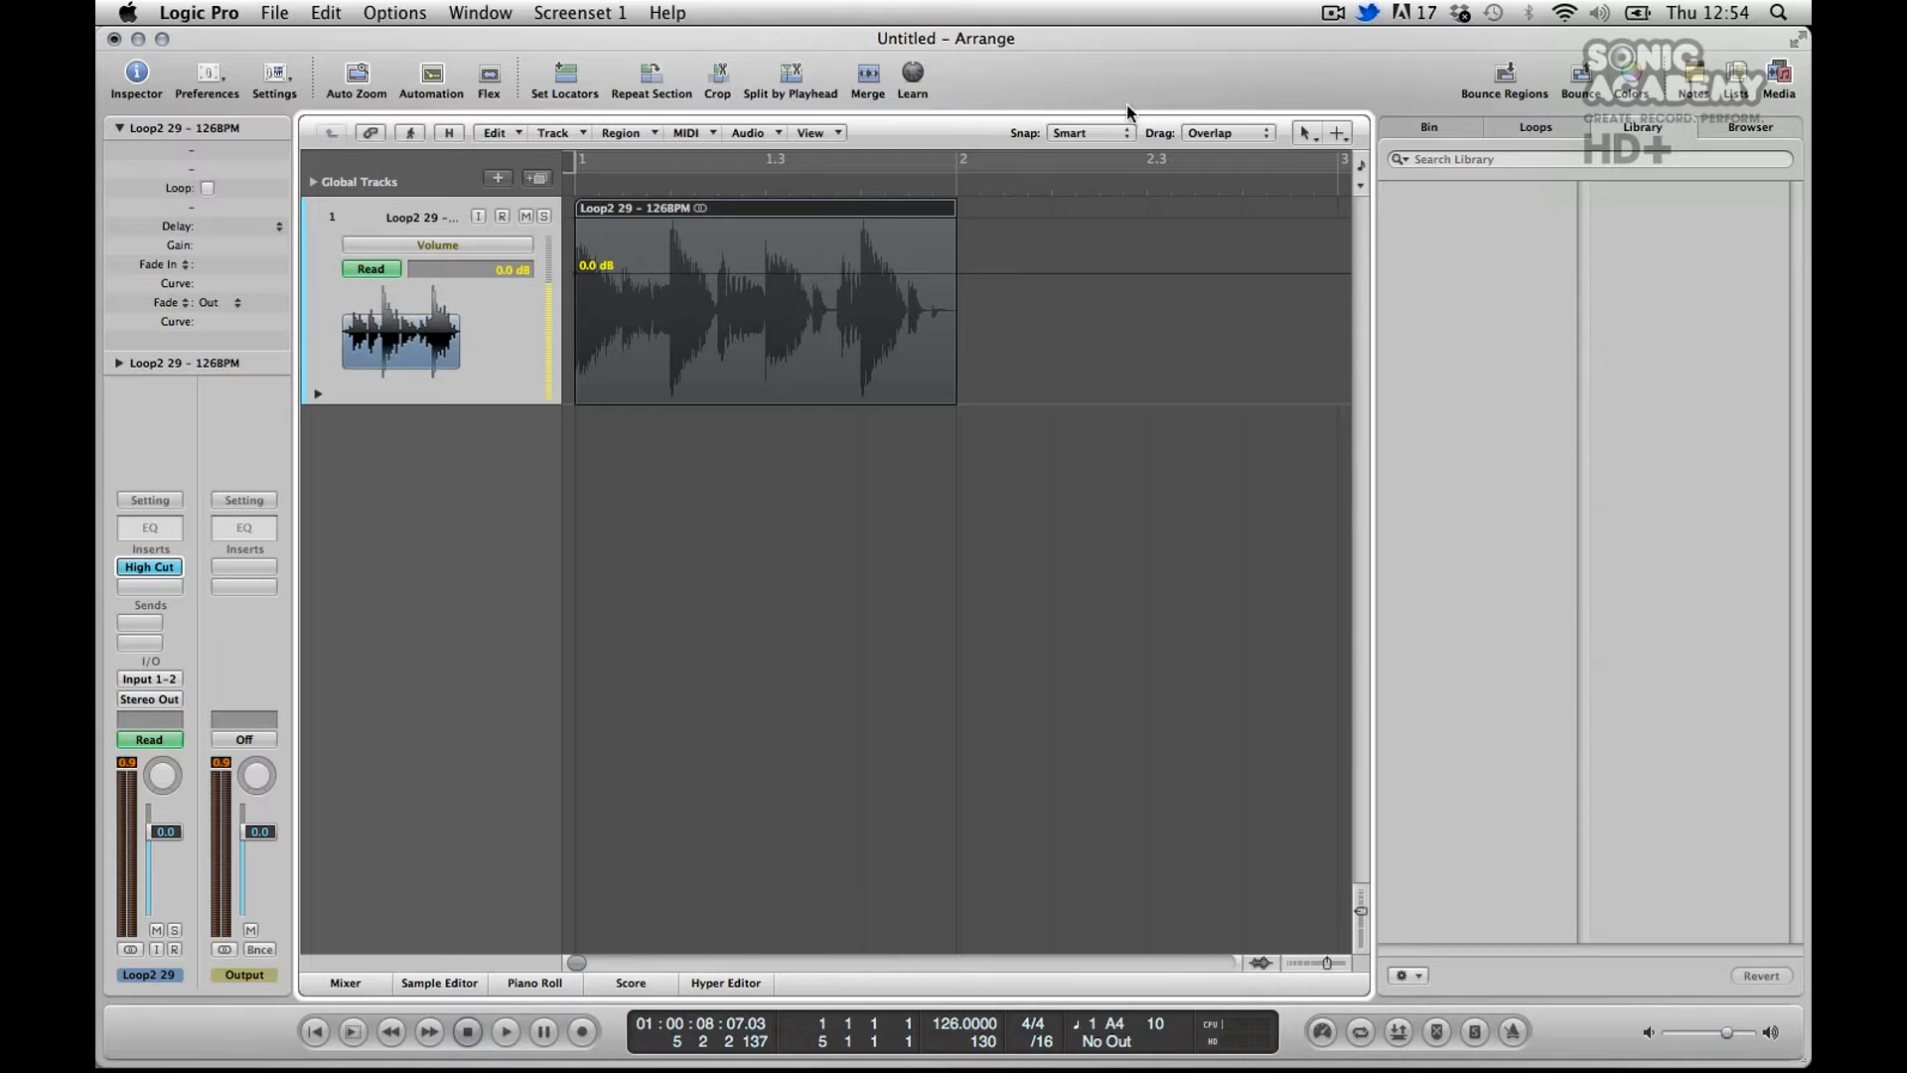
Marquee-select each of the two snare hits and drag their volume down to -∞.
click(1334, 133)
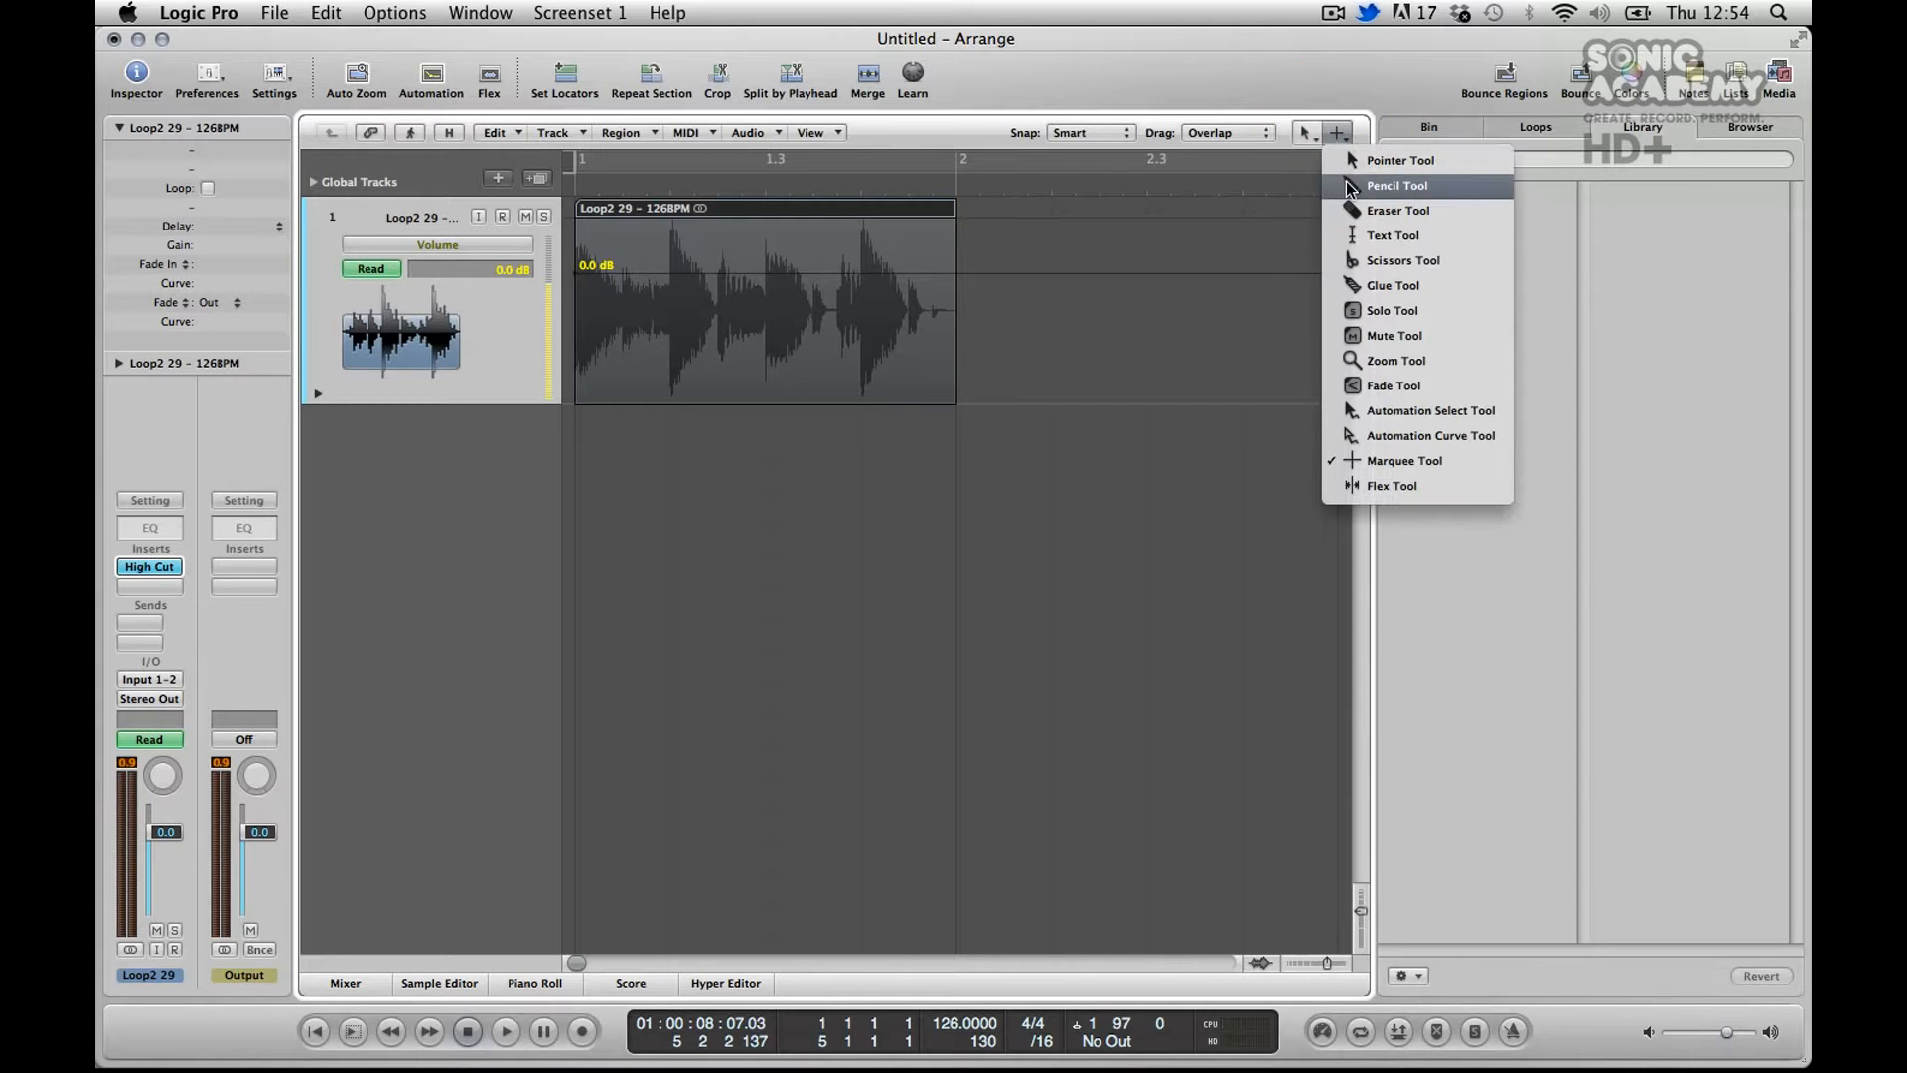
mouse_move(800, 427)
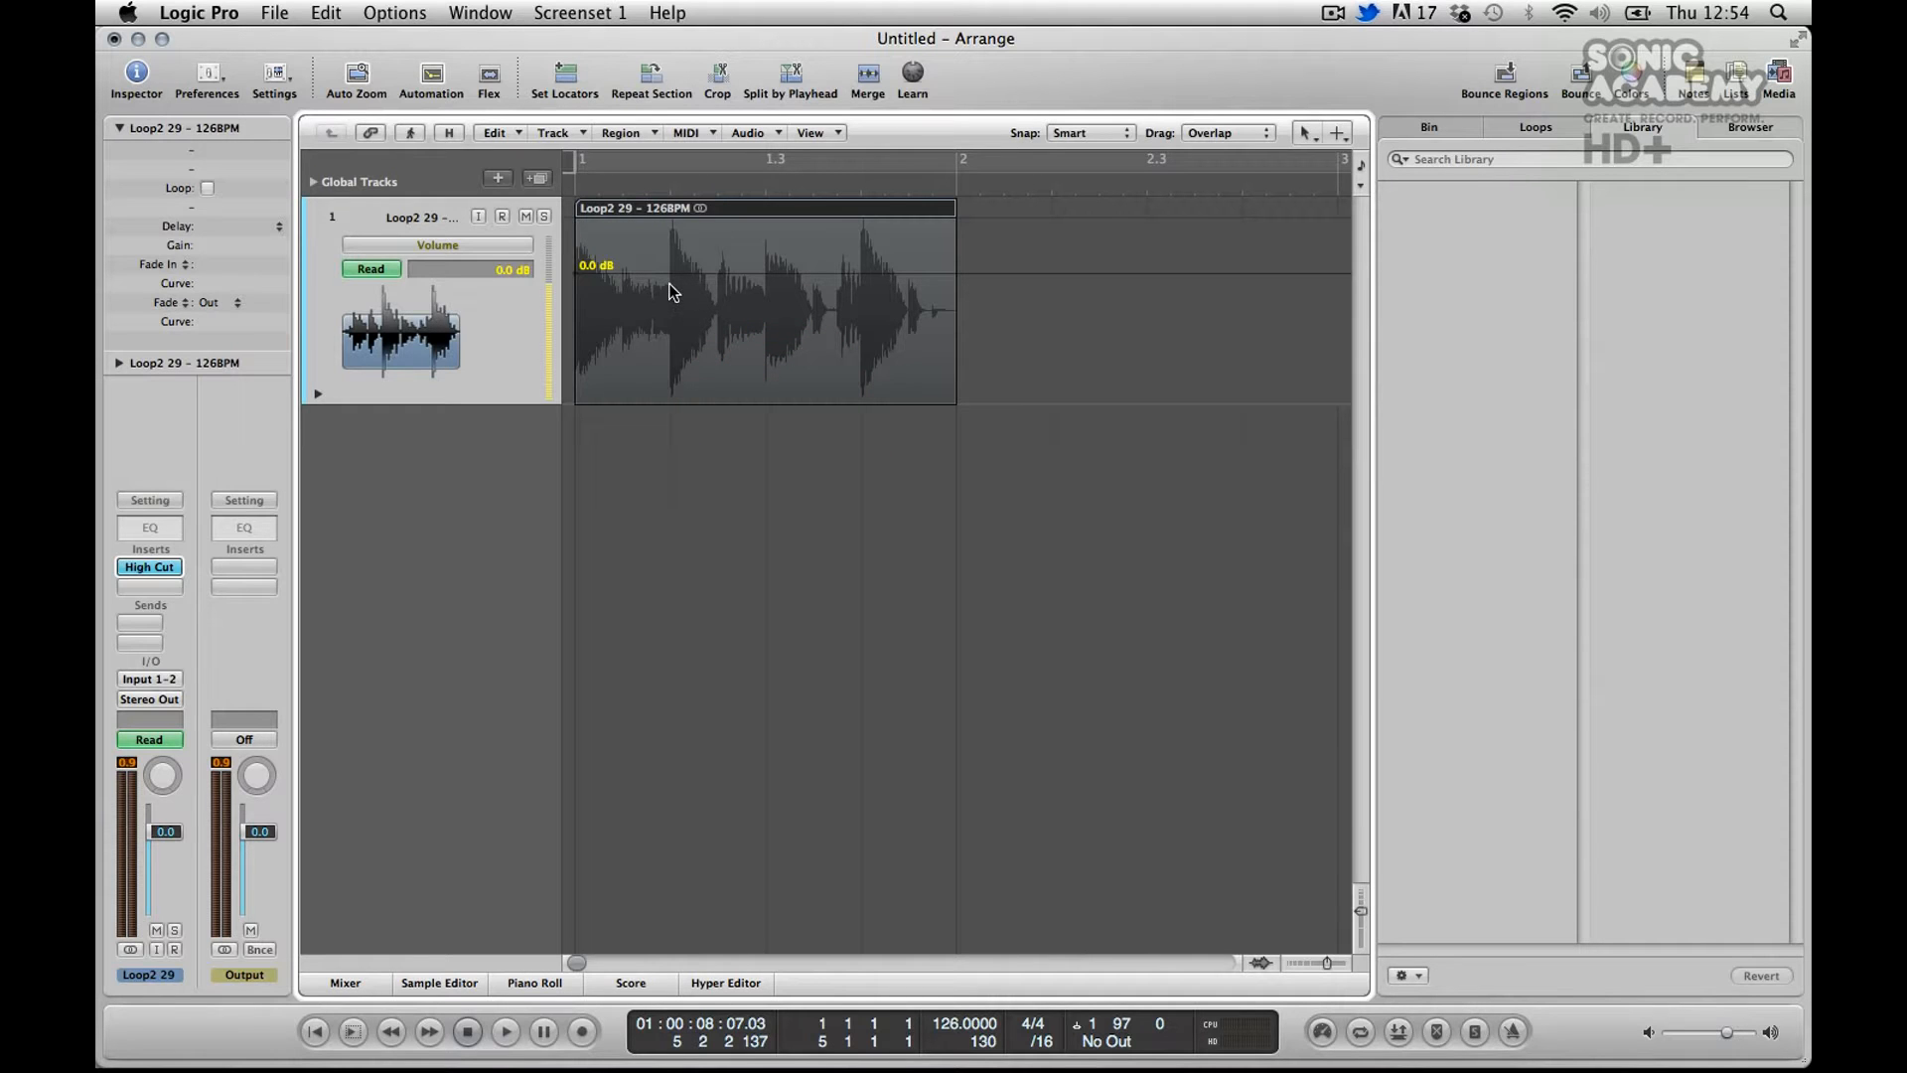
click(686, 288)
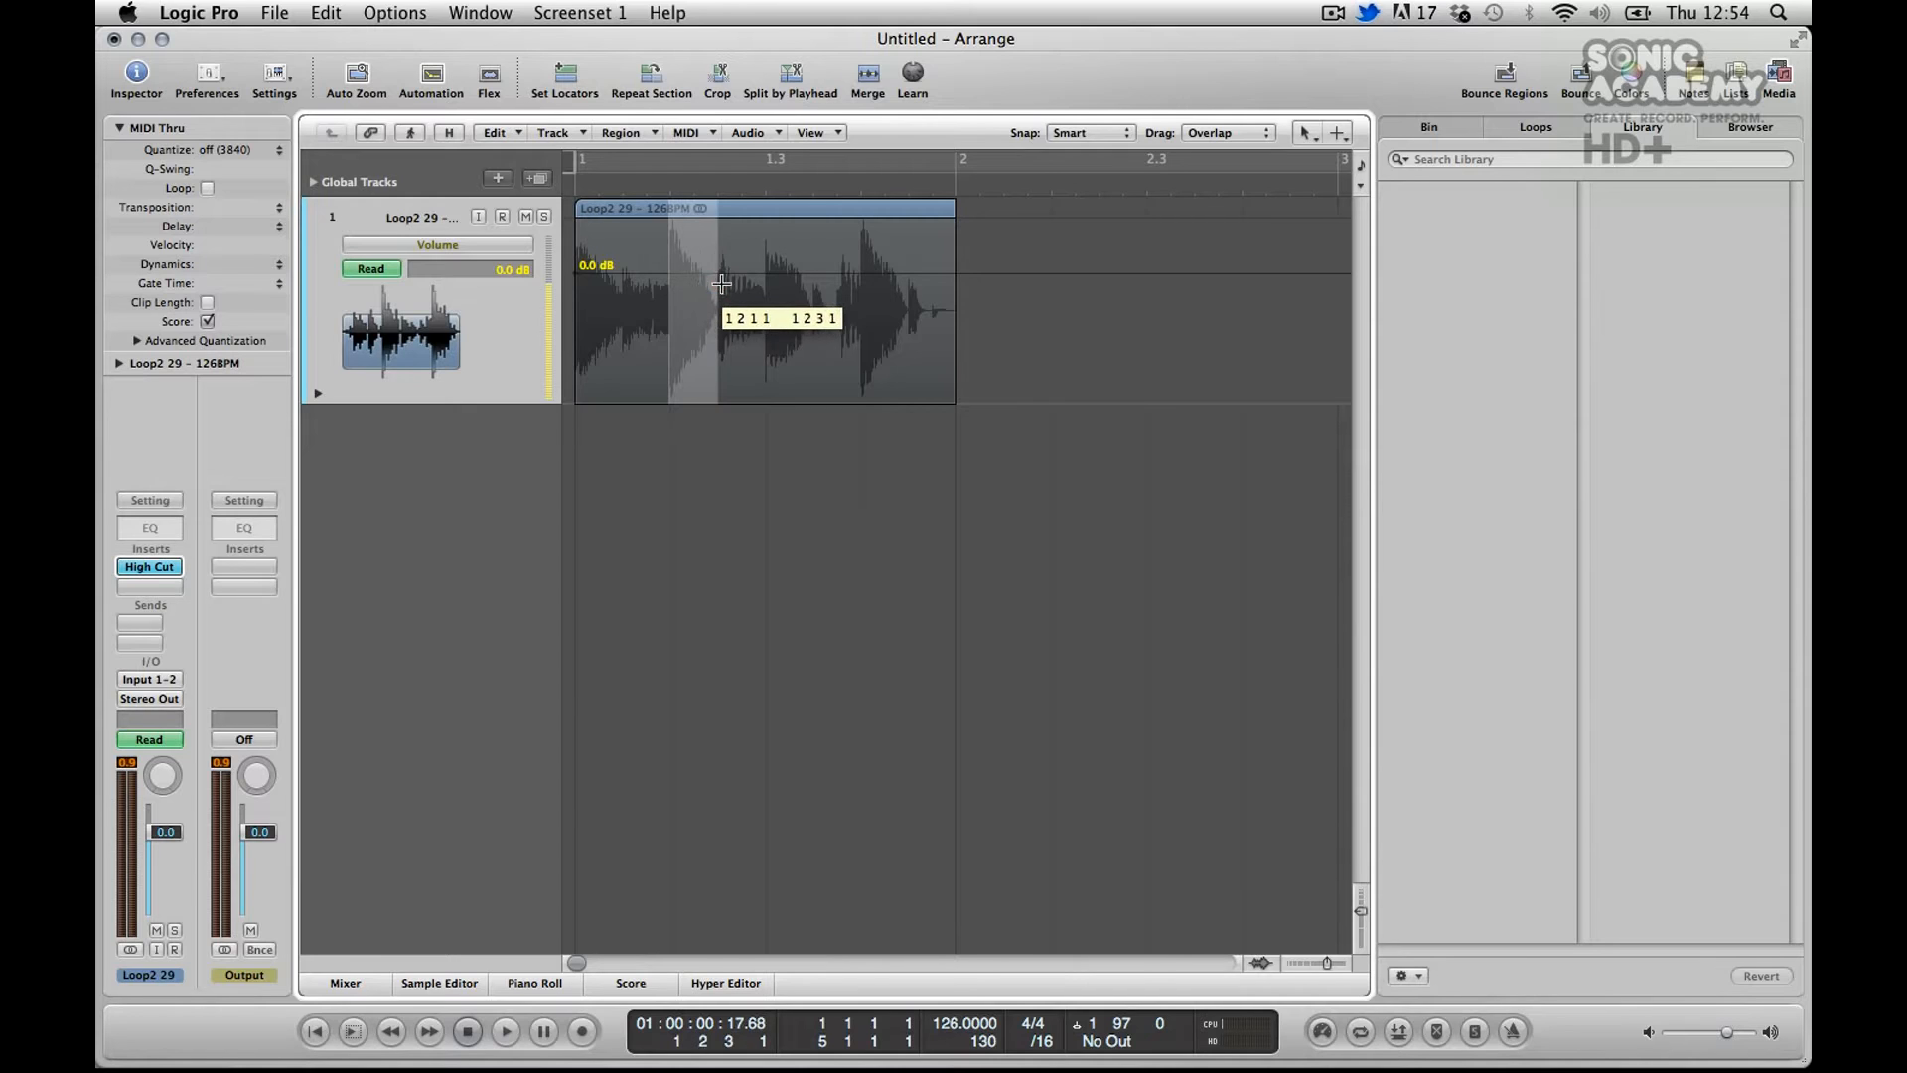
click(717, 286)
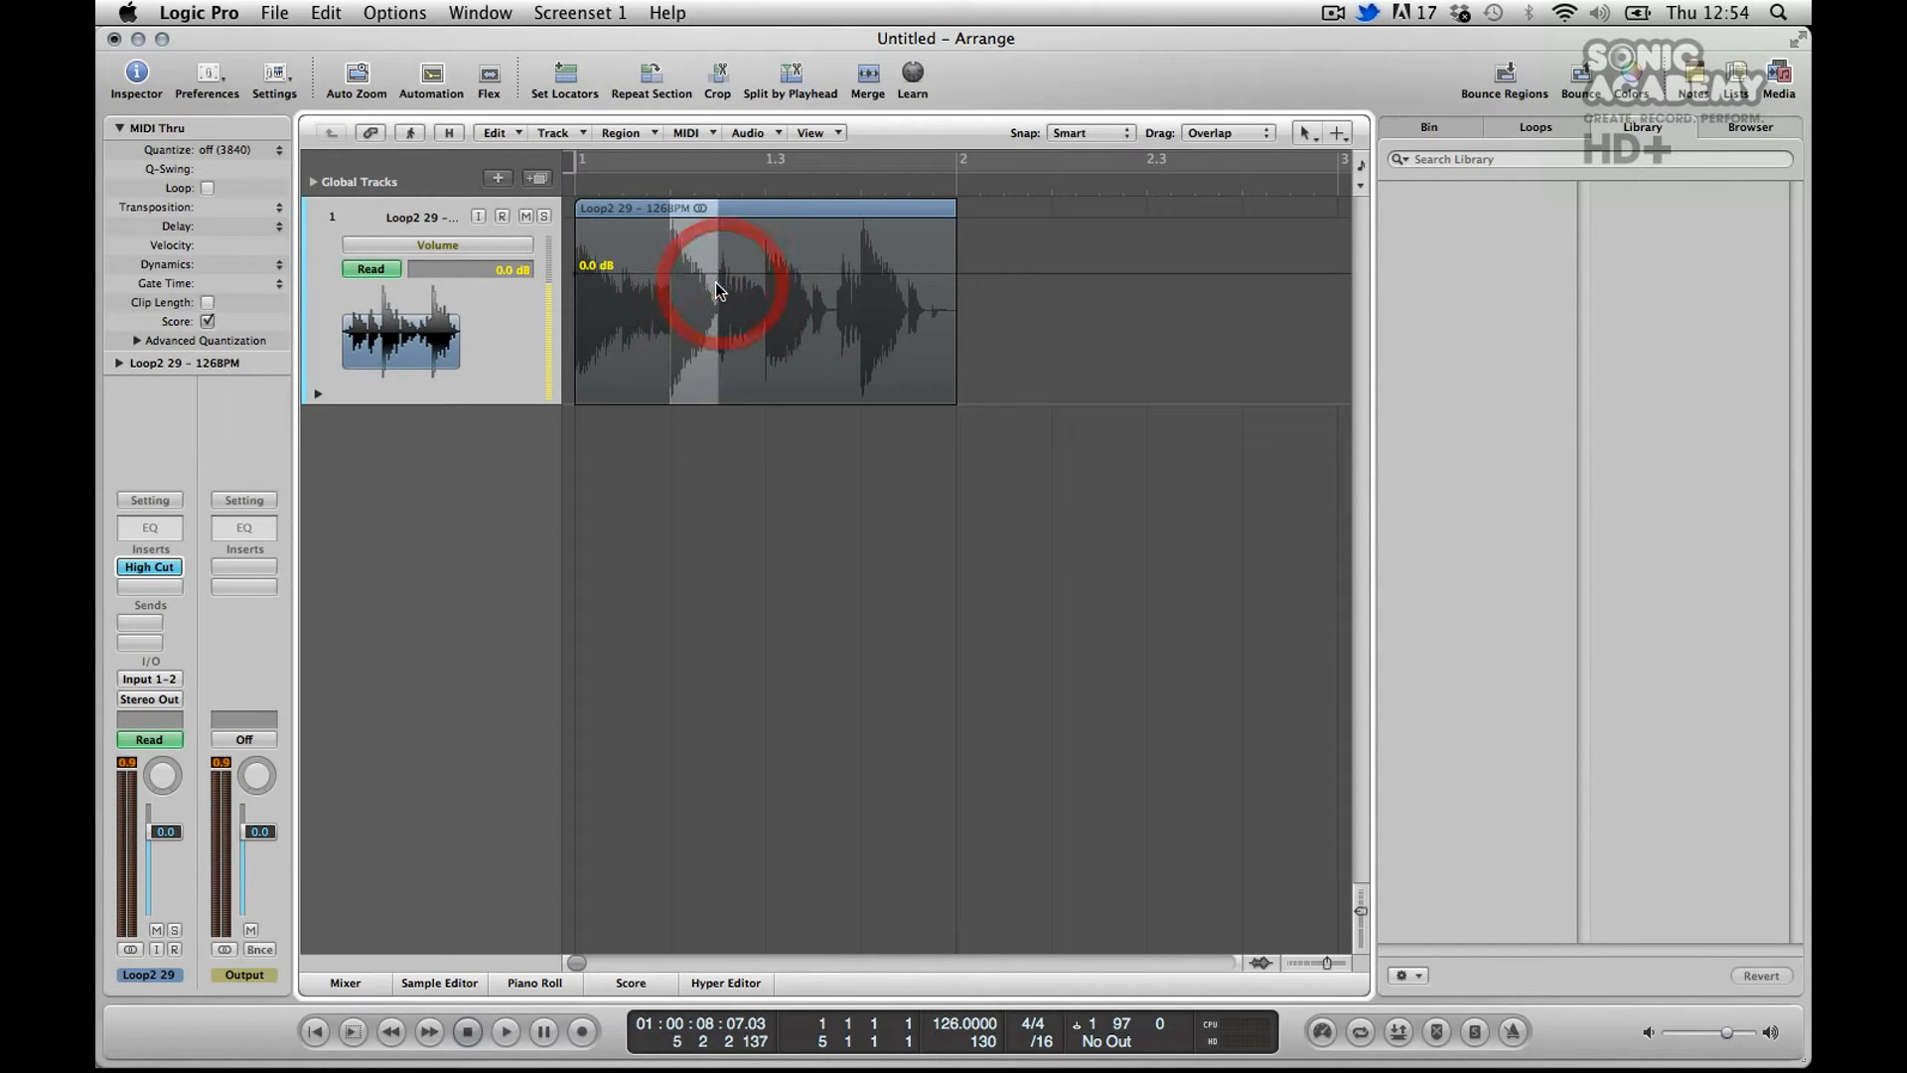
drag(711, 276, 694, 353)
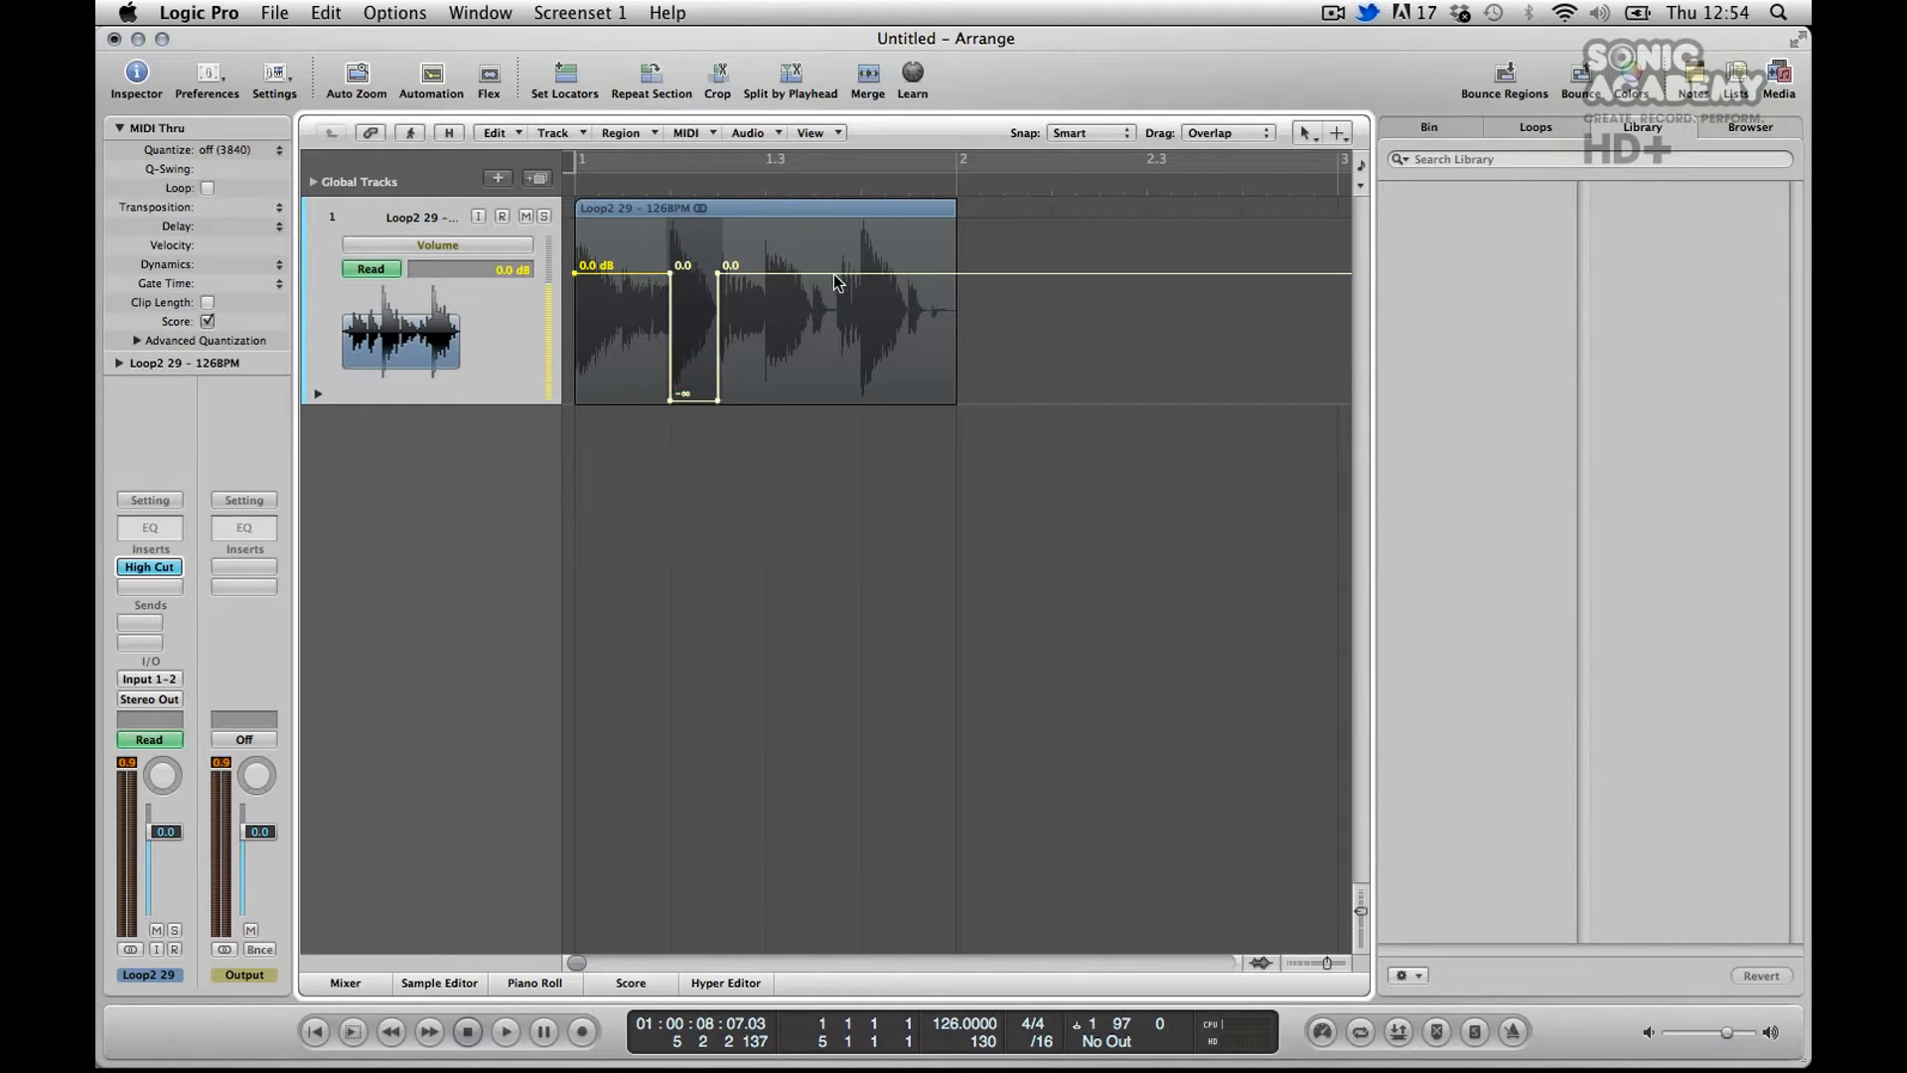
mouse_move(811, 290)
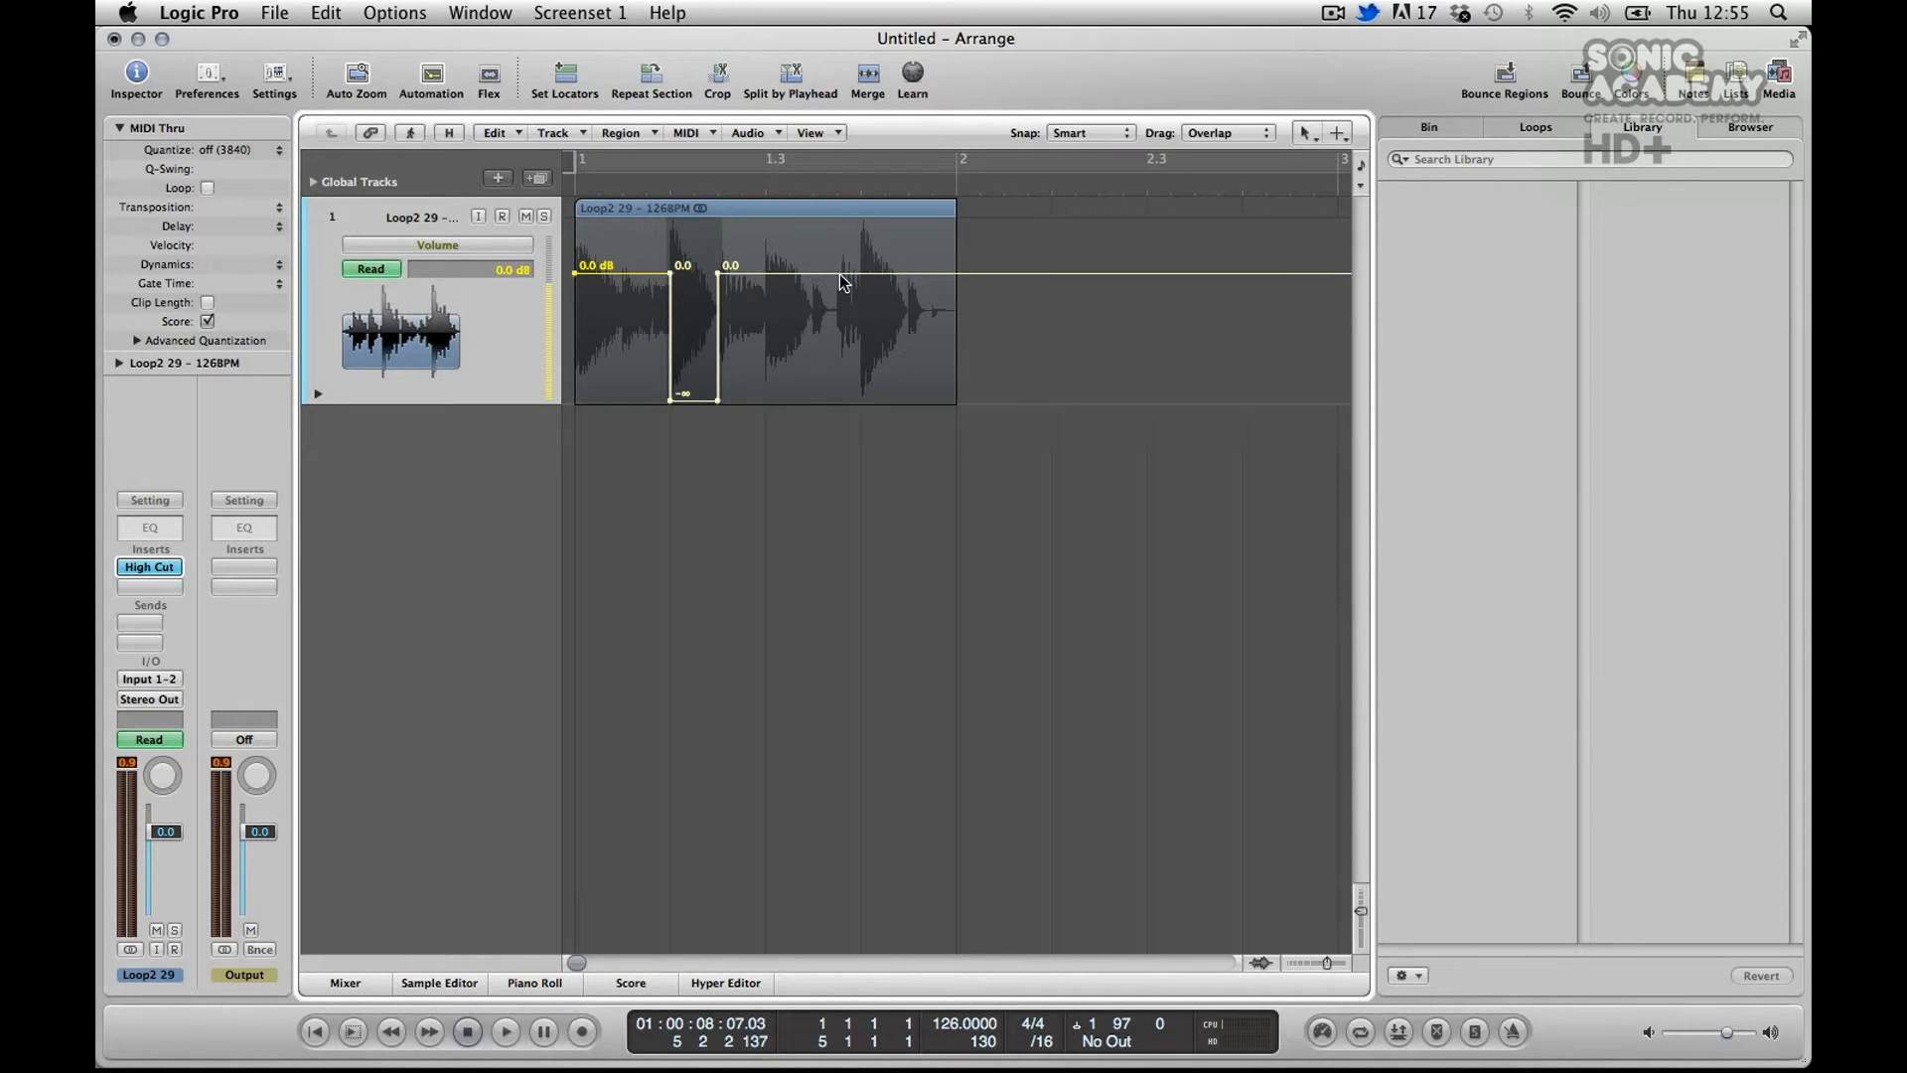
mouse_move(858, 274)
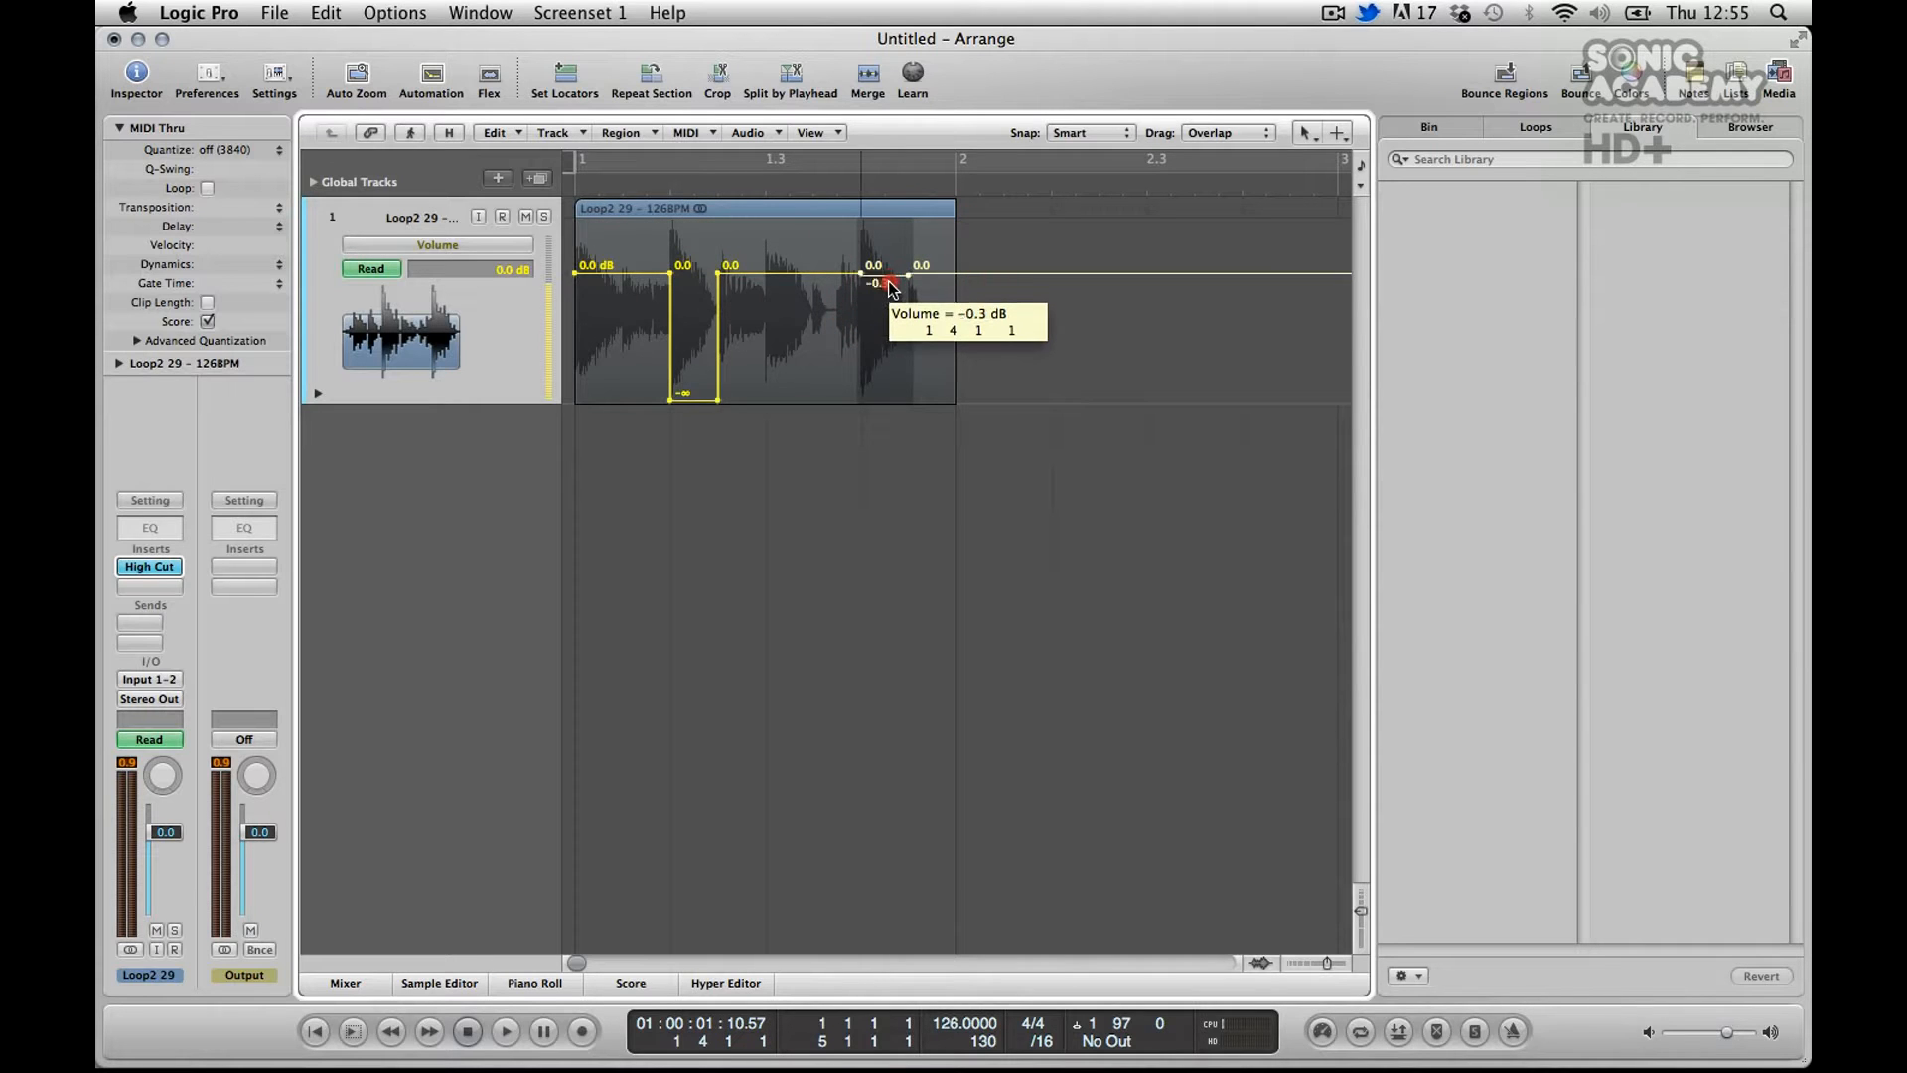
click(502, 1031)
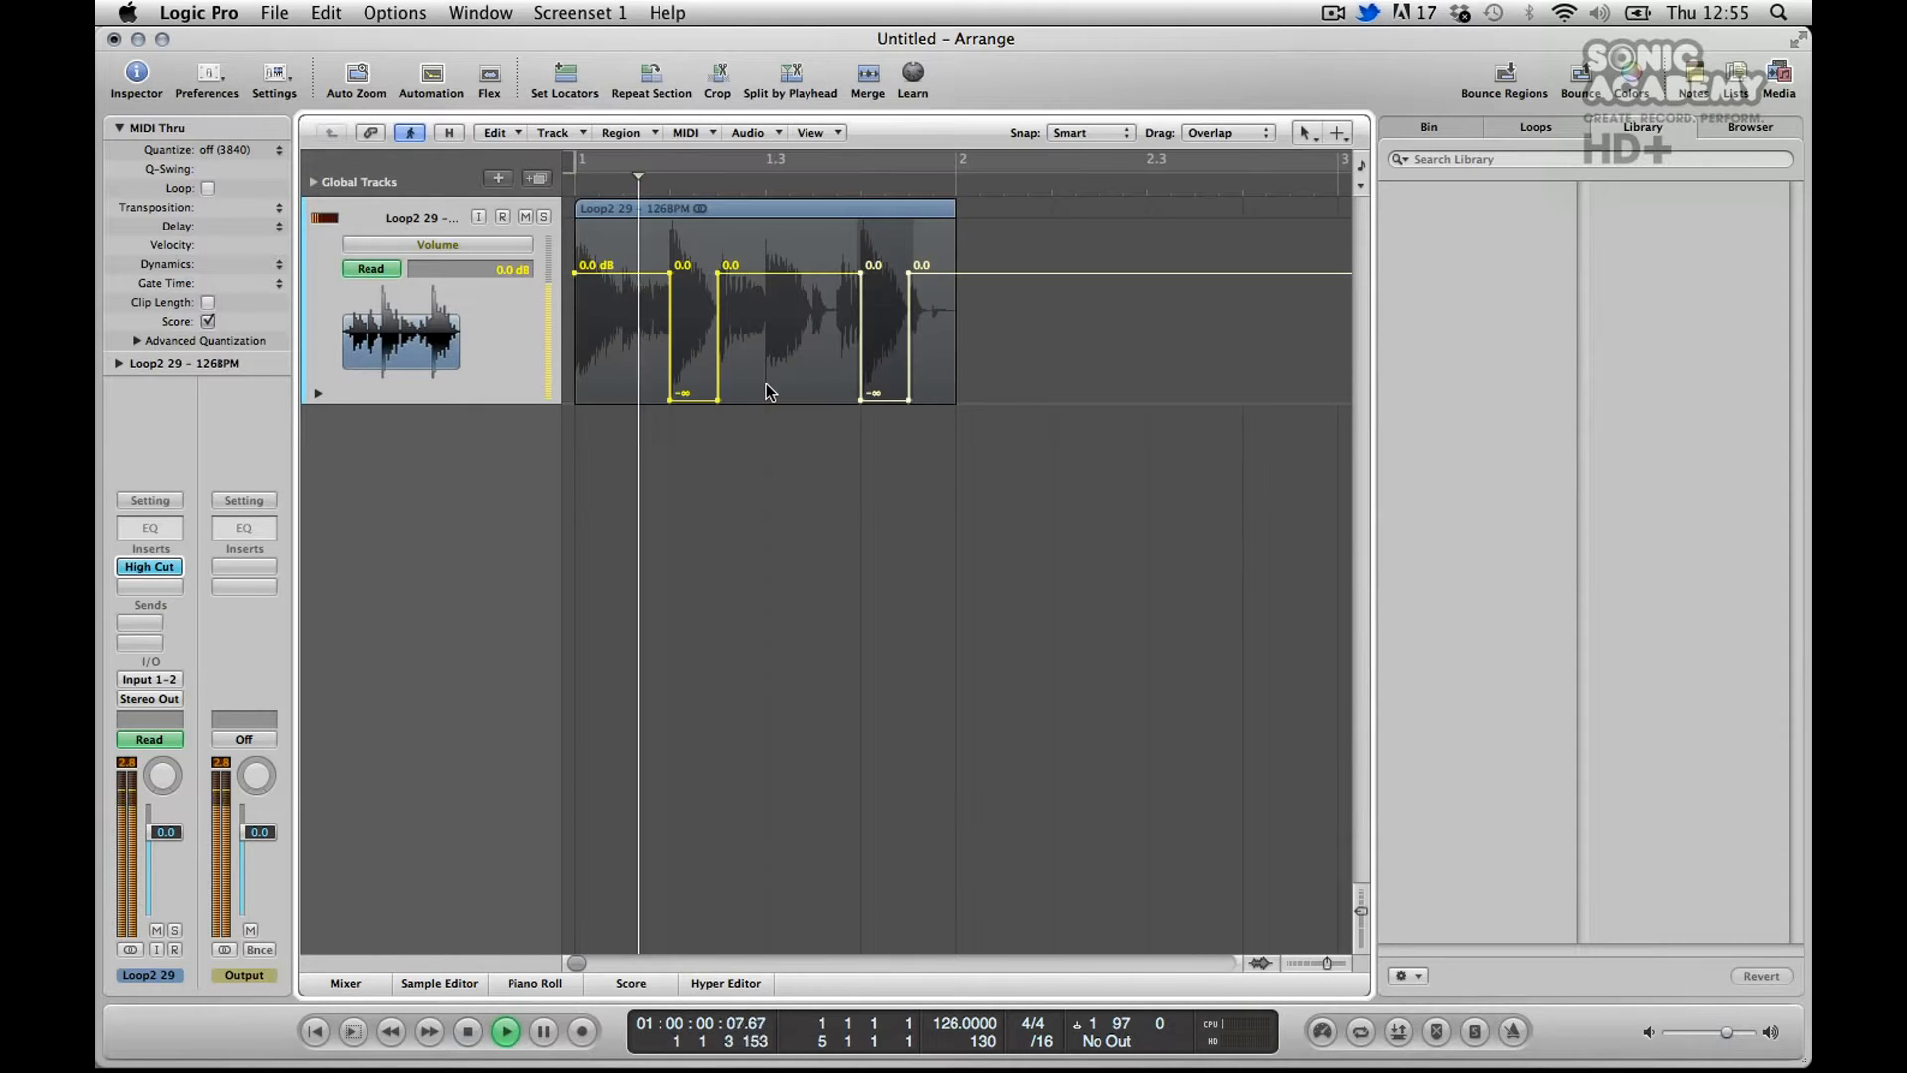
Set a one-bar cycle range over bar 1 and play the region looped.
click(543, 1031)
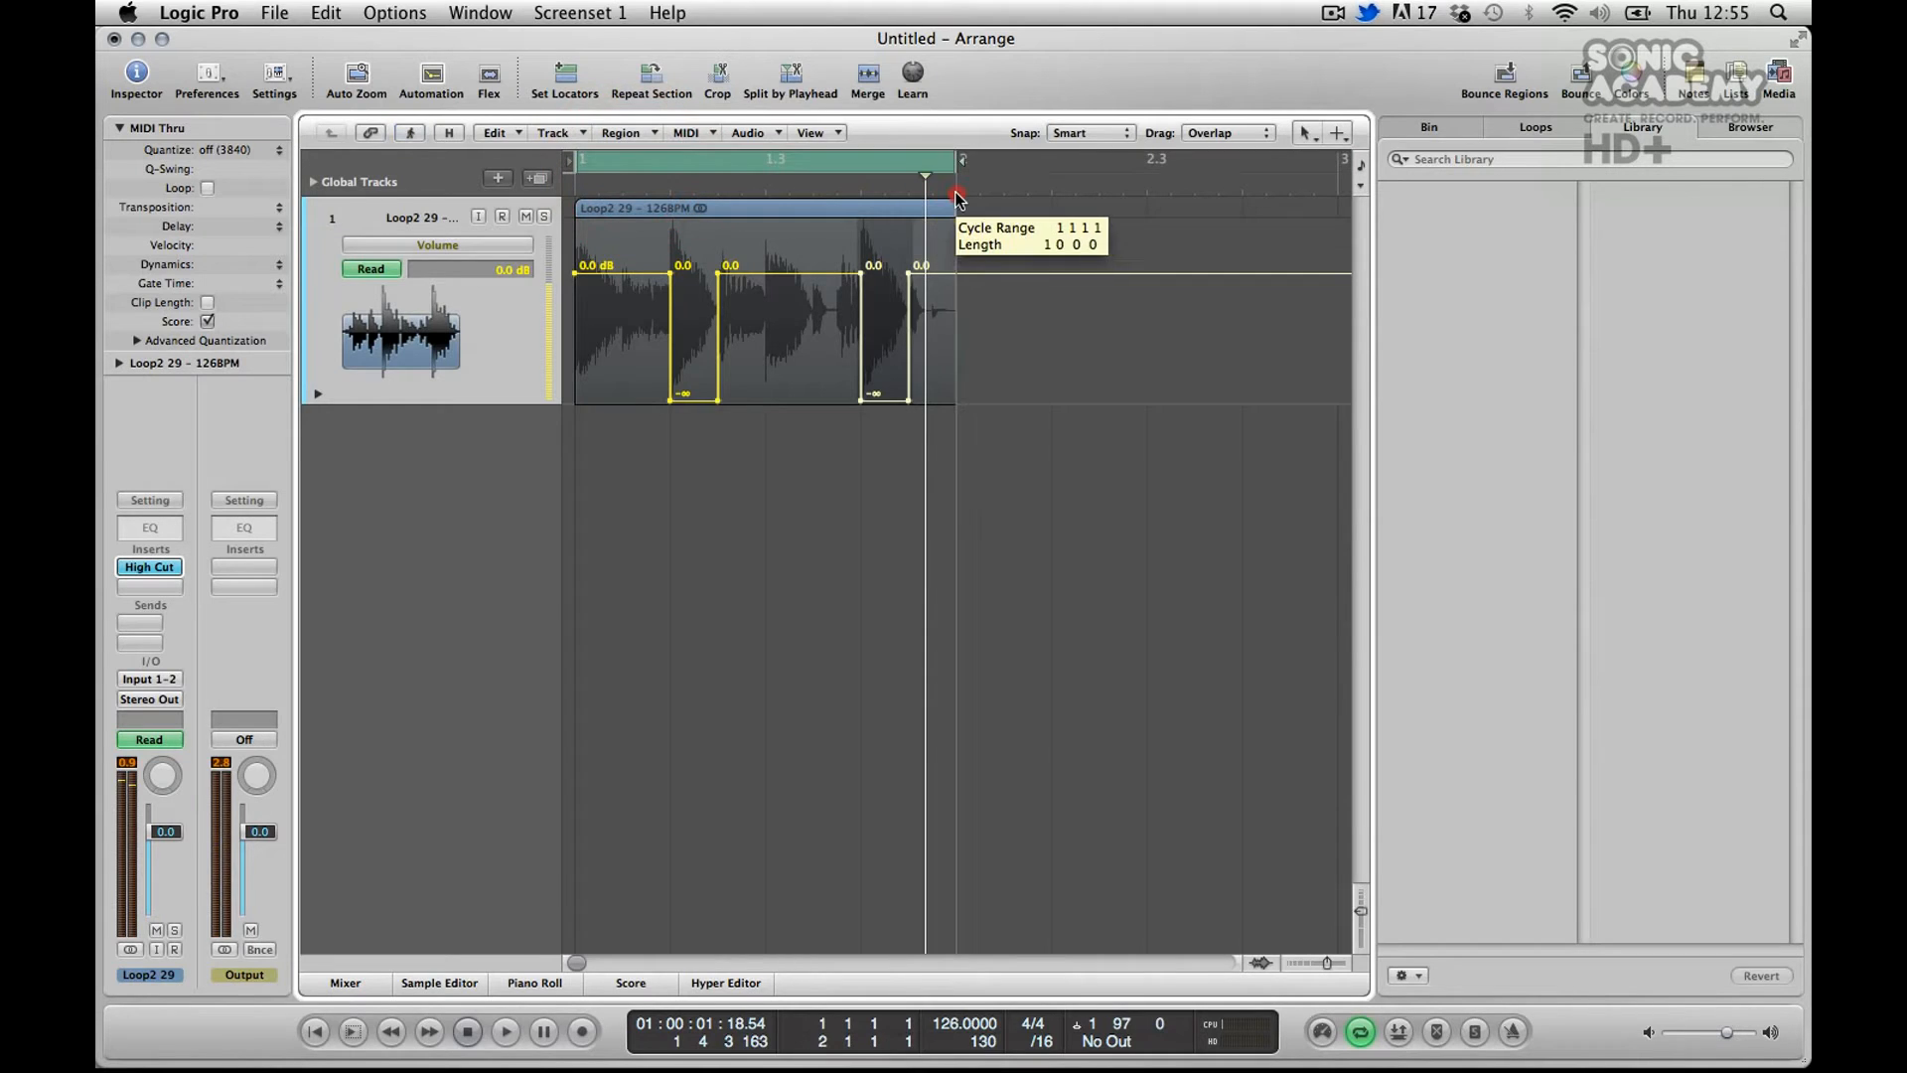
click(503, 1031)
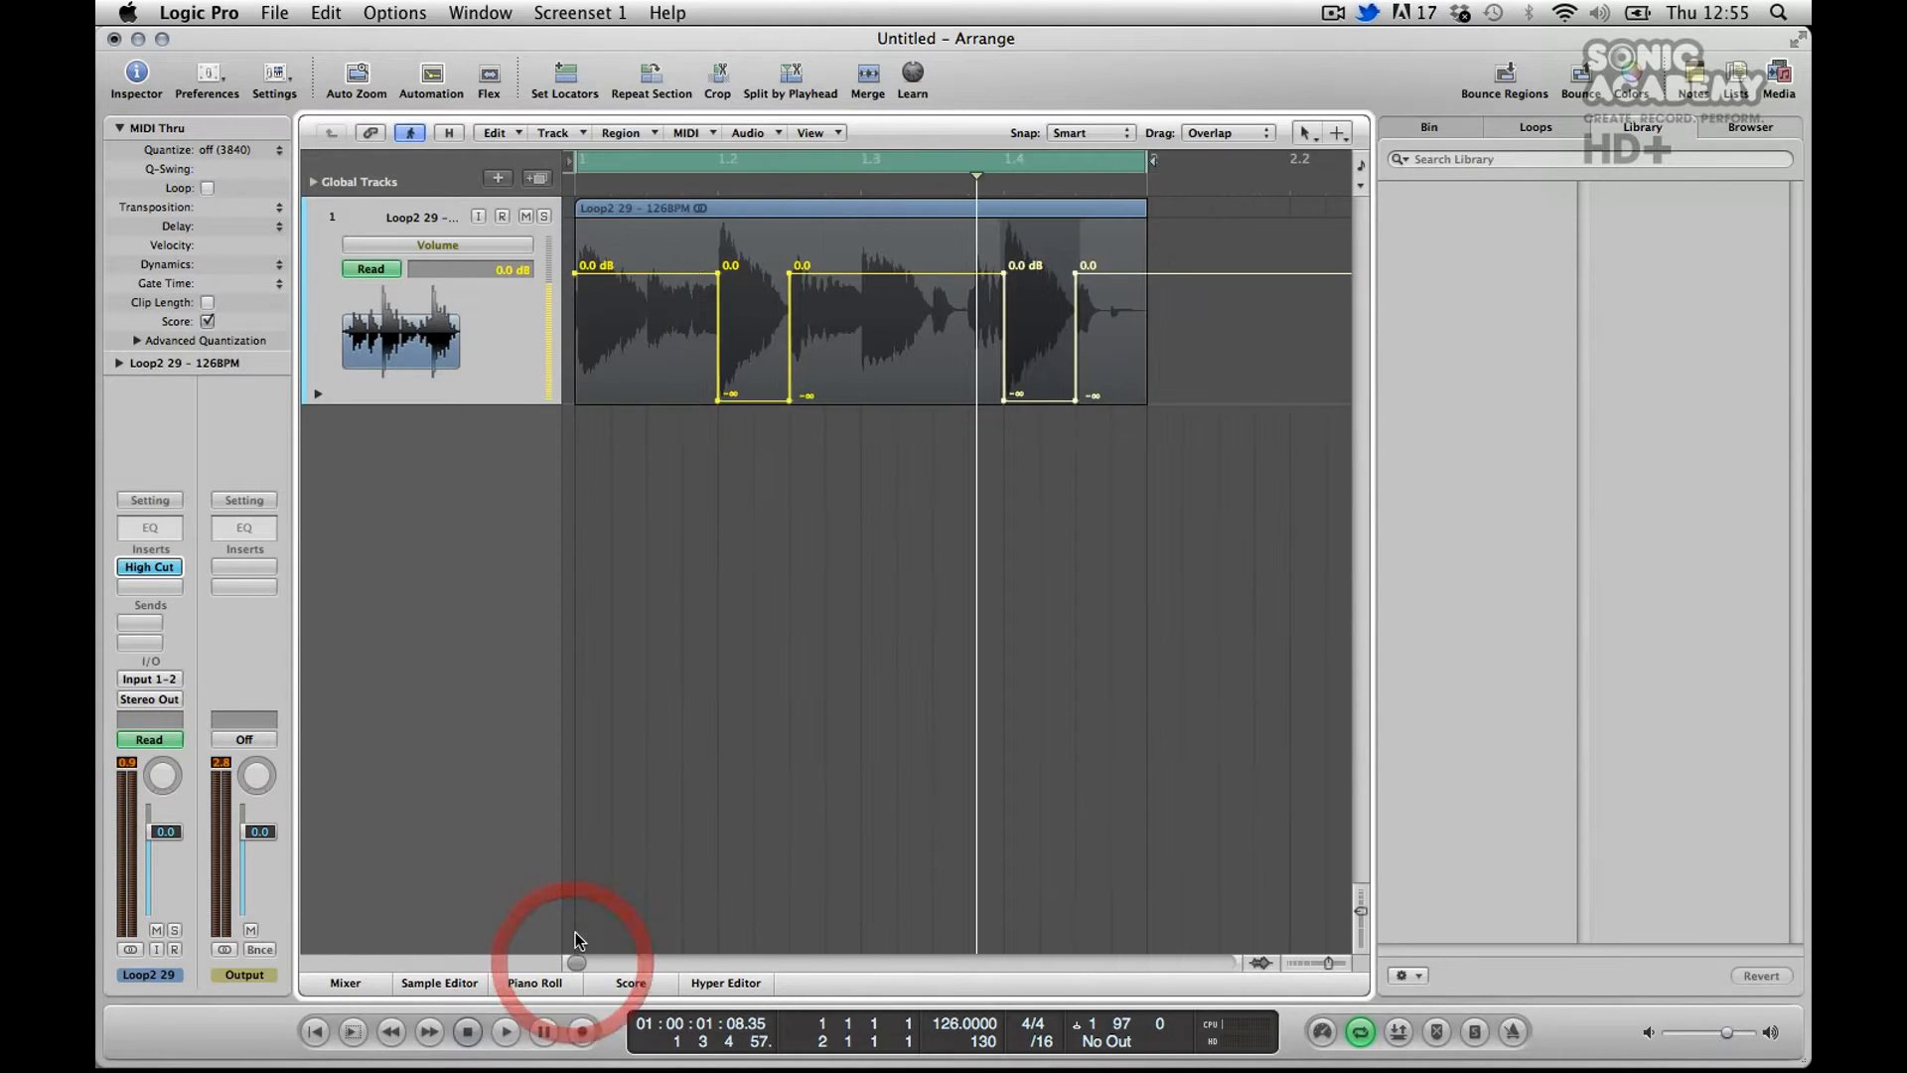
click(505, 1031)
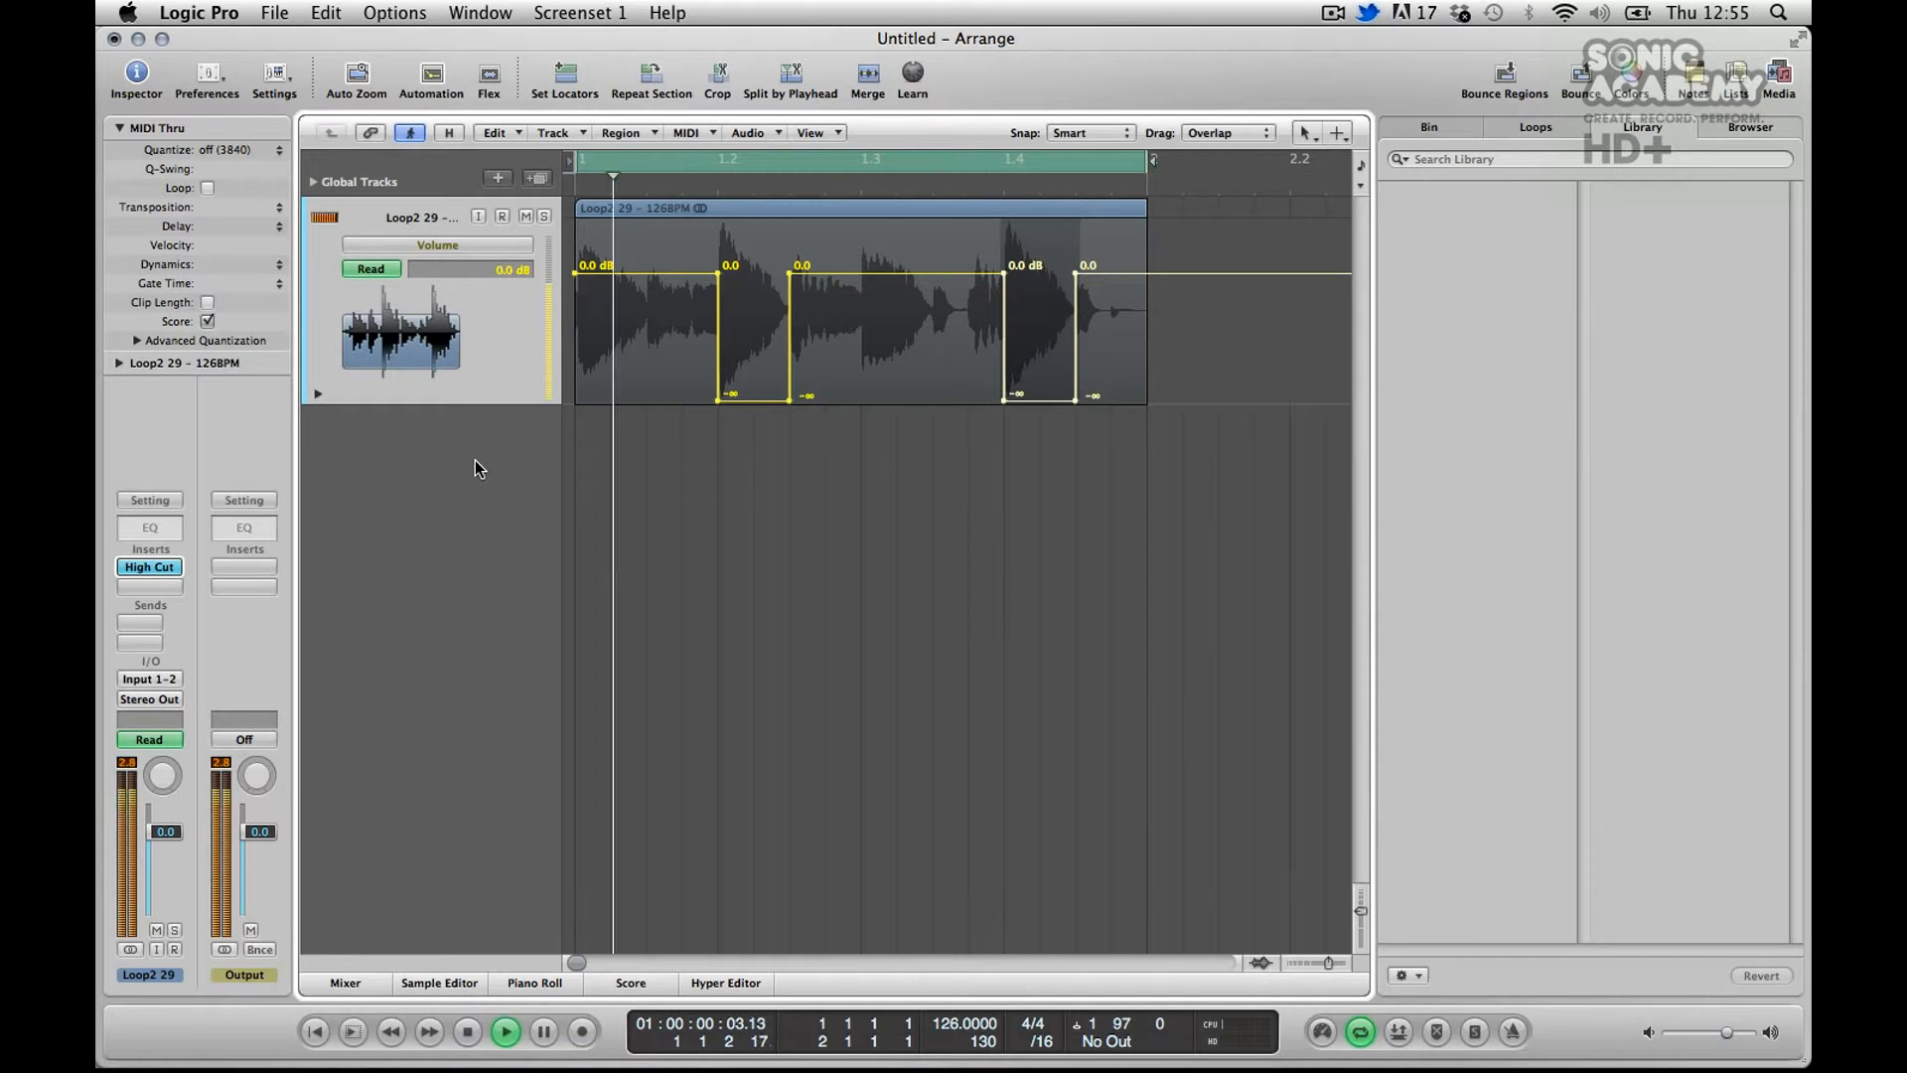
click(467, 1031)
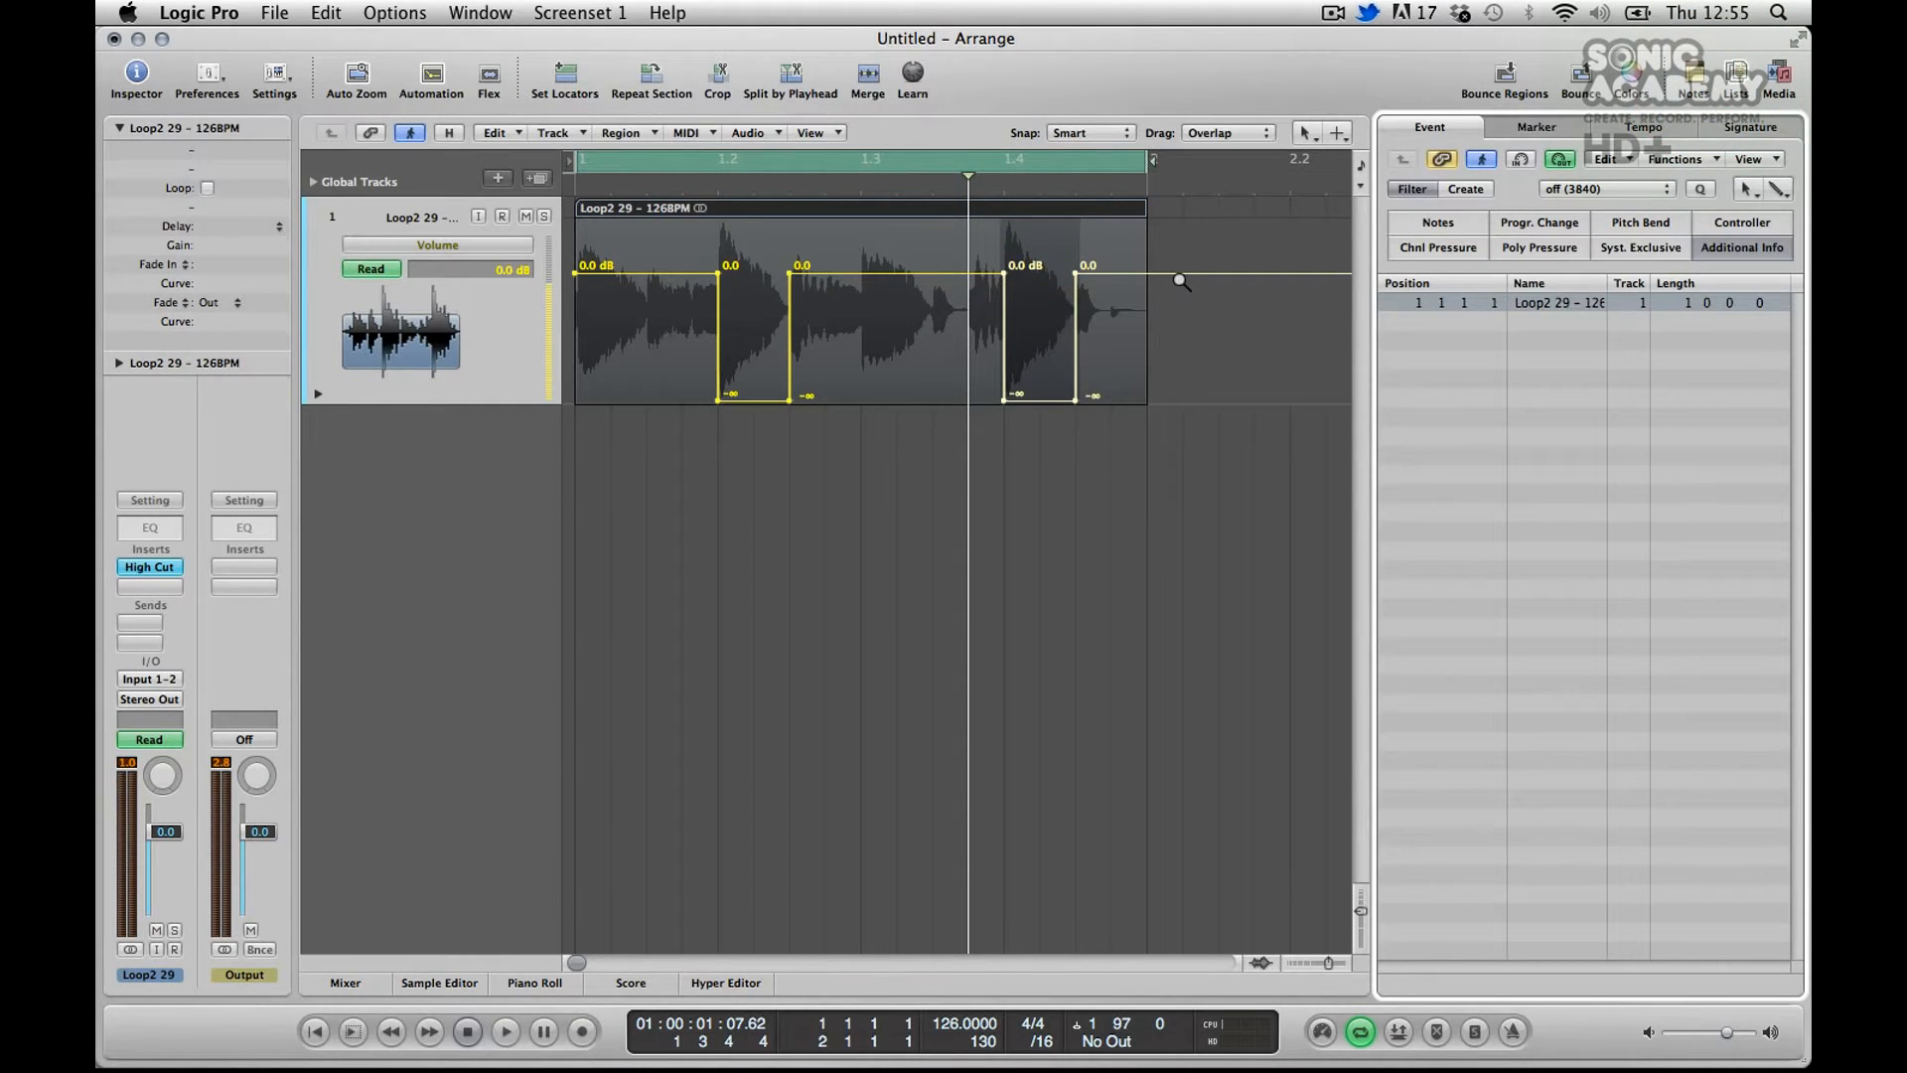
Show the Event list for the region, listing its Fader events alternating 90 and 0.
click(941, 206)
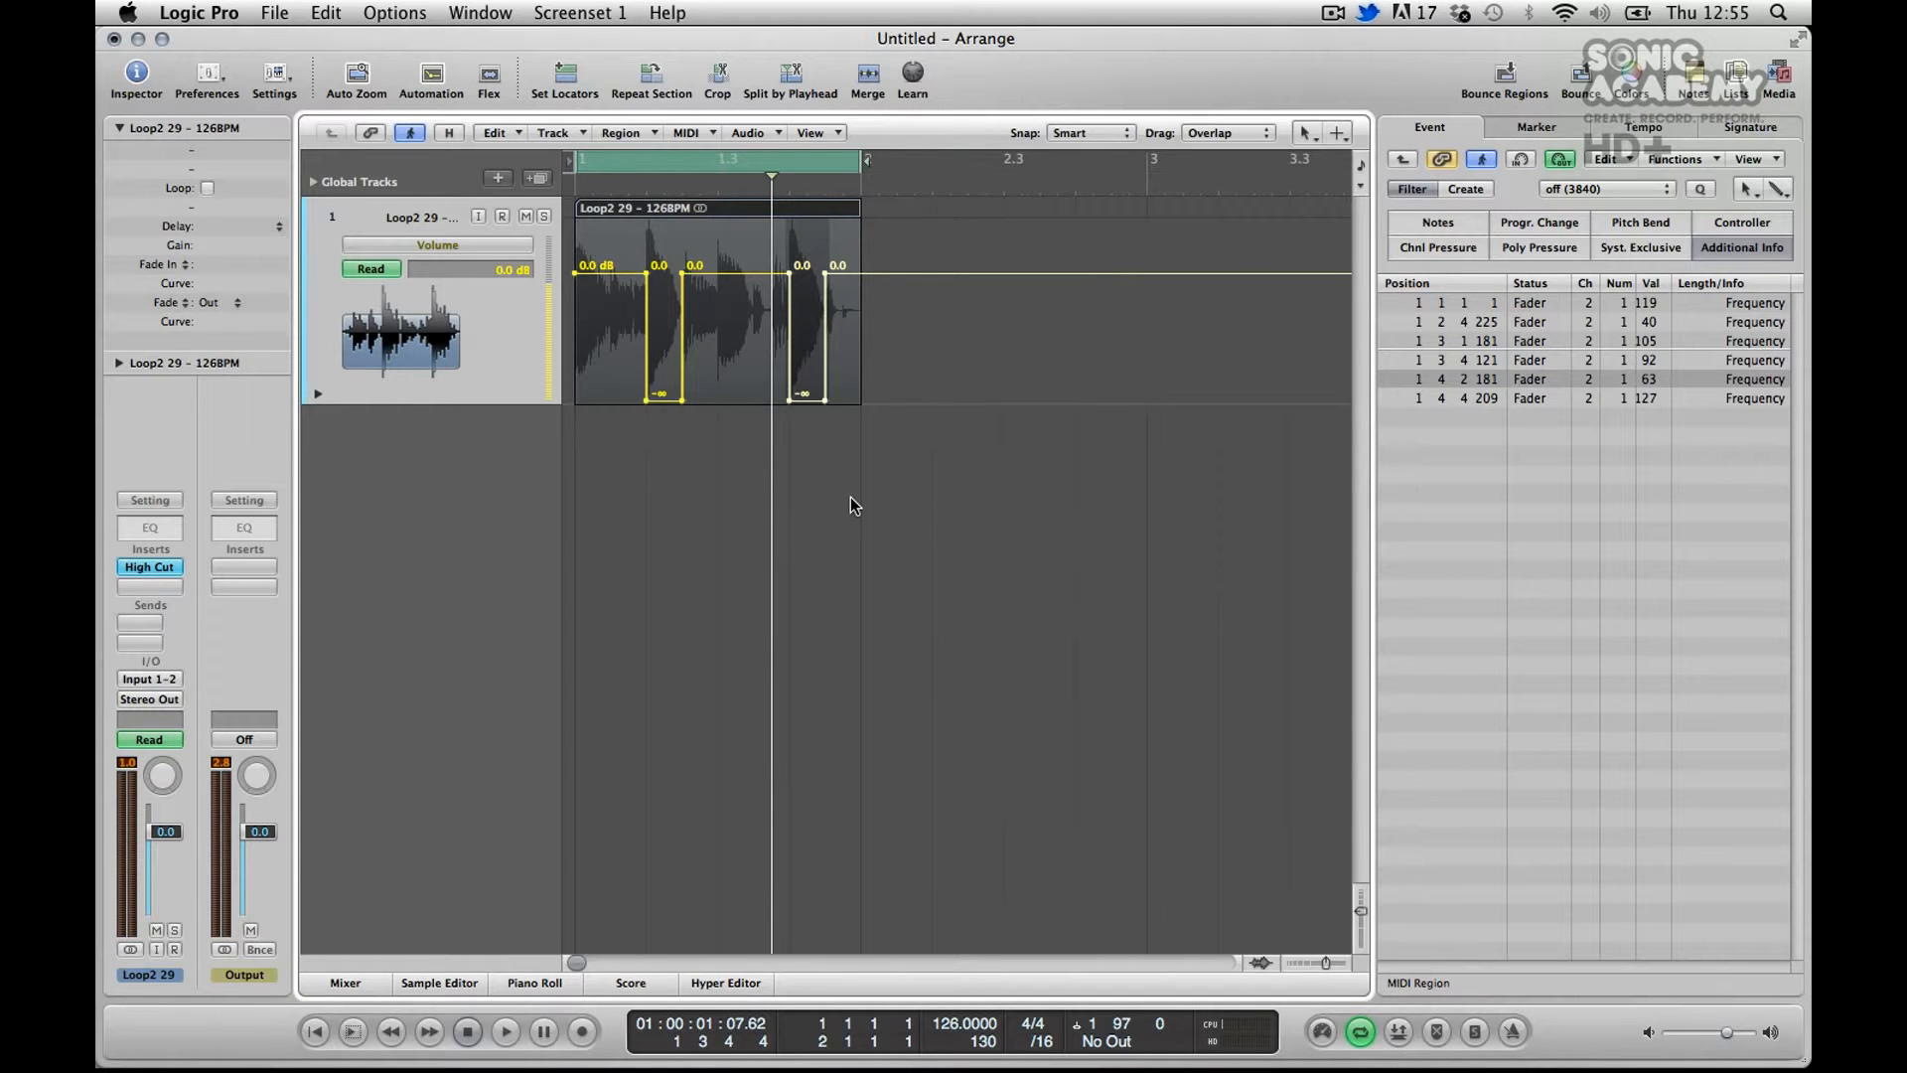
click(717, 209)
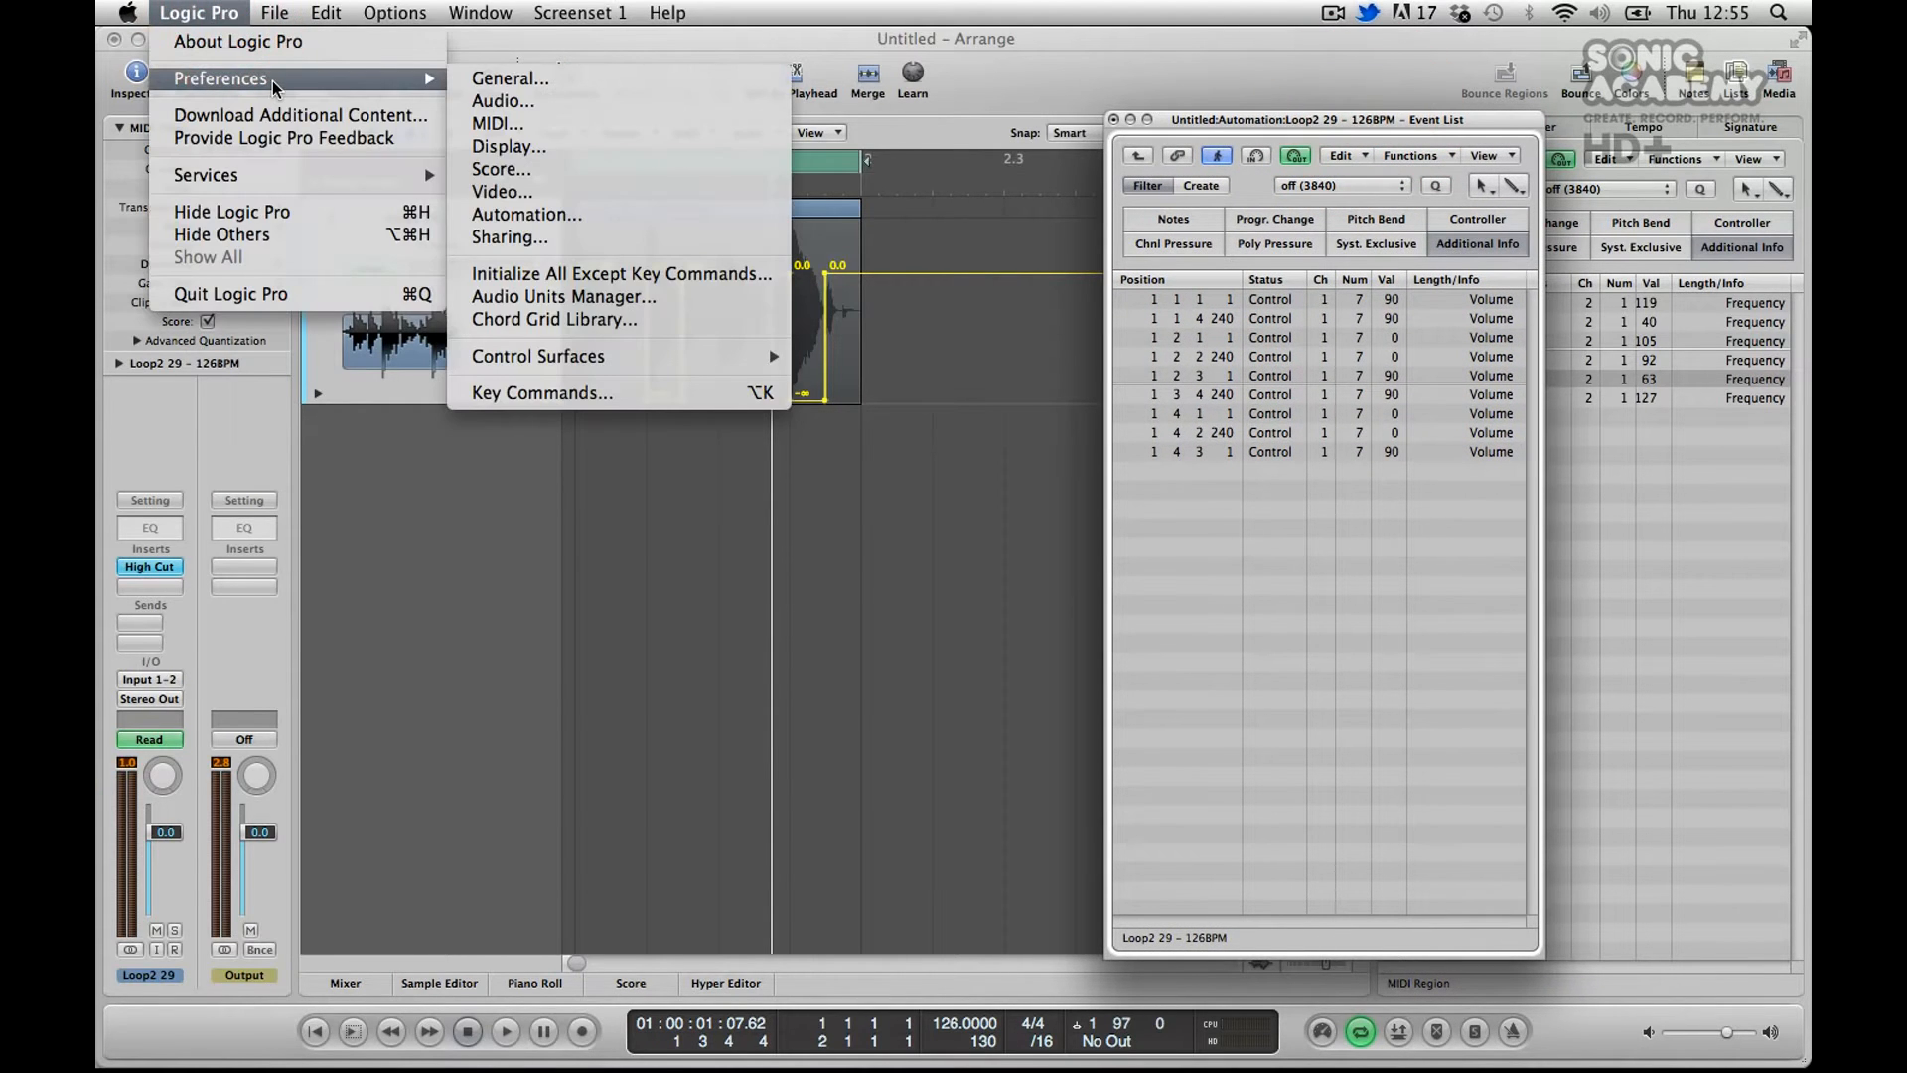
mouse_move(562, 296)
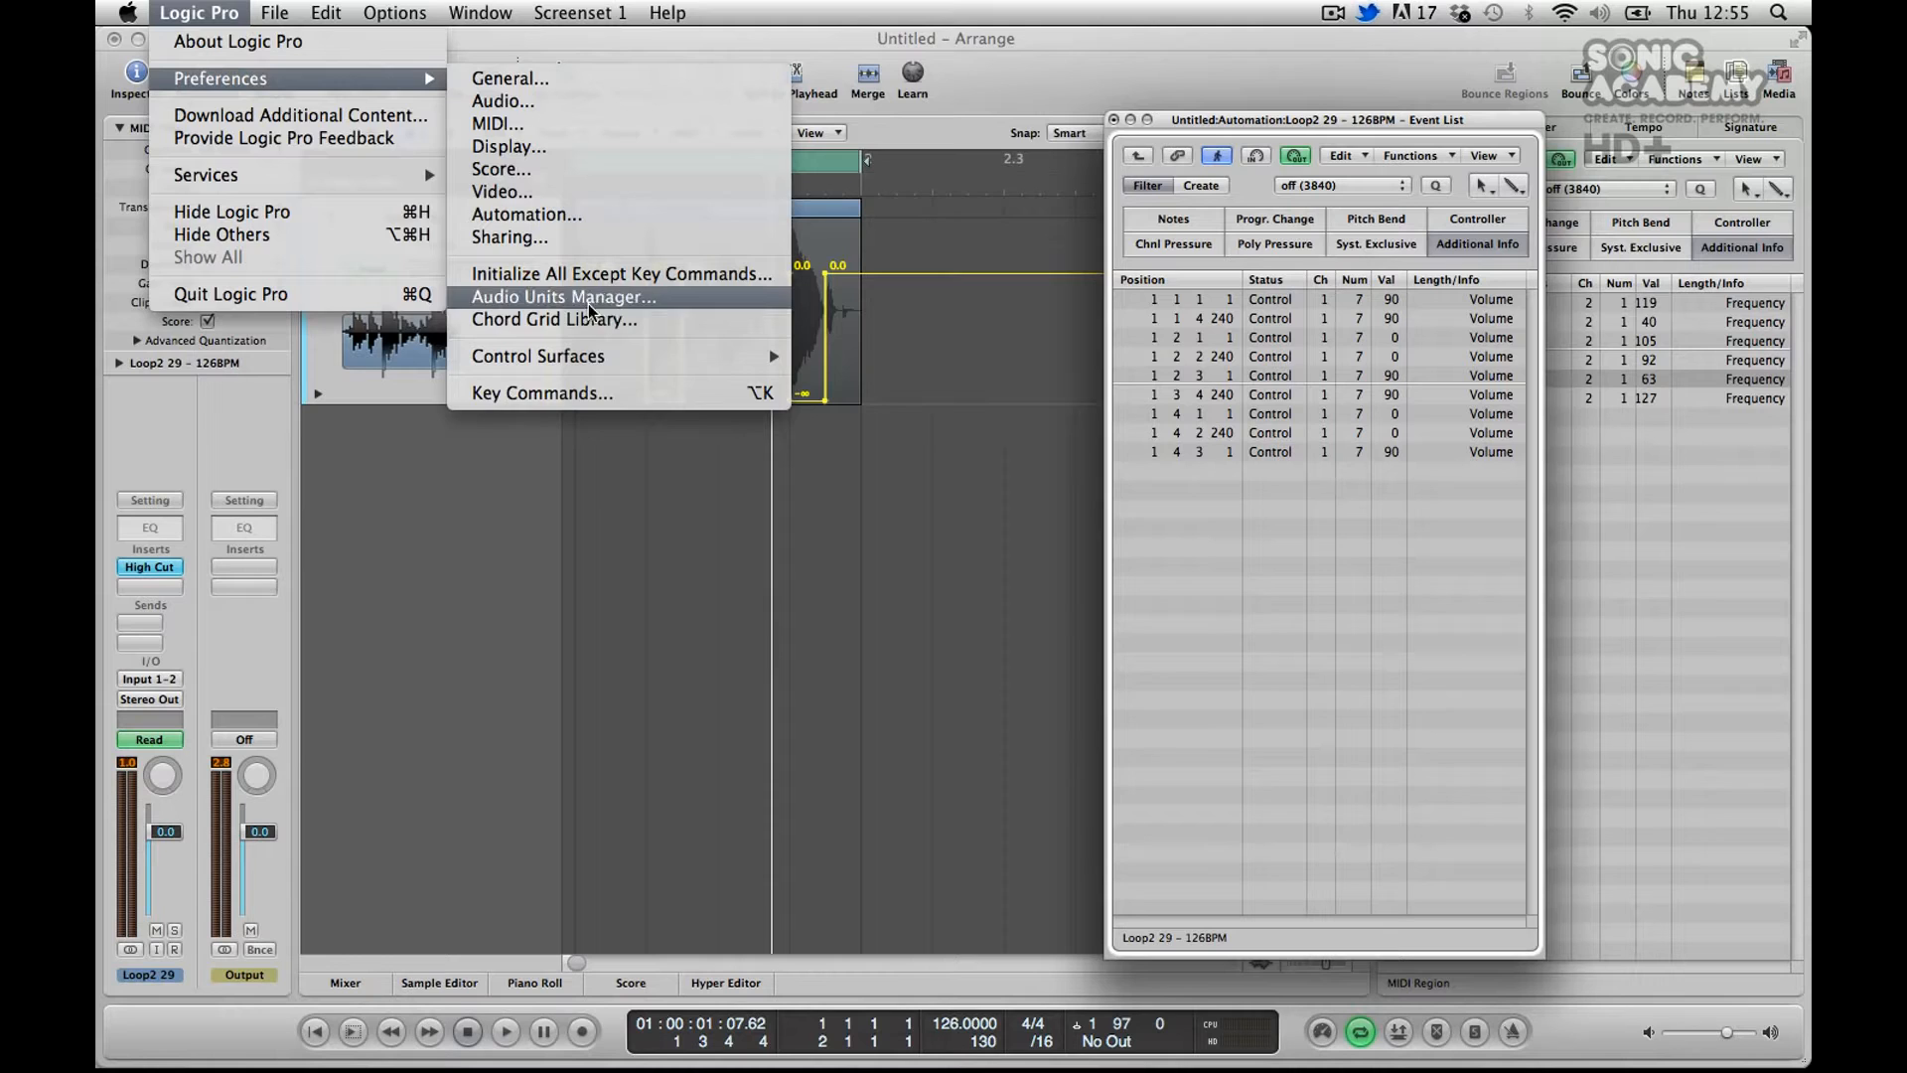
Check the Automation Event List shortcut (Ctrl-Cmd-E) in Key Commands, then close the list.
click(540, 393)
text(automation event)
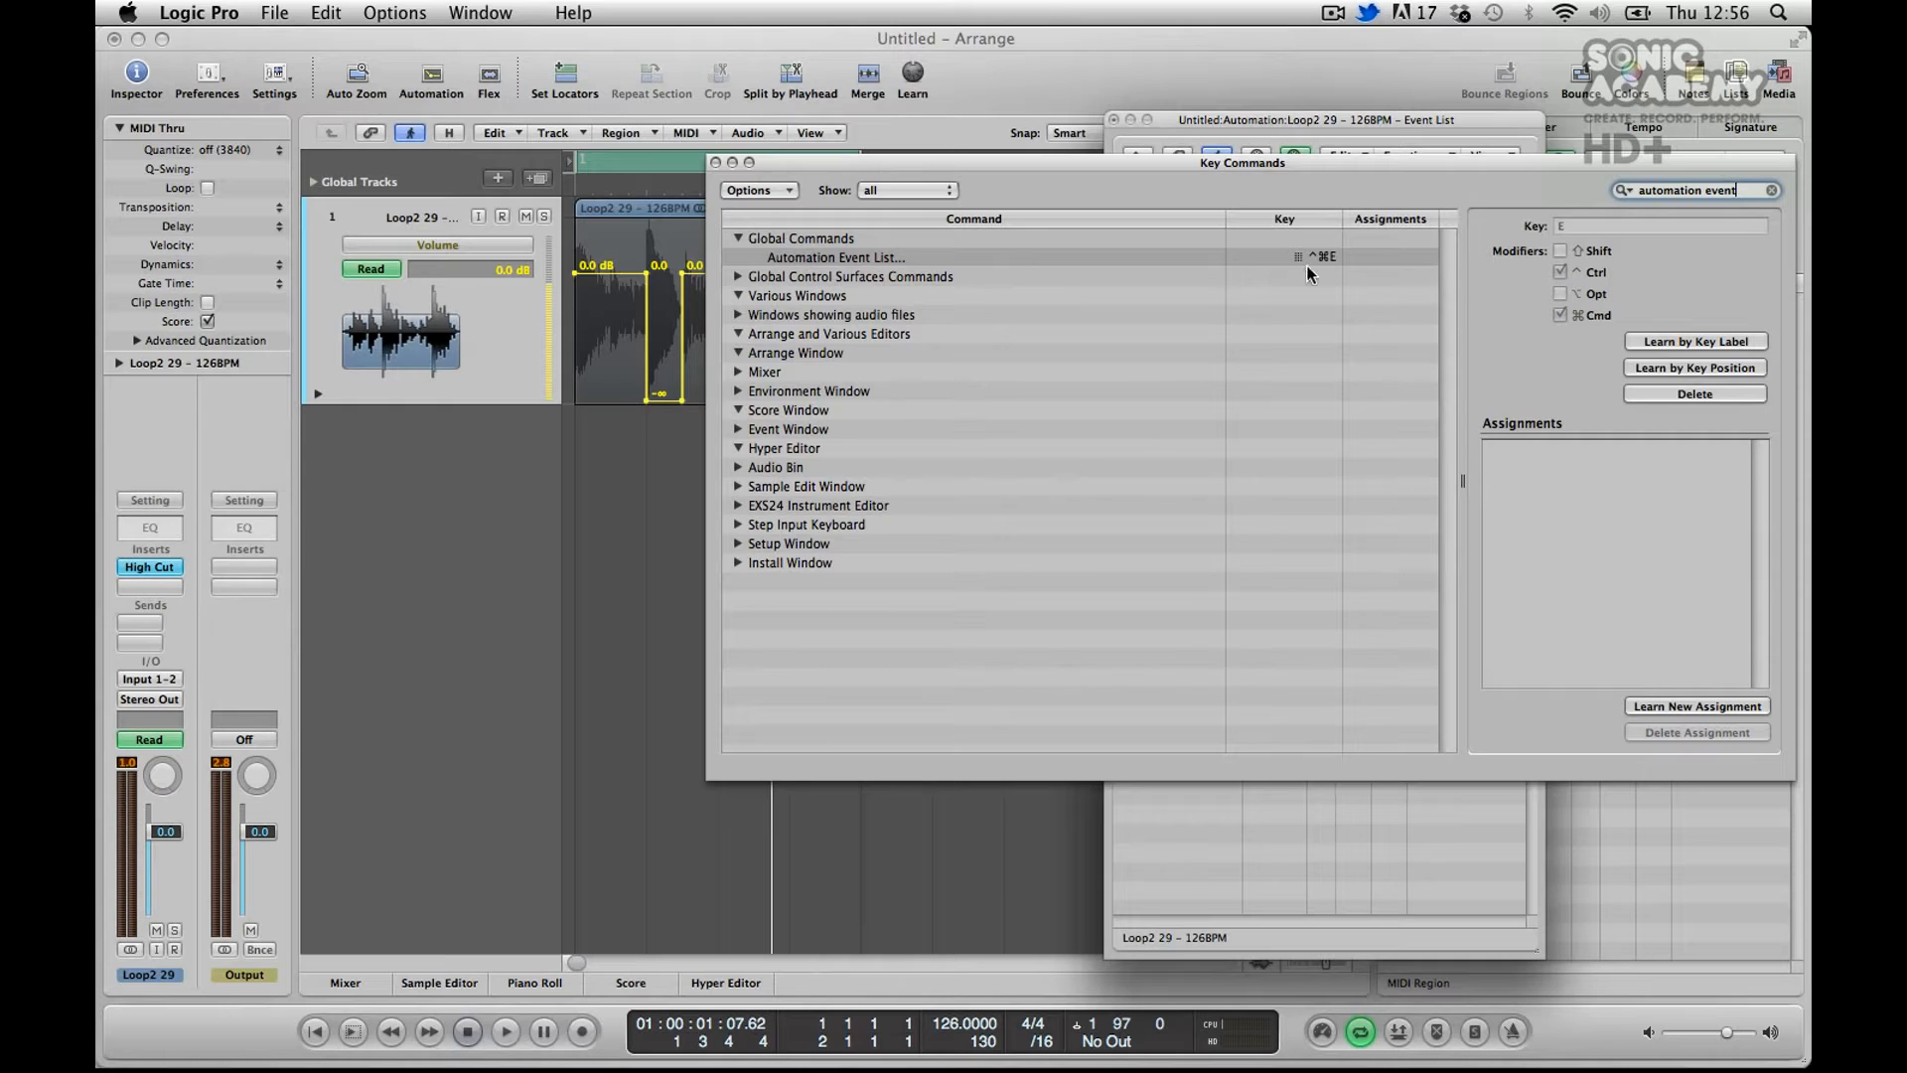
mouse_move(1313, 267)
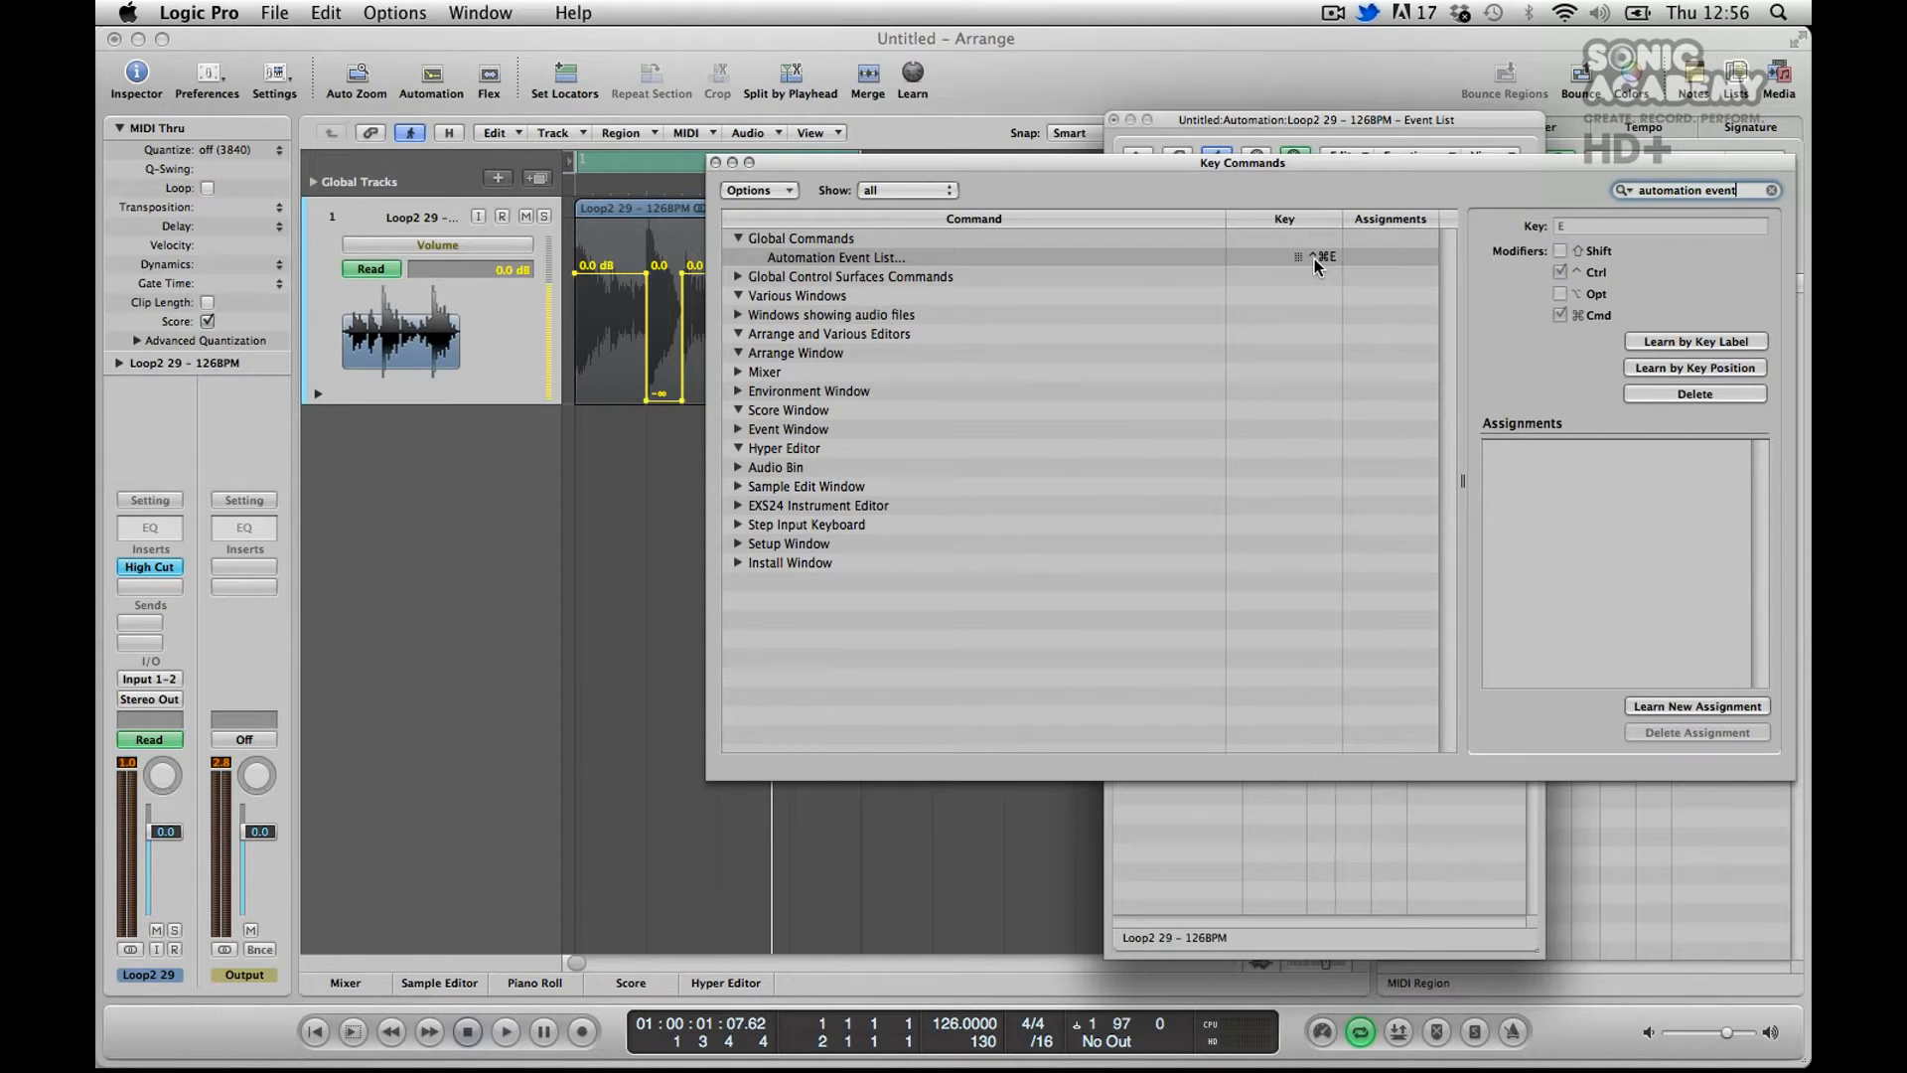
mouse_move(1319, 256)
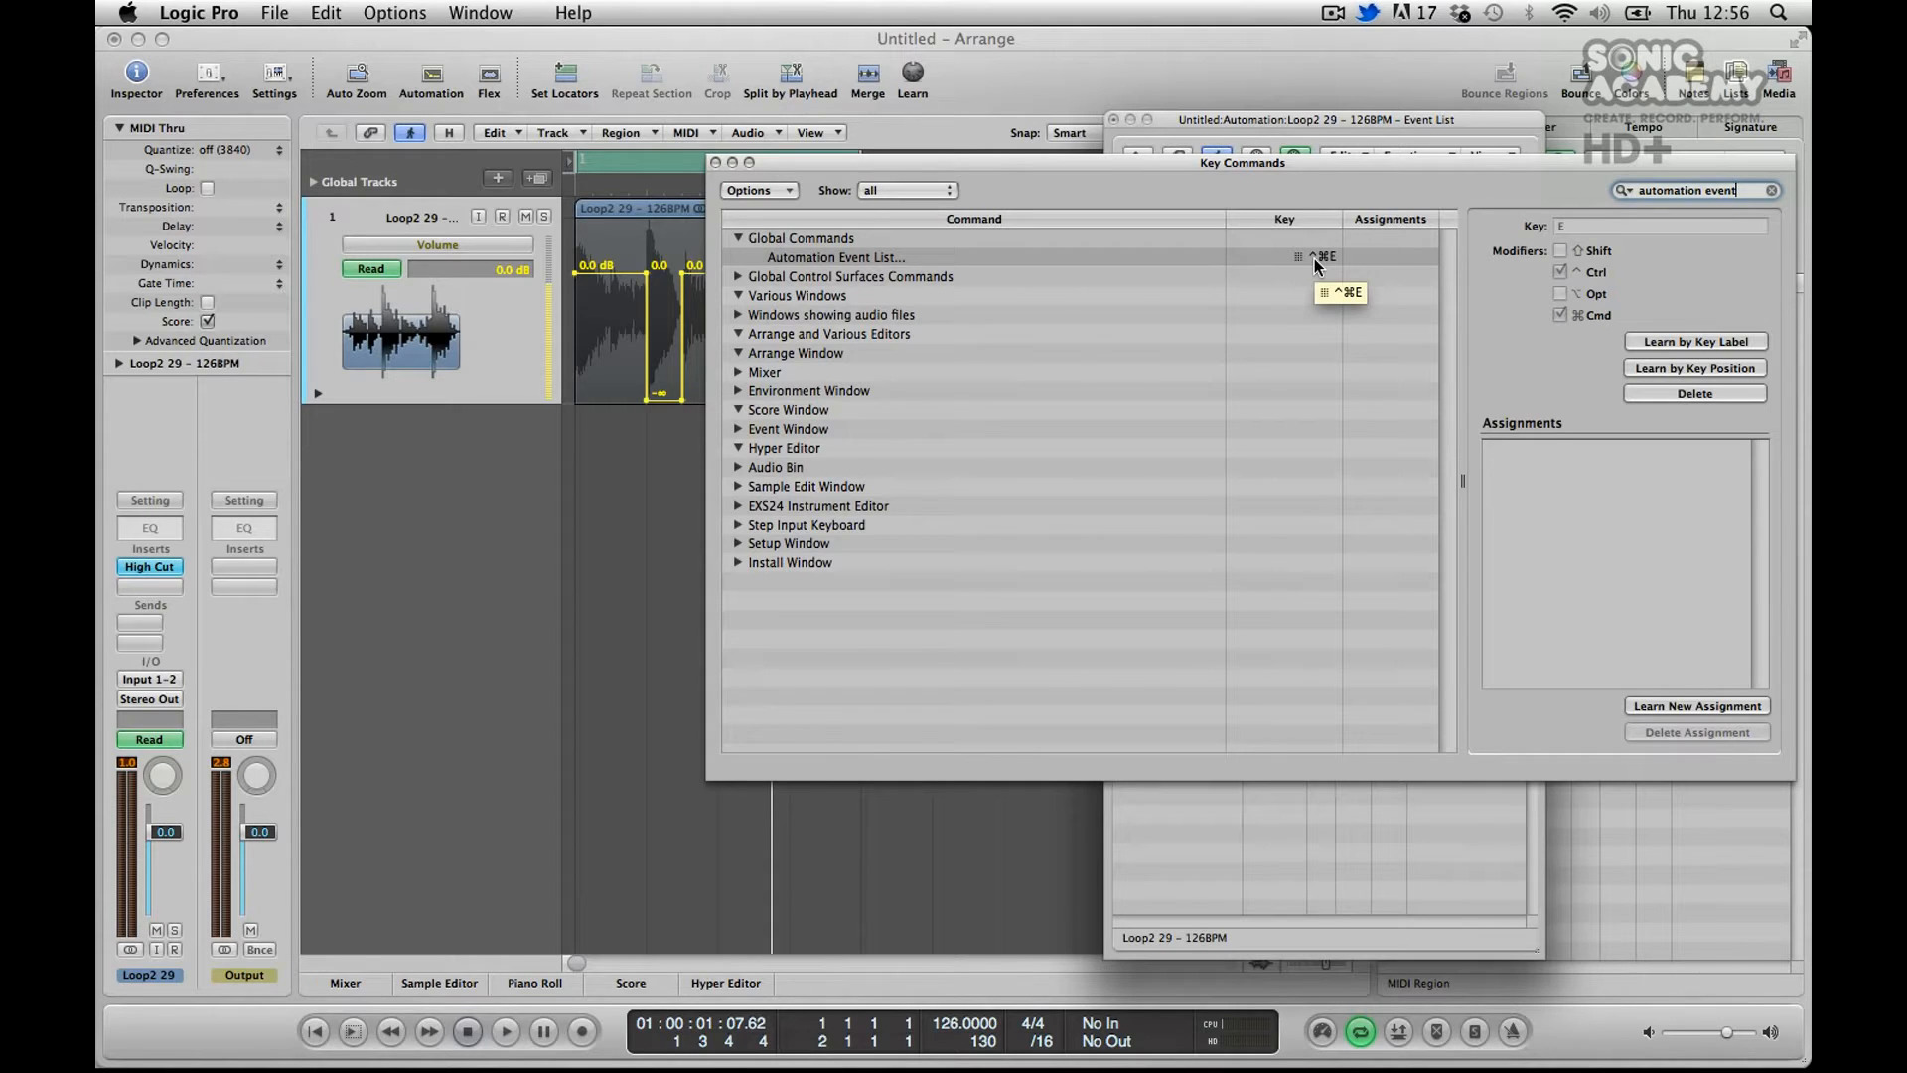
mouse_move(719, 167)
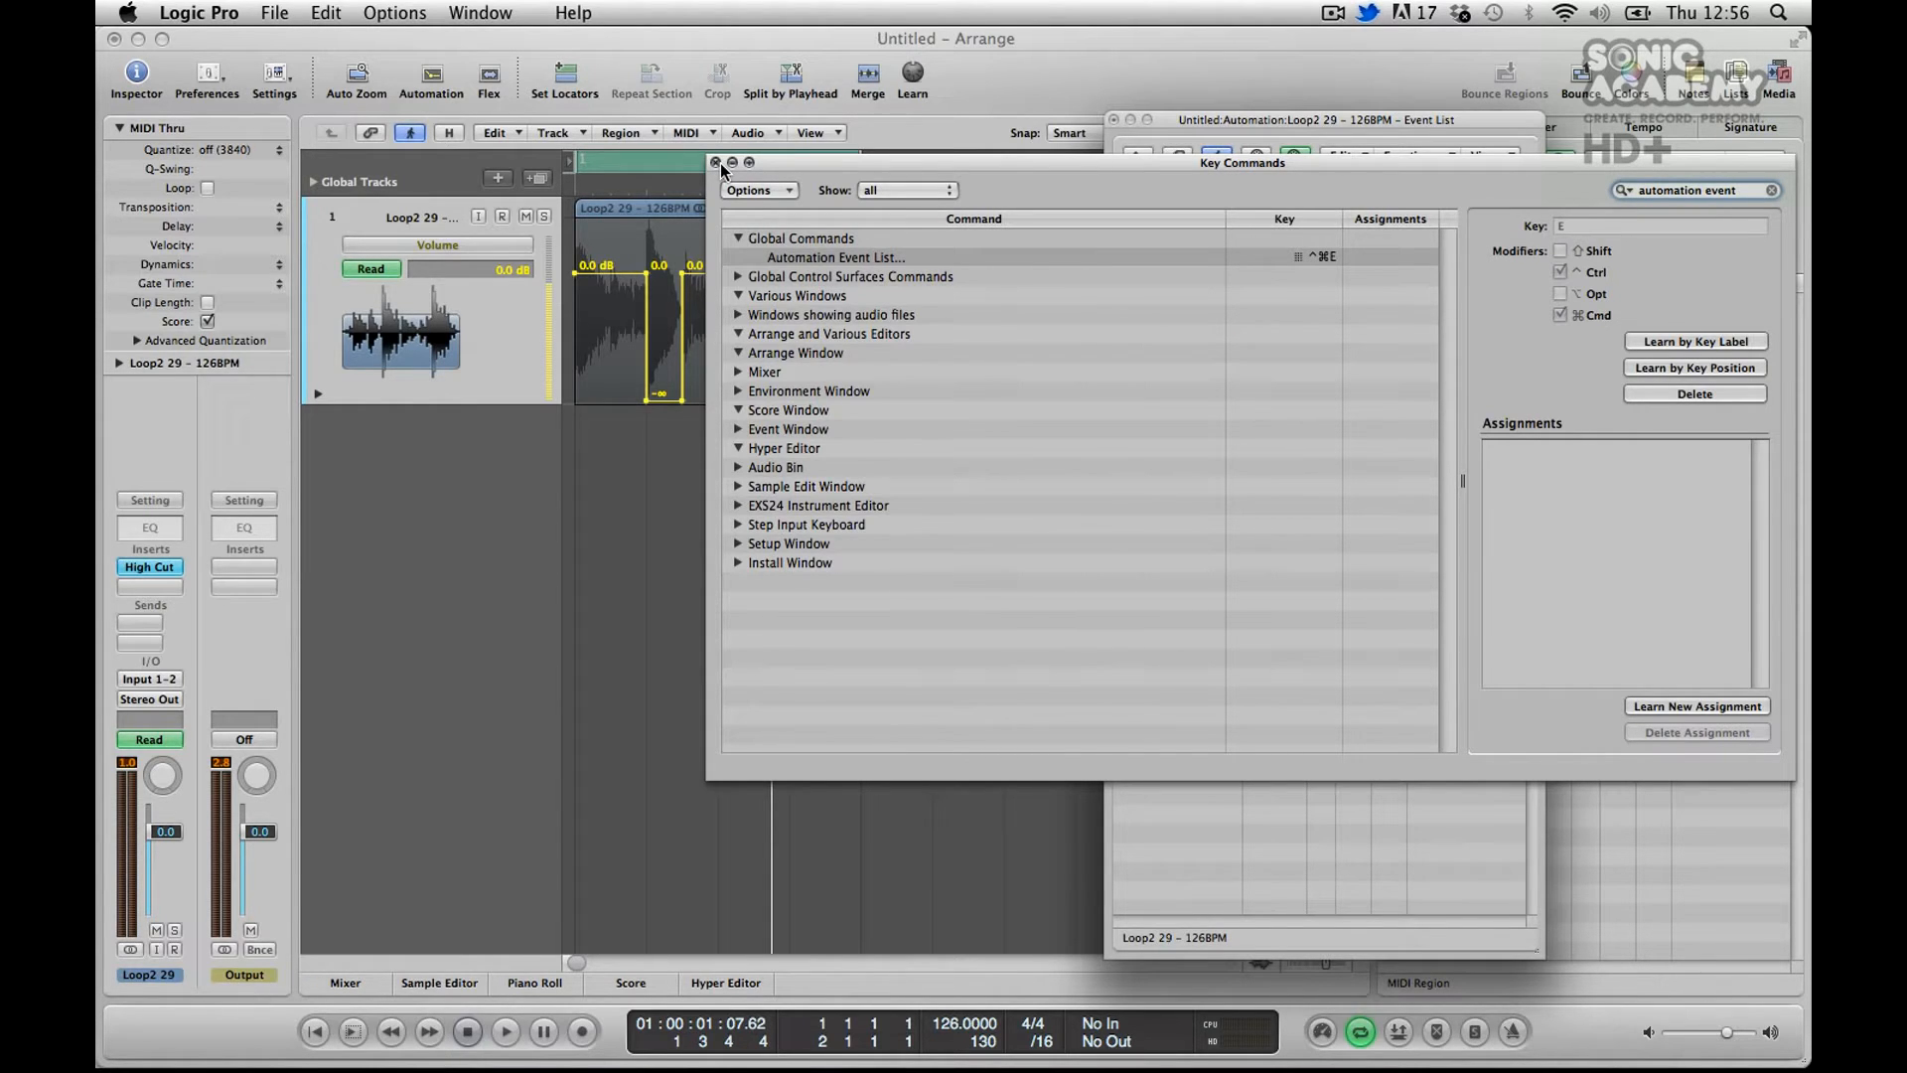
click(715, 160)
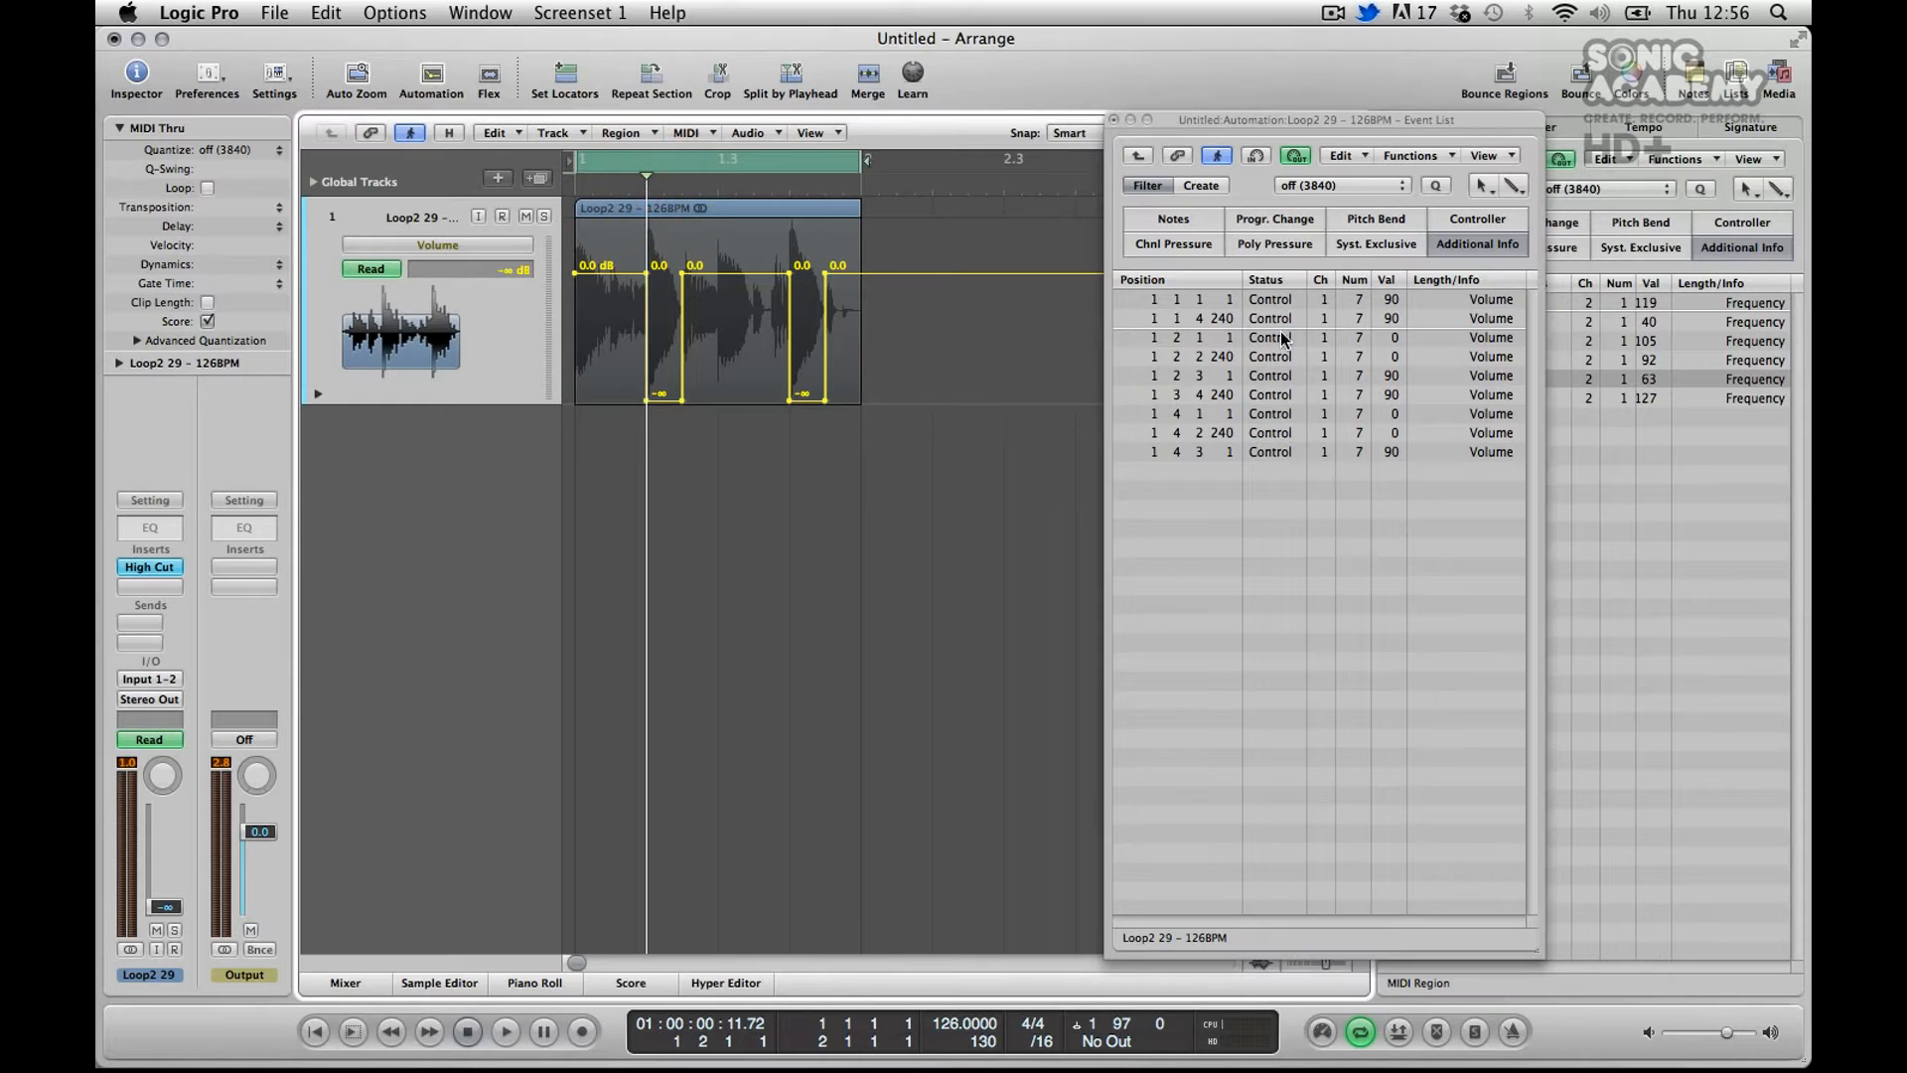
mouse_move(1227, 340)
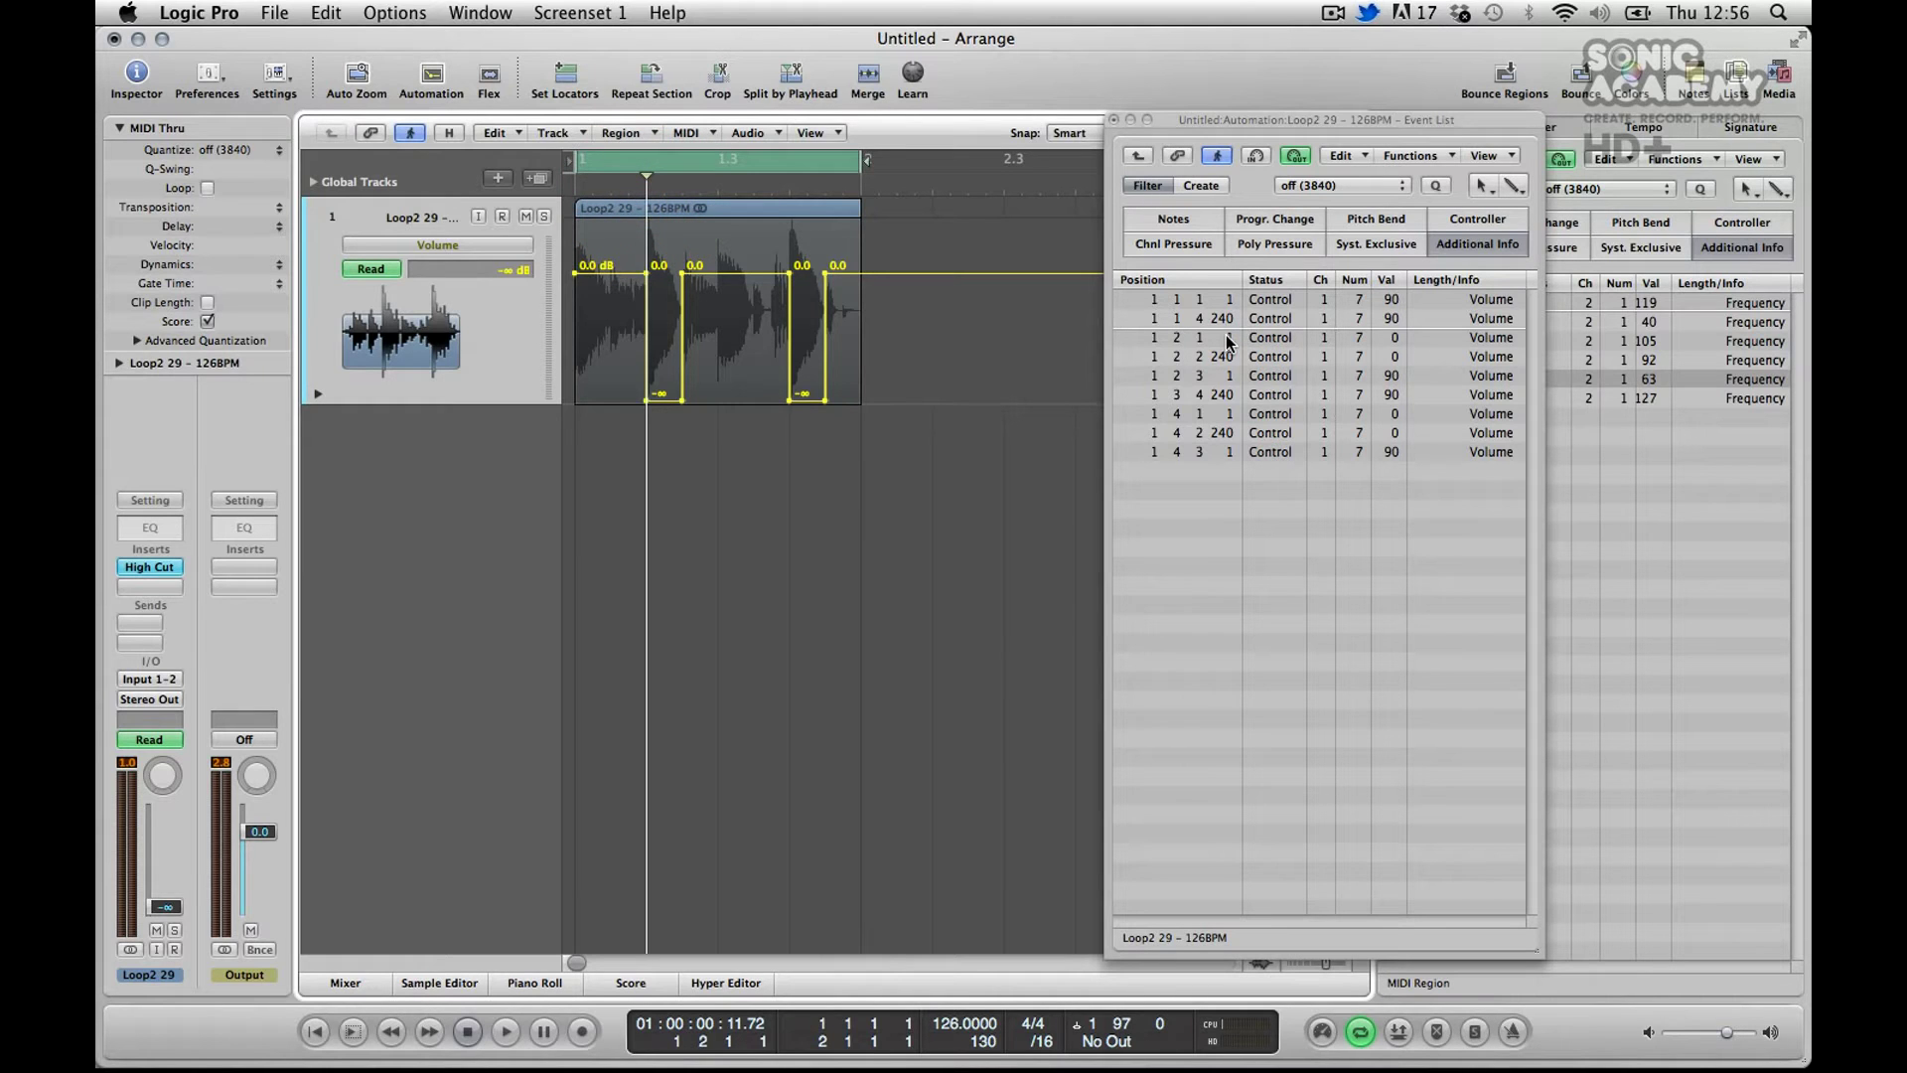
Retime the cut nodes to tick positions such as 1 1 4 220 and 1 3 4 226.
click(1222, 318)
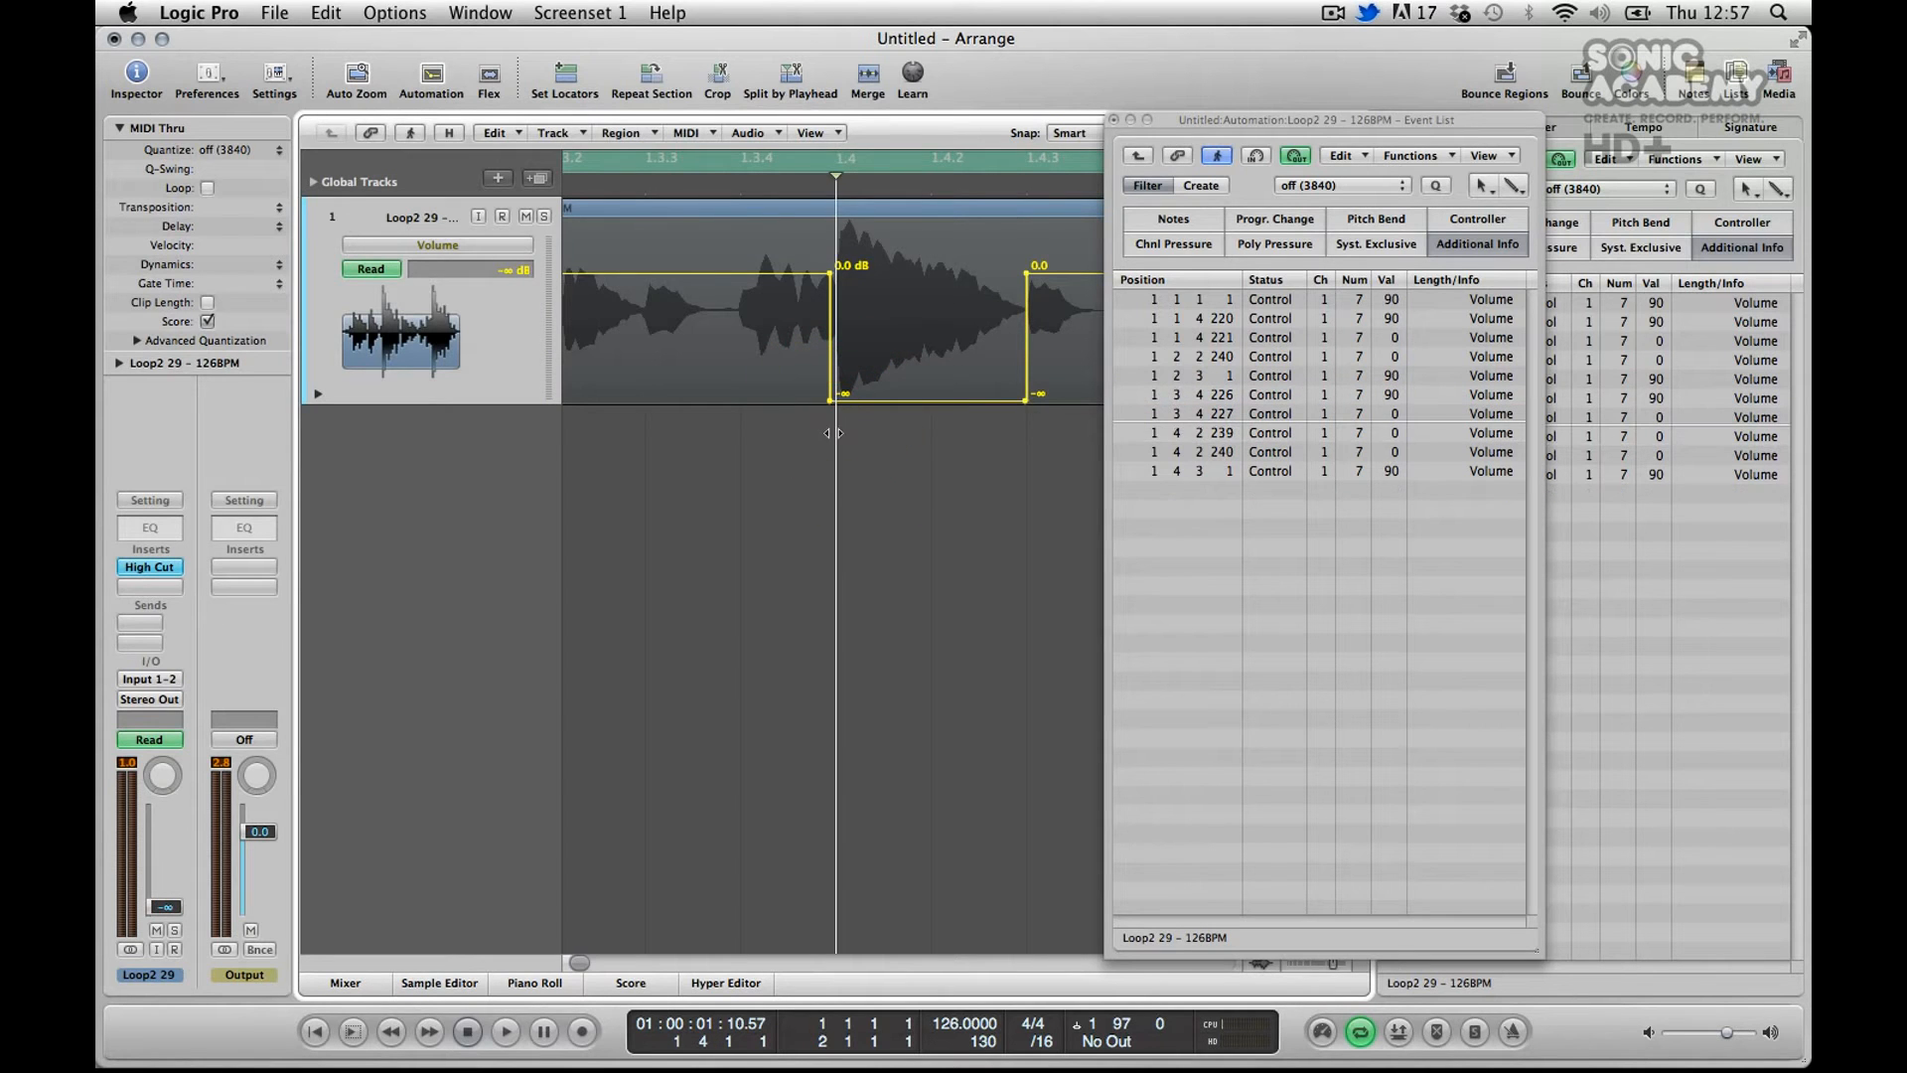
click(505, 1030)
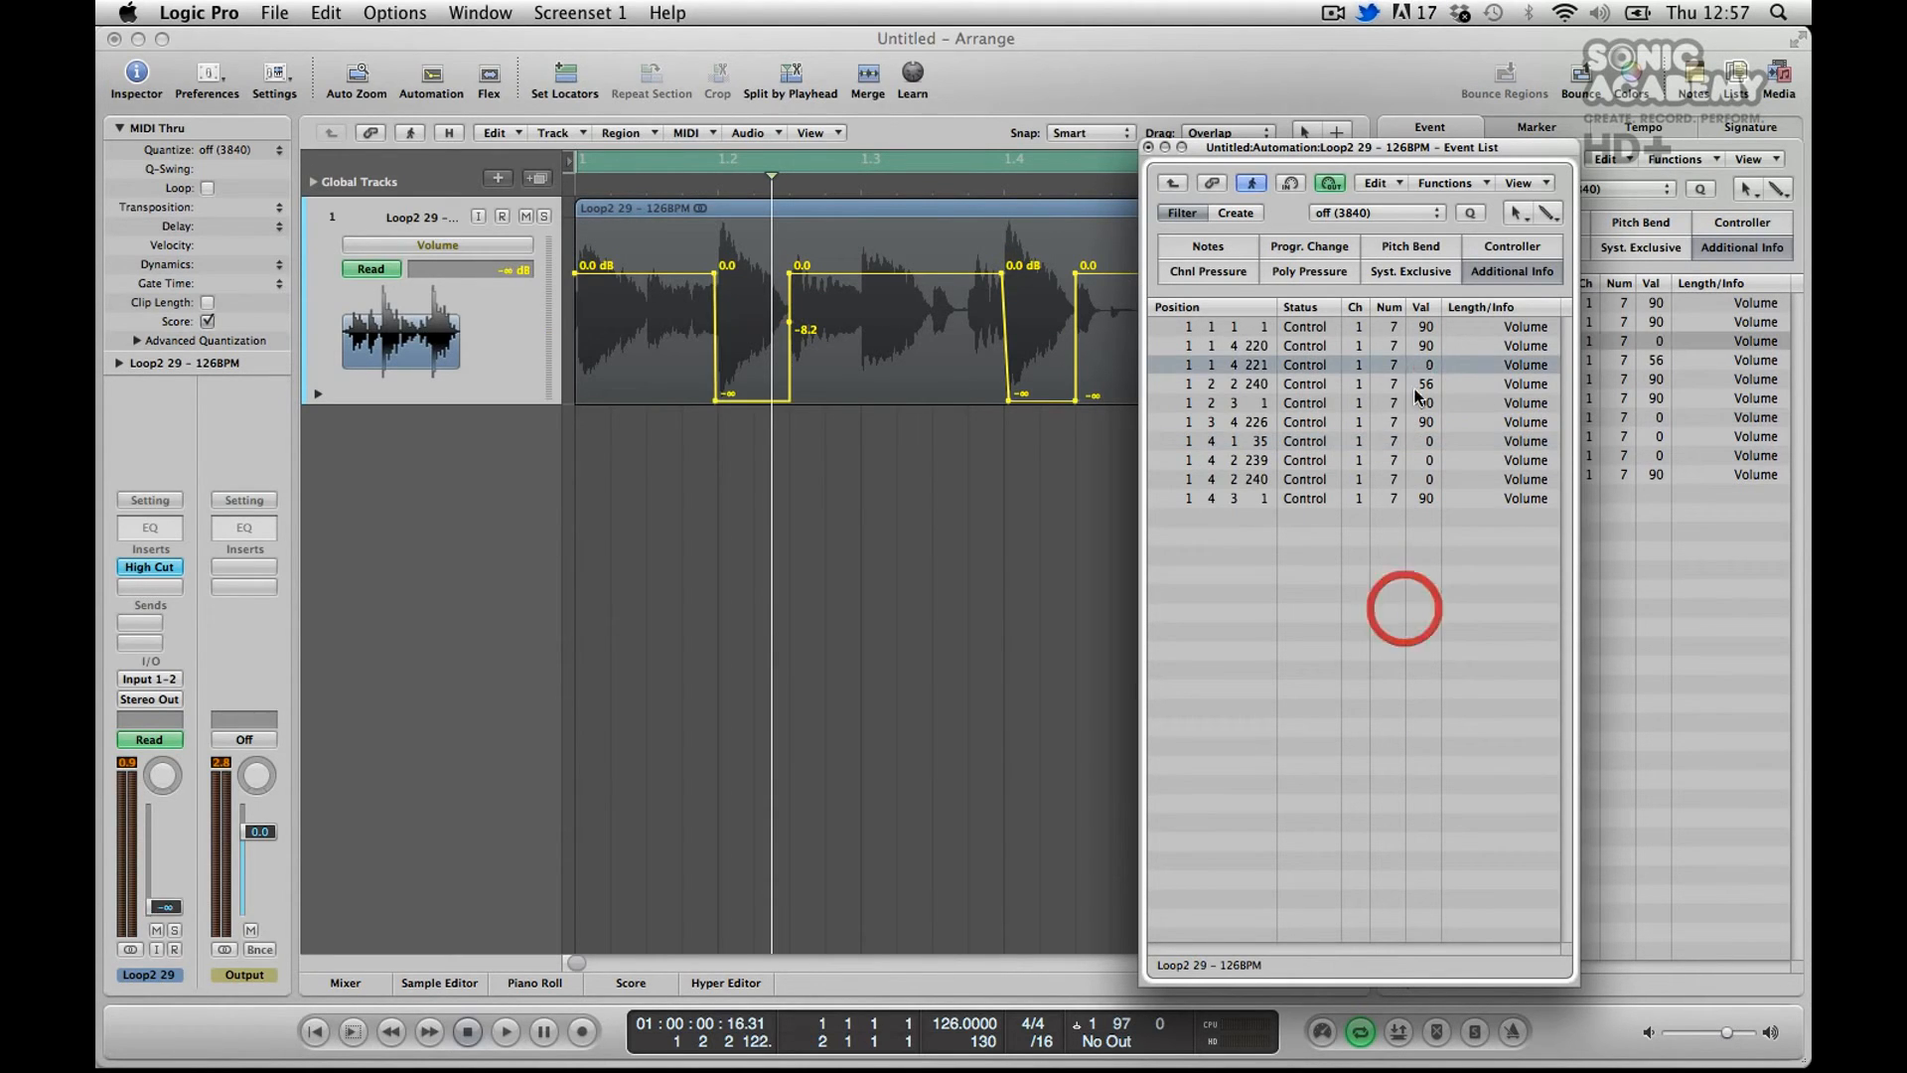
Move the node at 1 3 4 227 to 1 4 1 35, undo the value change to 0, and play the cycle.
click(505, 1031)
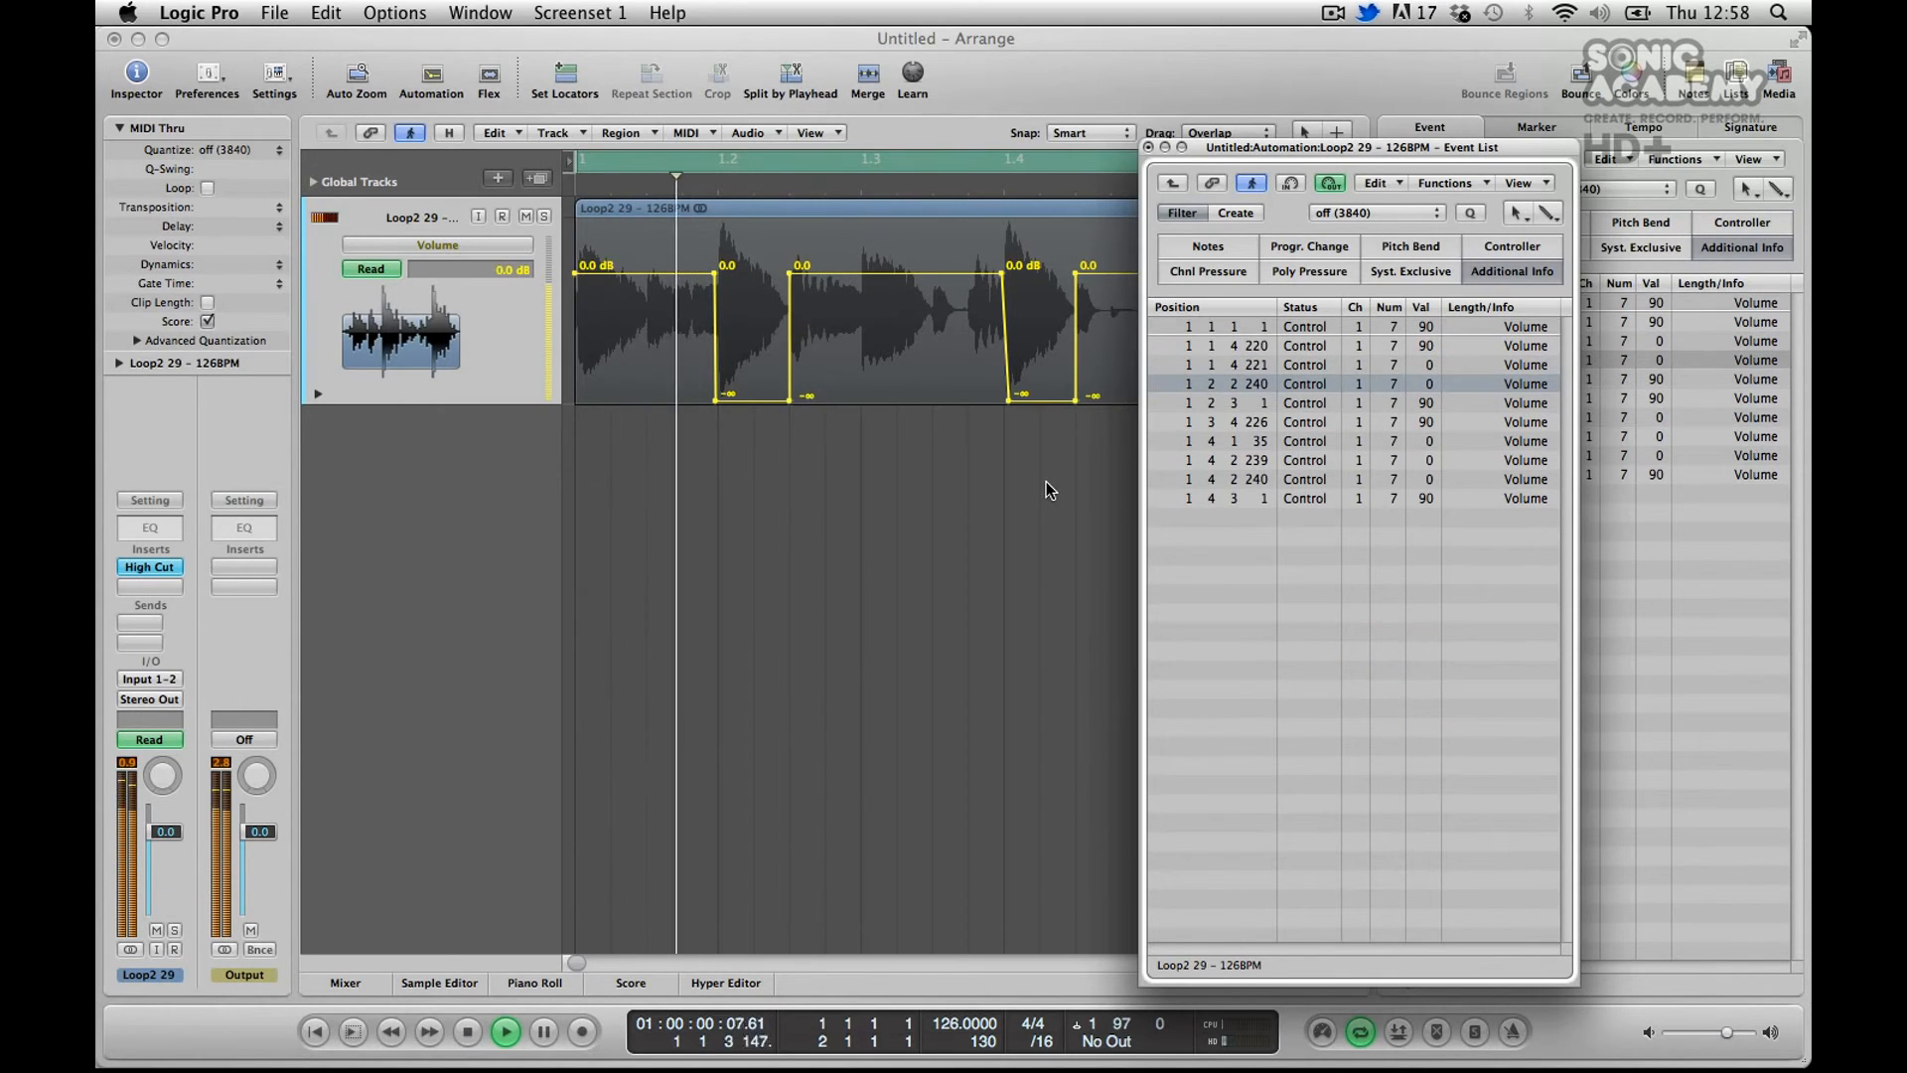
click(465, 1031)
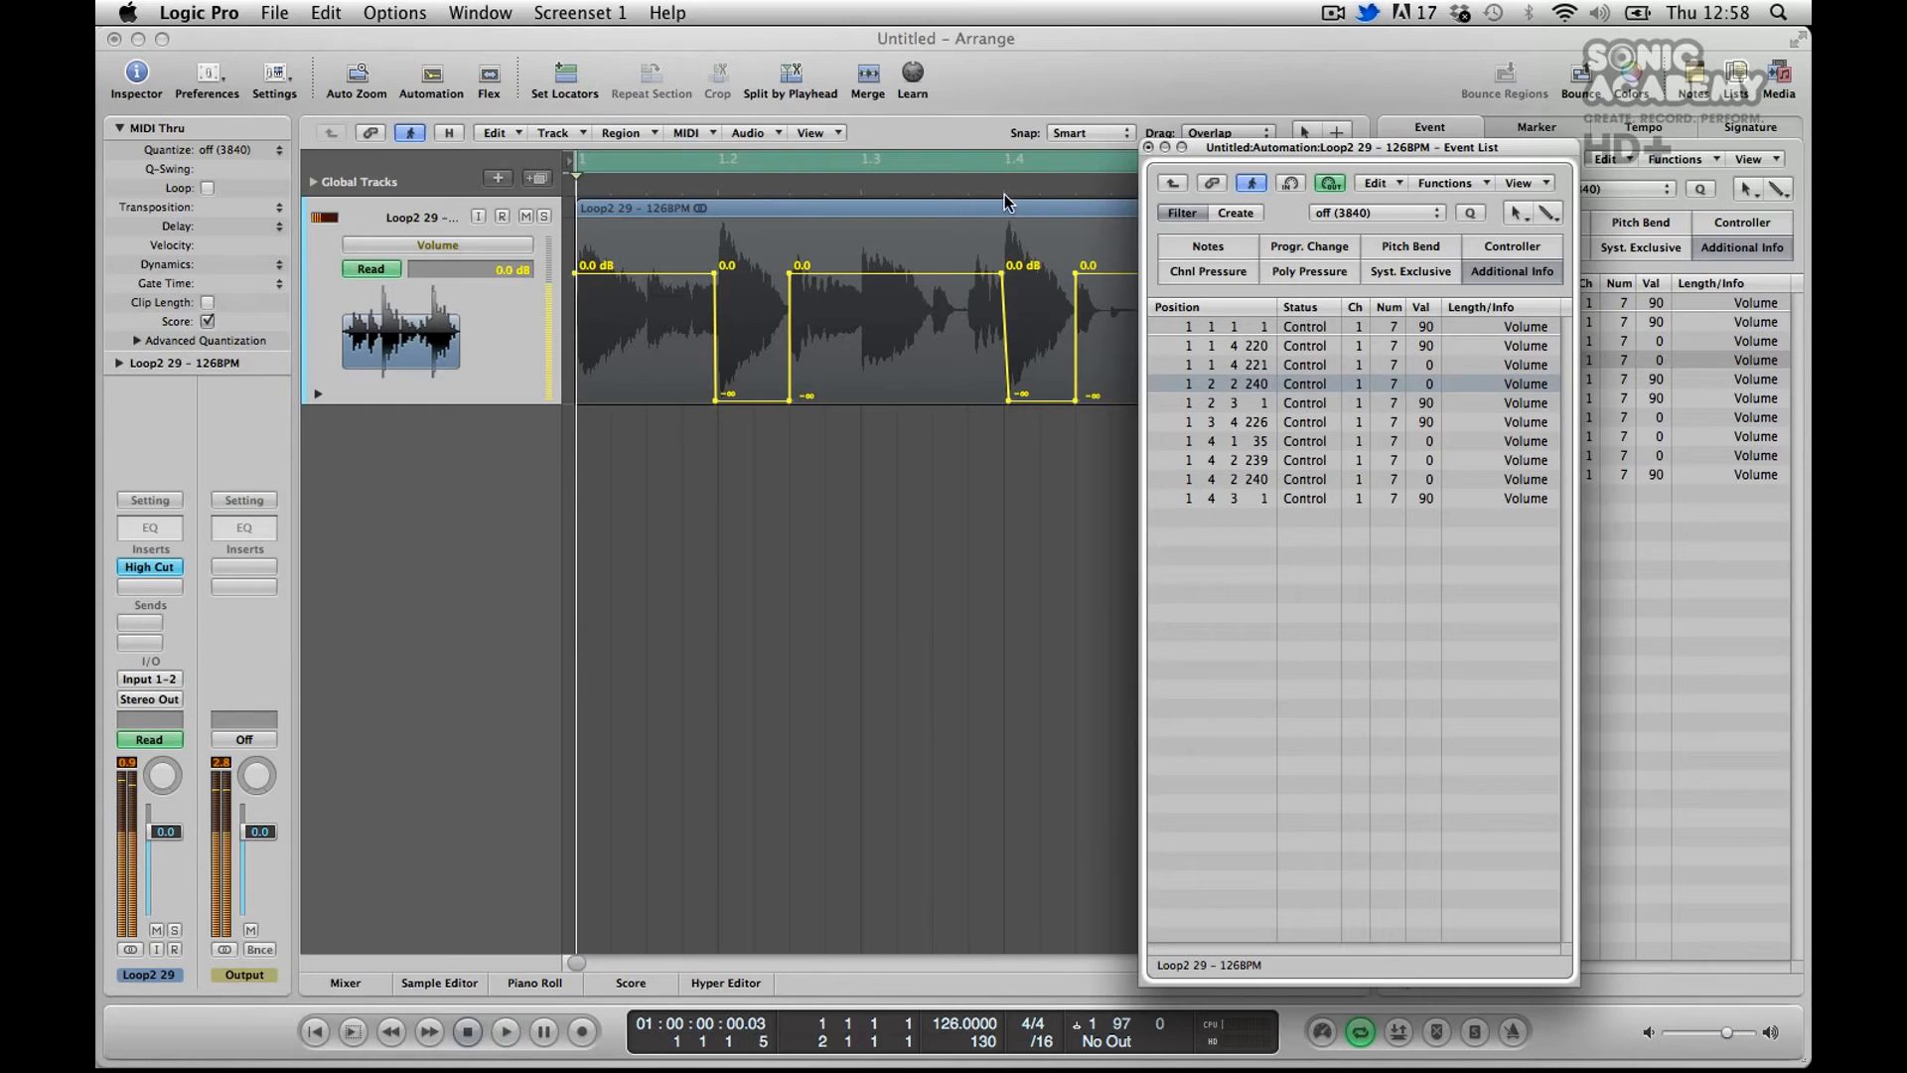